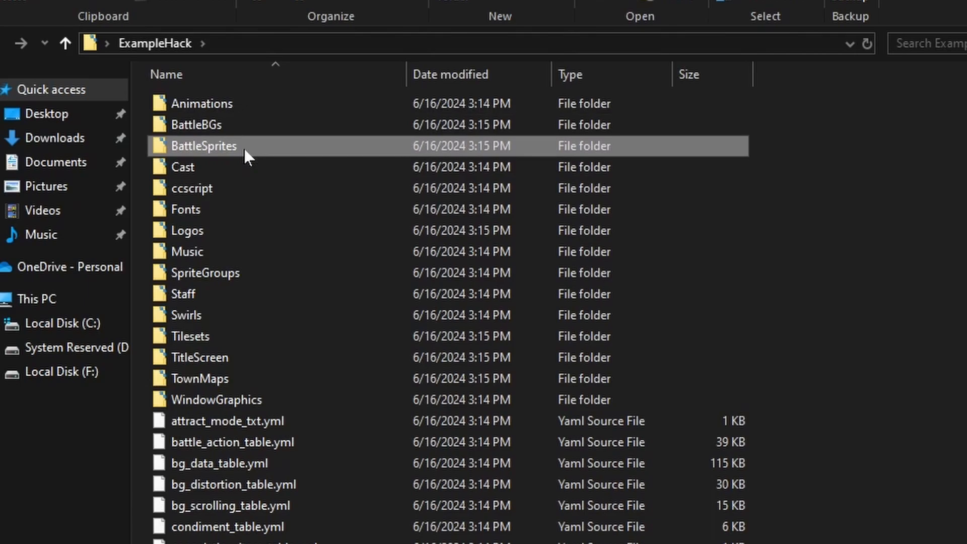
Step: Point out the BattleSprites, Cast, Swirls and TitleScreen folders inside the ExampleHack project
click(182, 166)
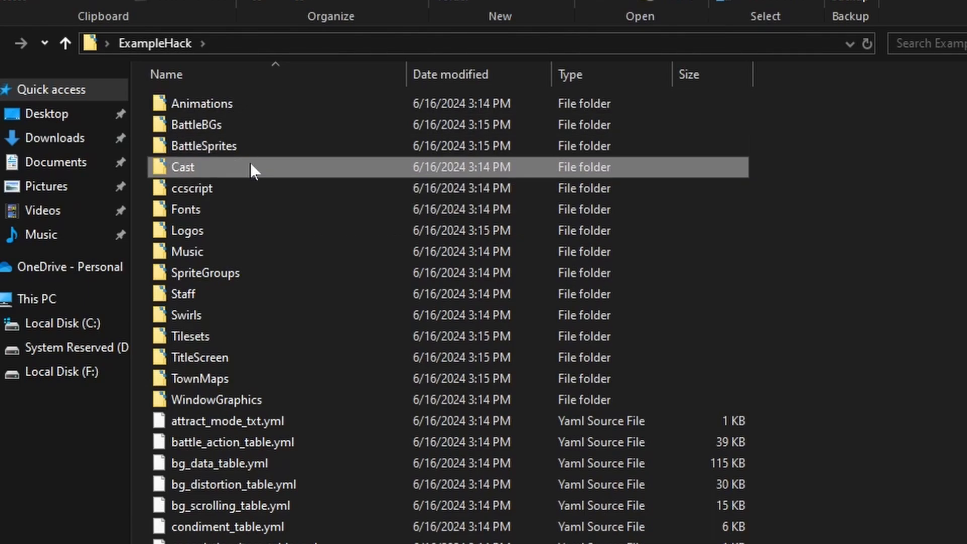
click(187, 230)
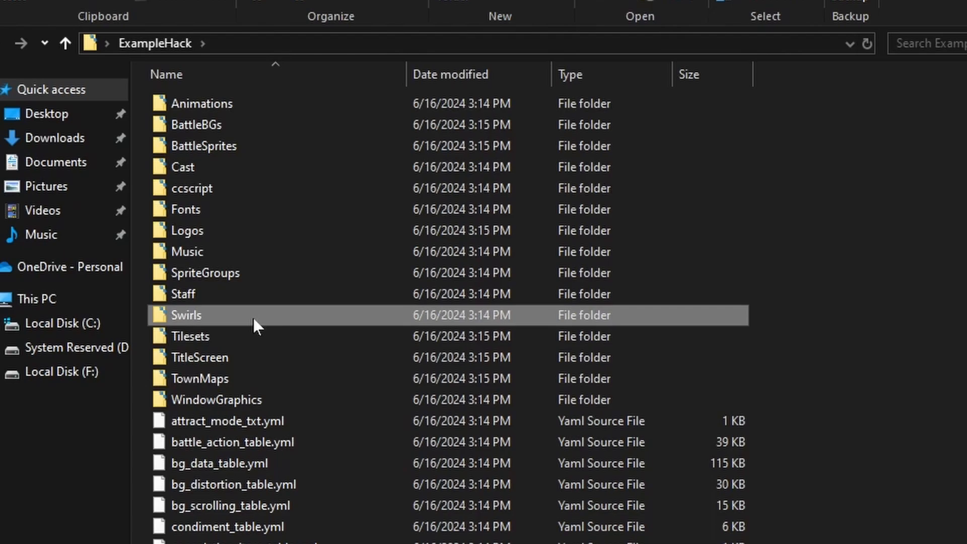
click(200, 356)
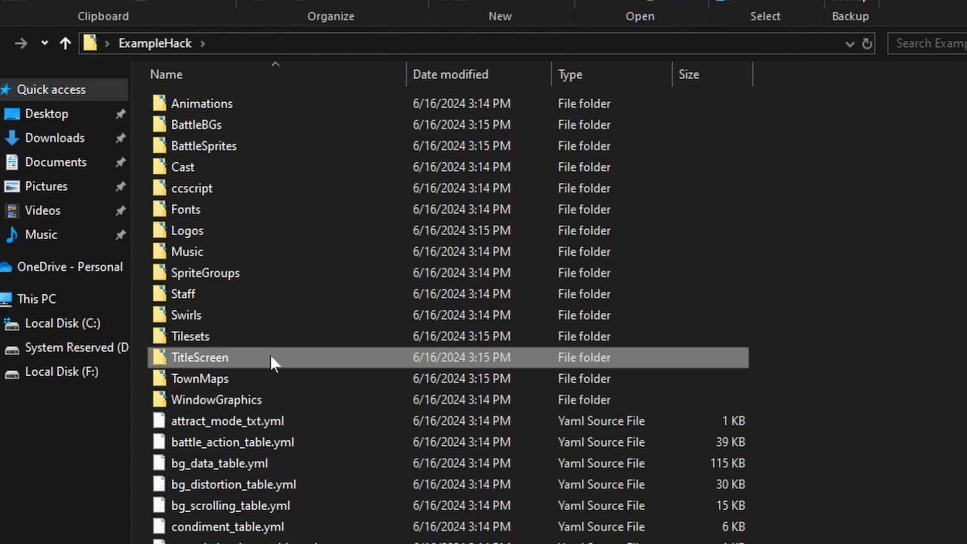
click(217, 400)
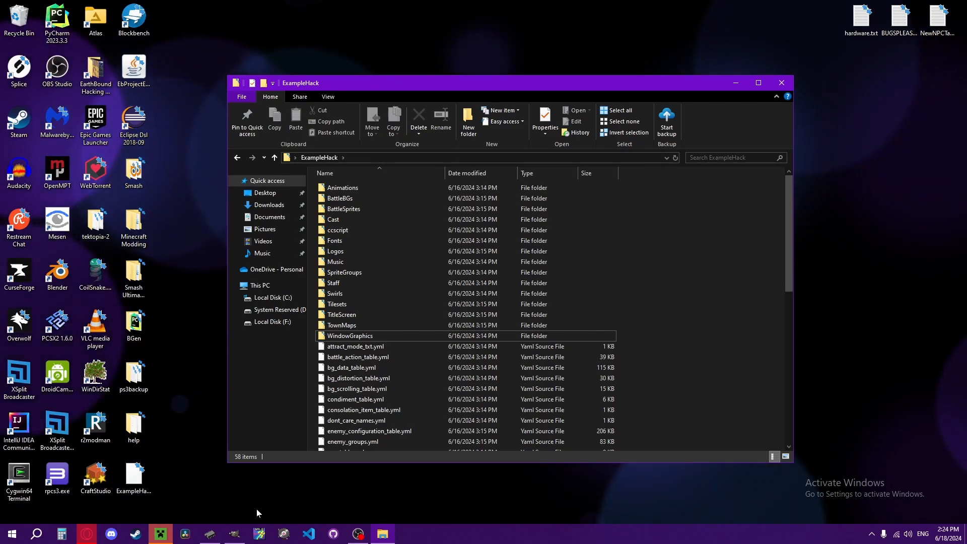
mouse_move(406, 492)
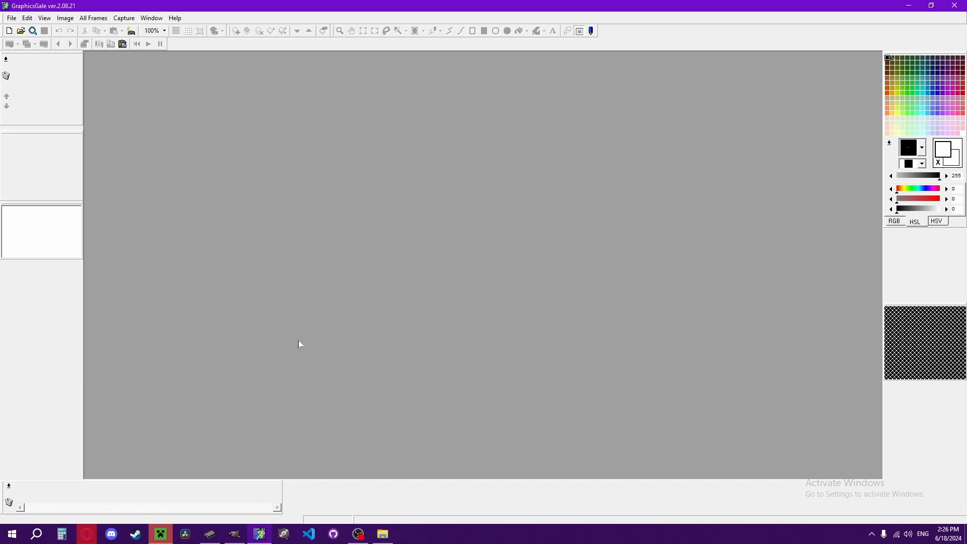
mouse_move(400, 274)
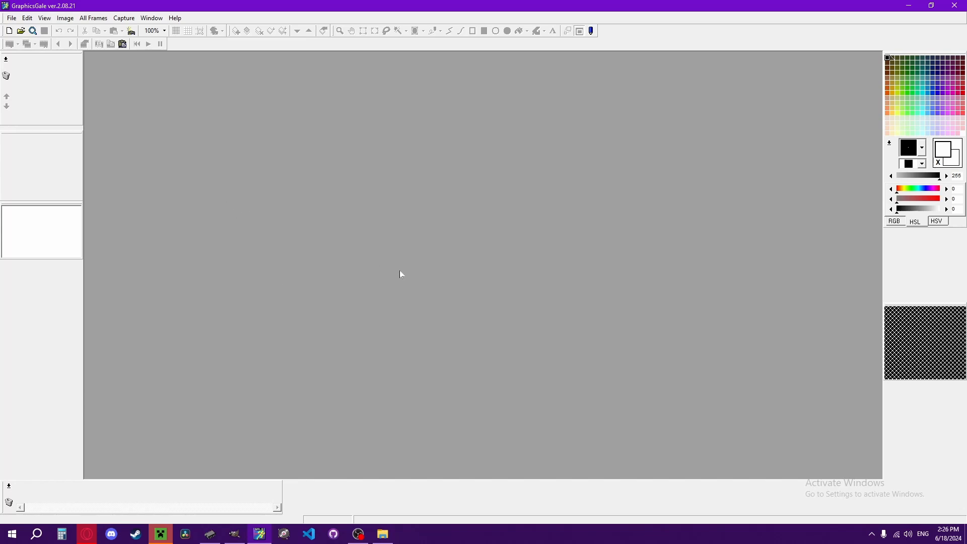
mouse_move(292, 241)
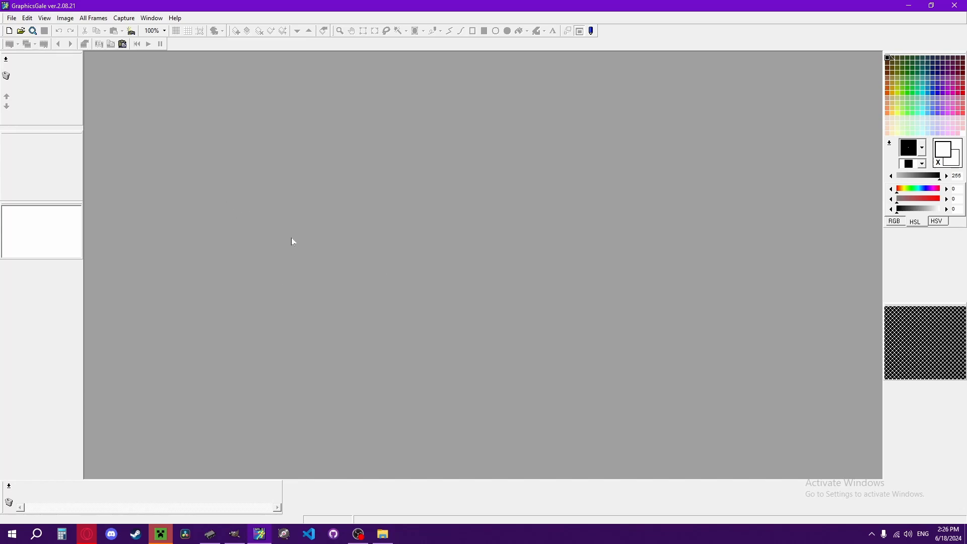
mouse_move(271, 175)
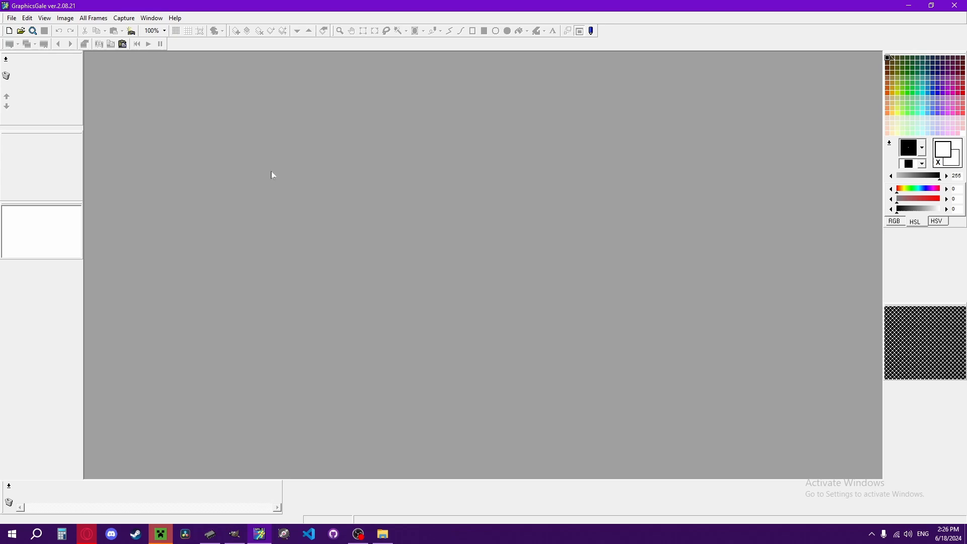
mouse_move(233, 131)
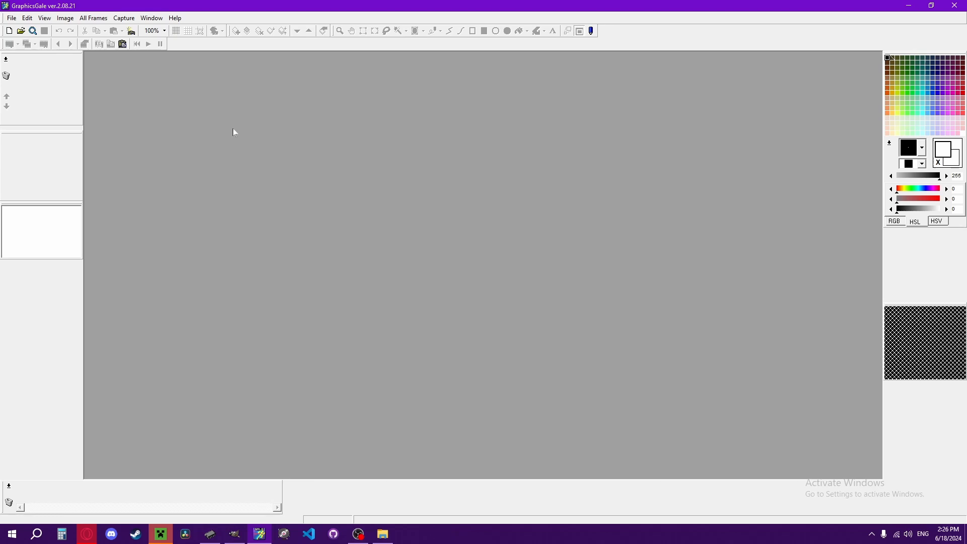
mouse_move(290, 159)
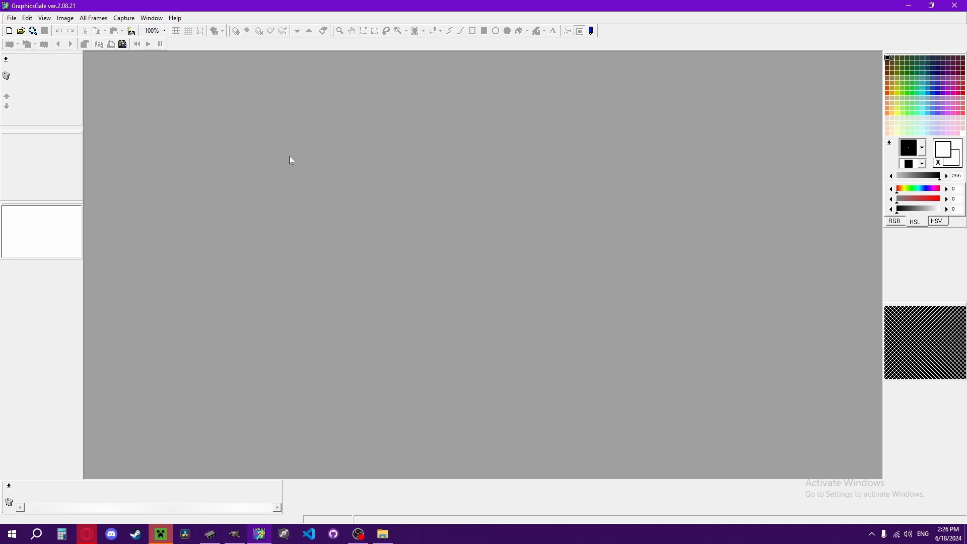
mouse_move(302, 166)
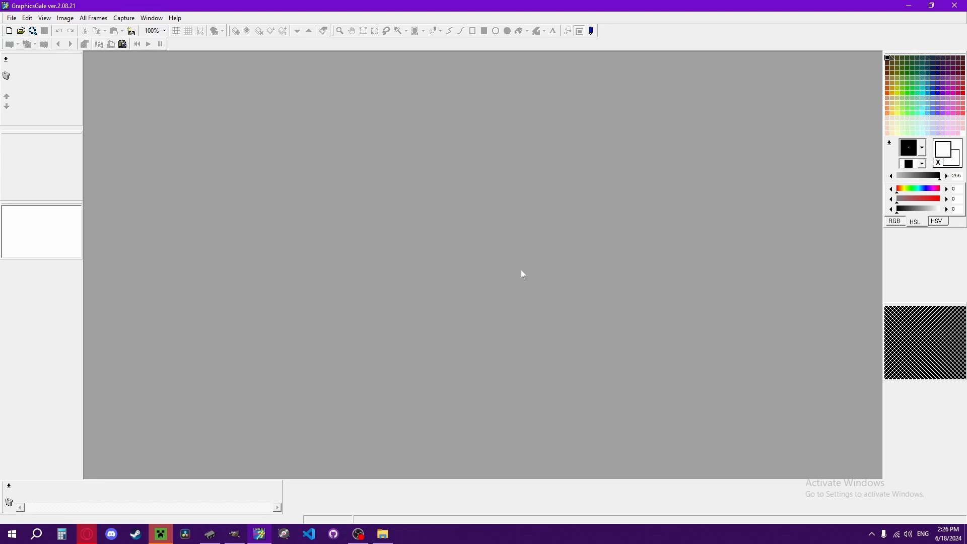
mouse_move(327, 232)
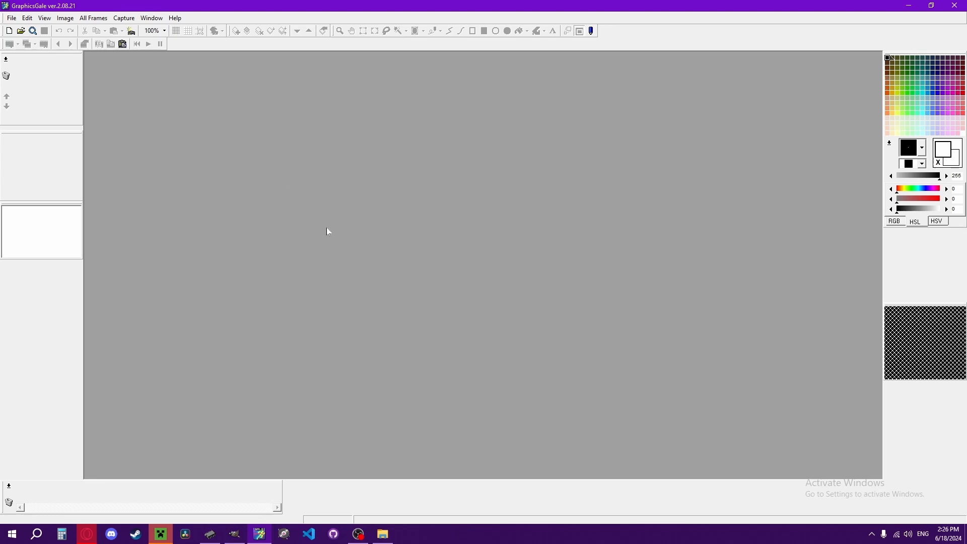
mouse_move(343, 244)
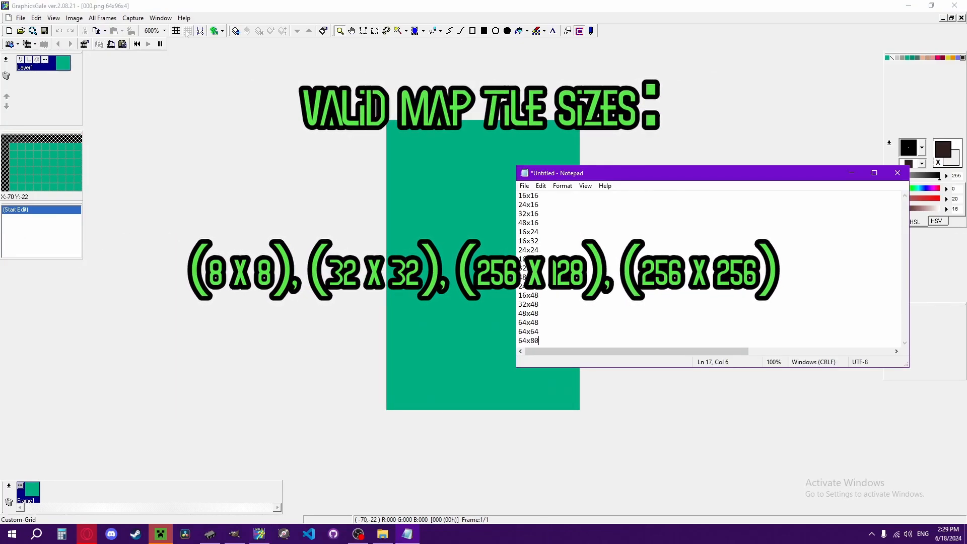
Step: Bring up the Custom-Grid setup and begin adding tile sizes like 24x16, 32x16, 48x16 and 24x24
click(198, 31)
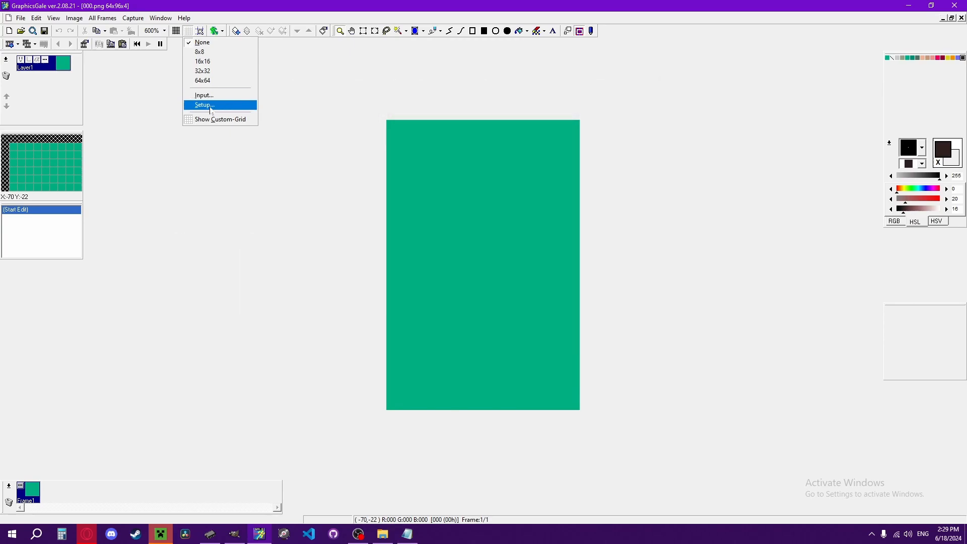
click(204, 104)
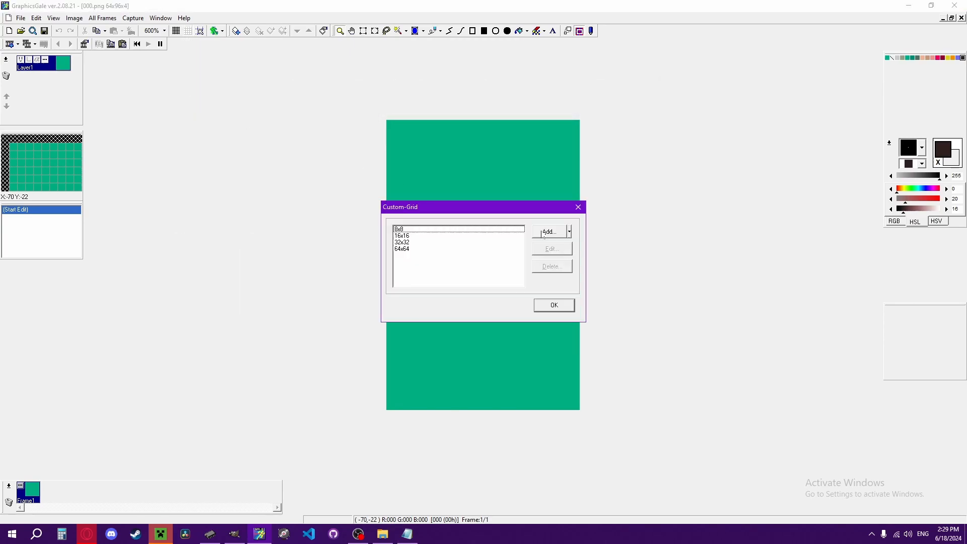
click(548, 232)
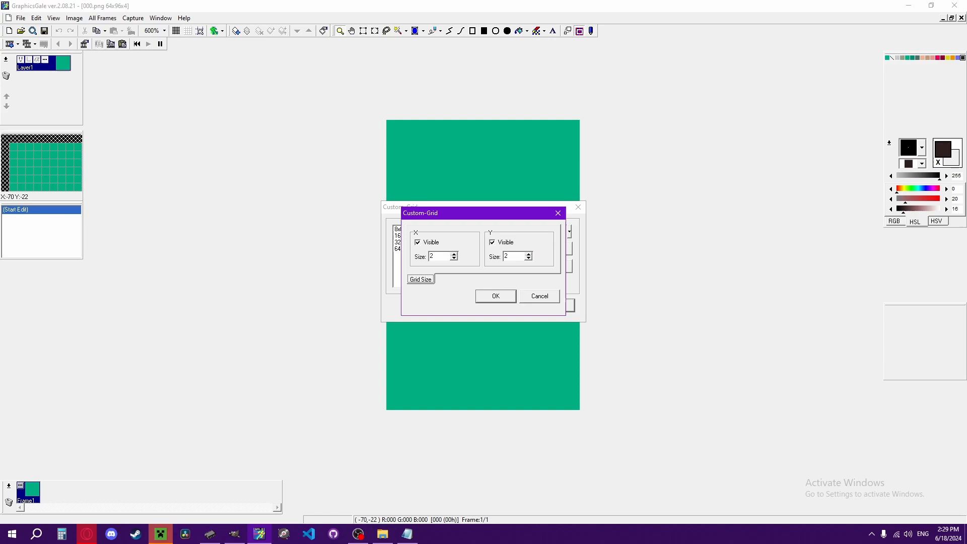
mouse_move(460, 213)
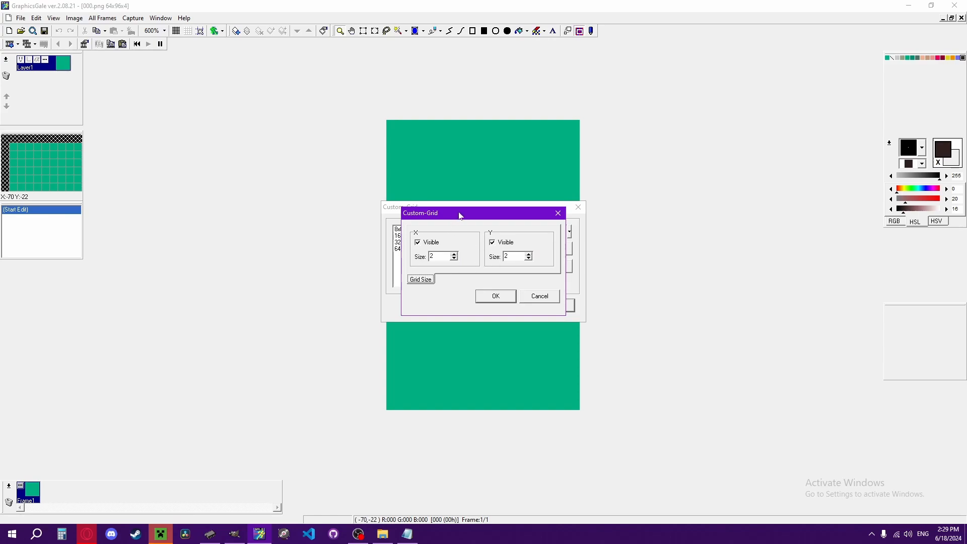
drag(459, 213, 466, 212)
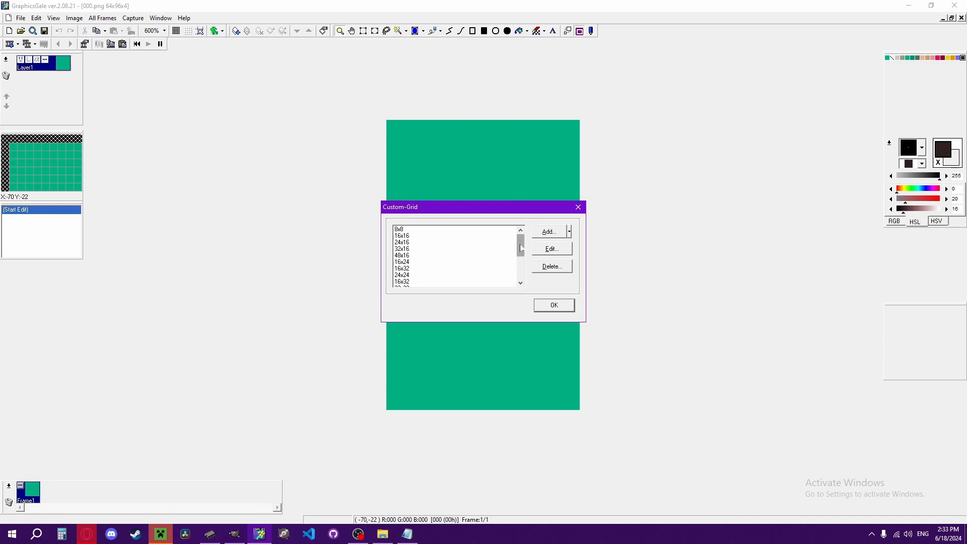
Step: Add the larger grid sizes such as 32x32, 64x32 and 32x64 to the custom grid list
scroll(down, 3)
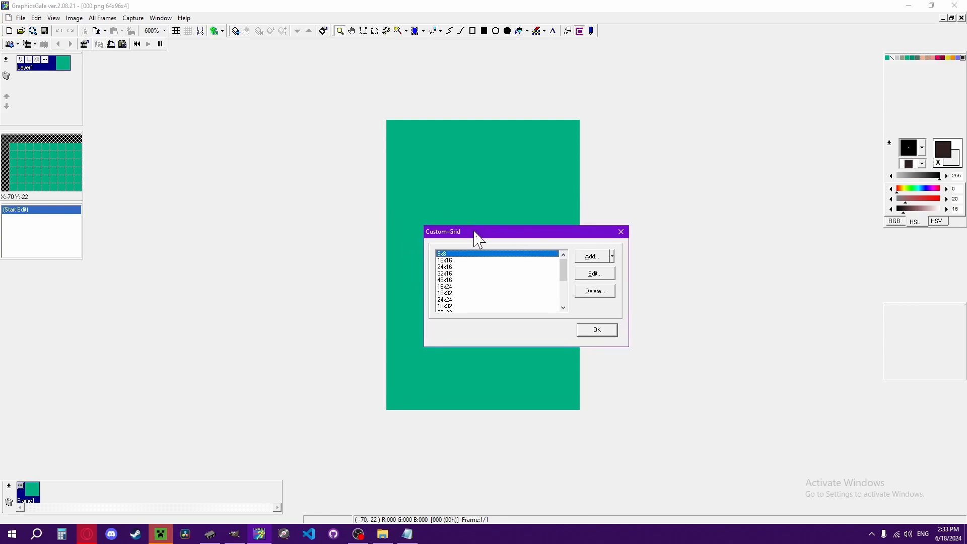
drag(477, 231, 461, 221)
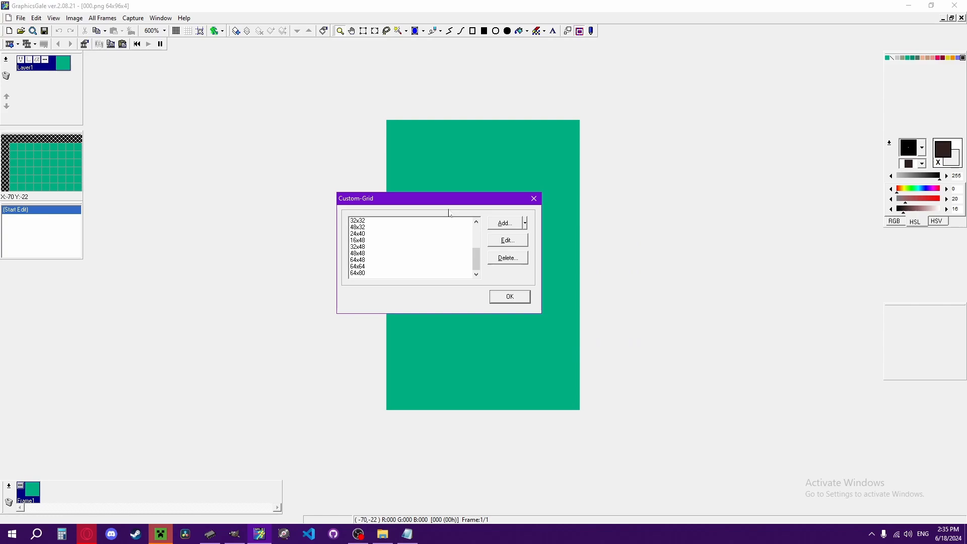
click(504, 223)
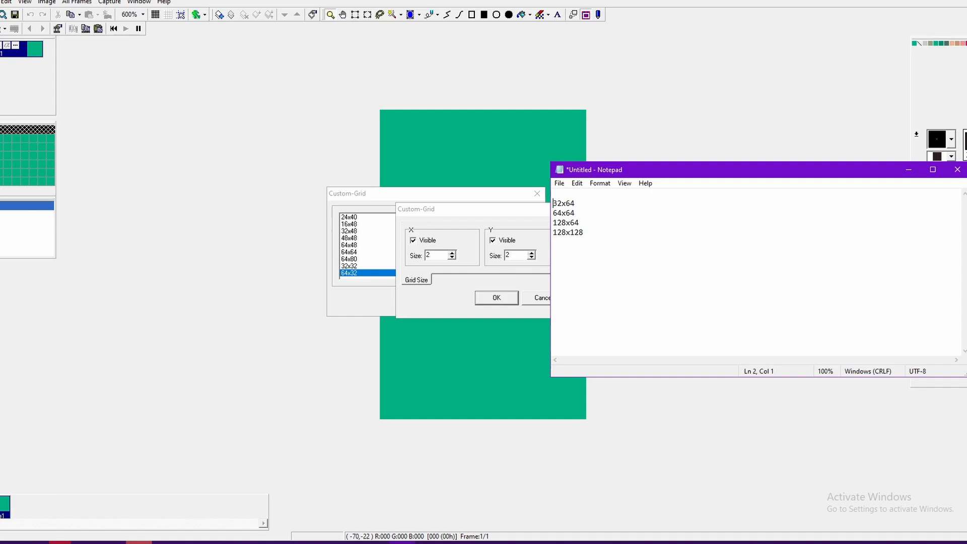
click(495, 298)
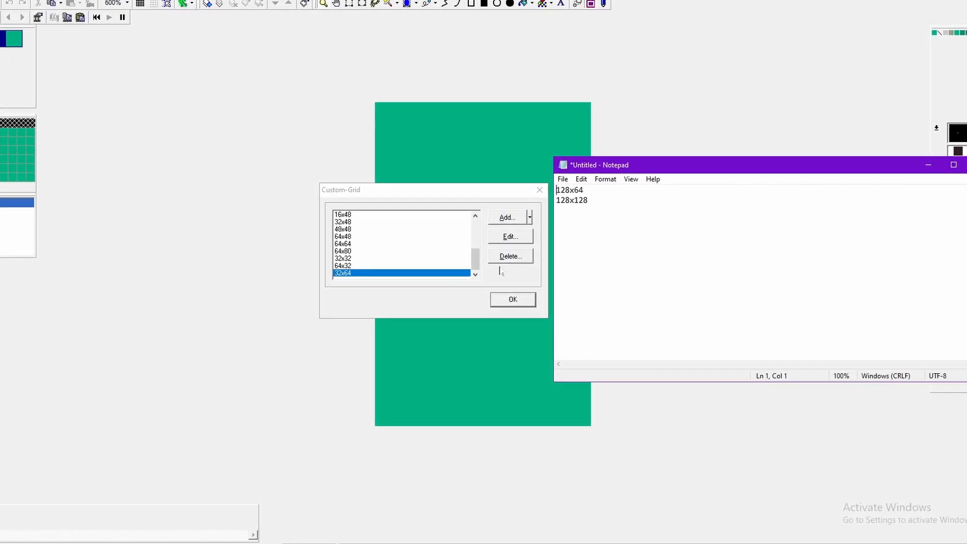
click(508, 235)
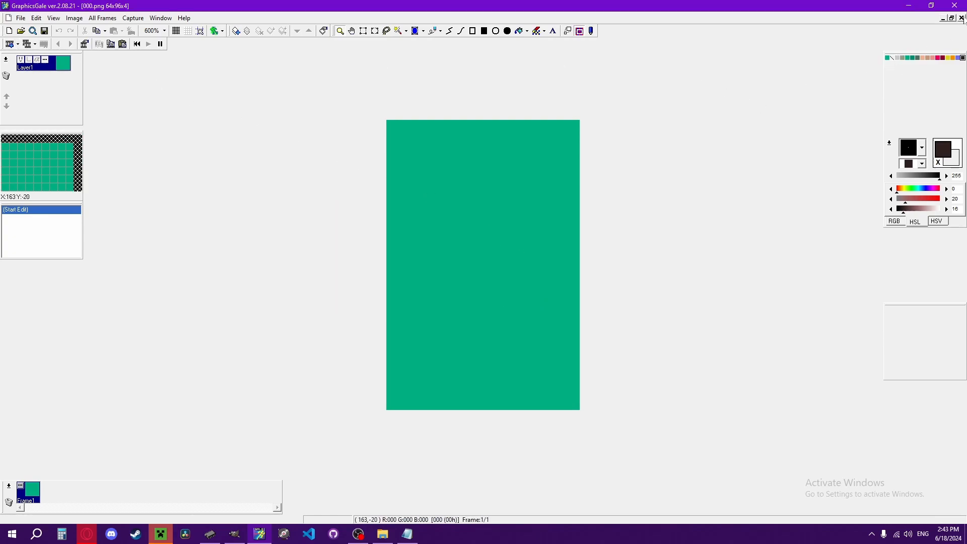
Step: Load the Ness sprite sheet 001.png from the SpriteGroups folder
click(20, 17)
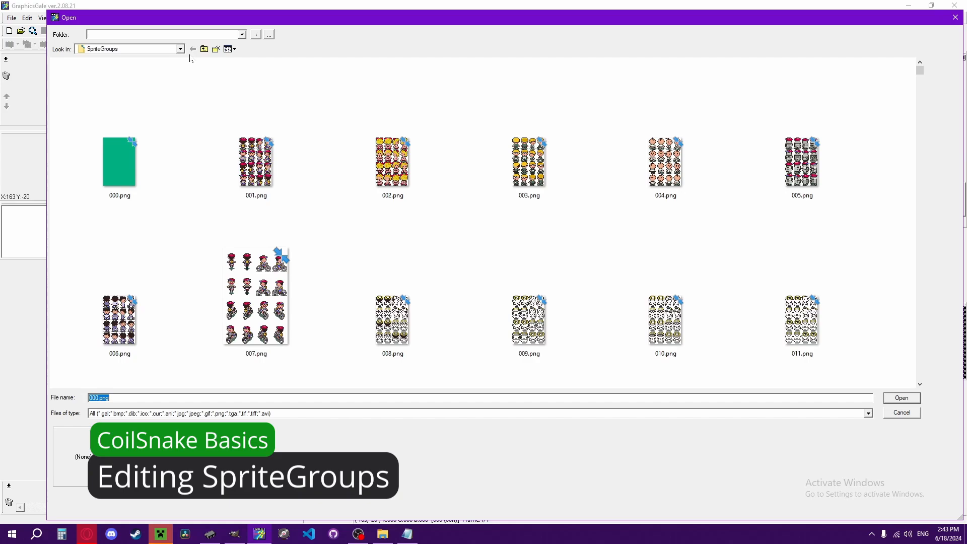
click(205, 49)
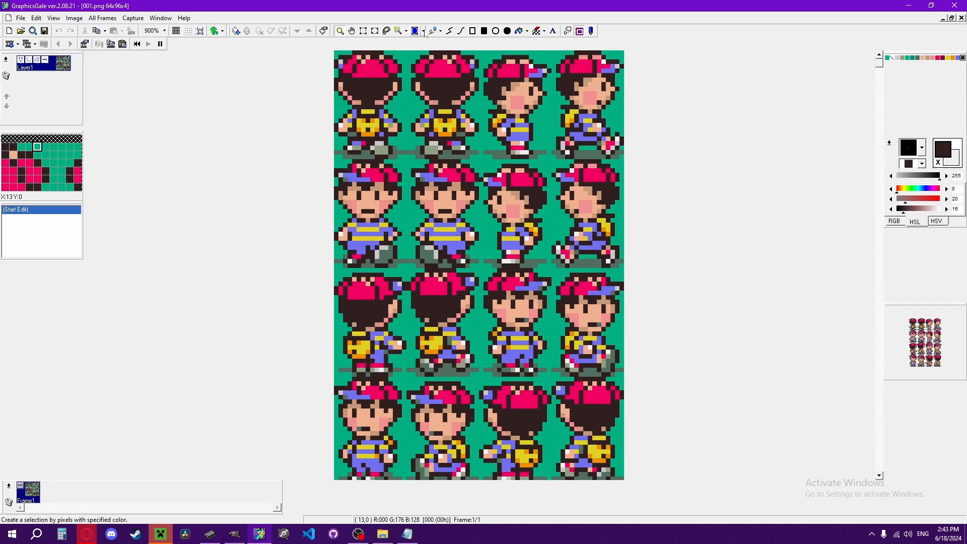
Step: Recolour Ness's red cap to bright green on the 001 sheet using a pixel drawing tool
click(413, 31)
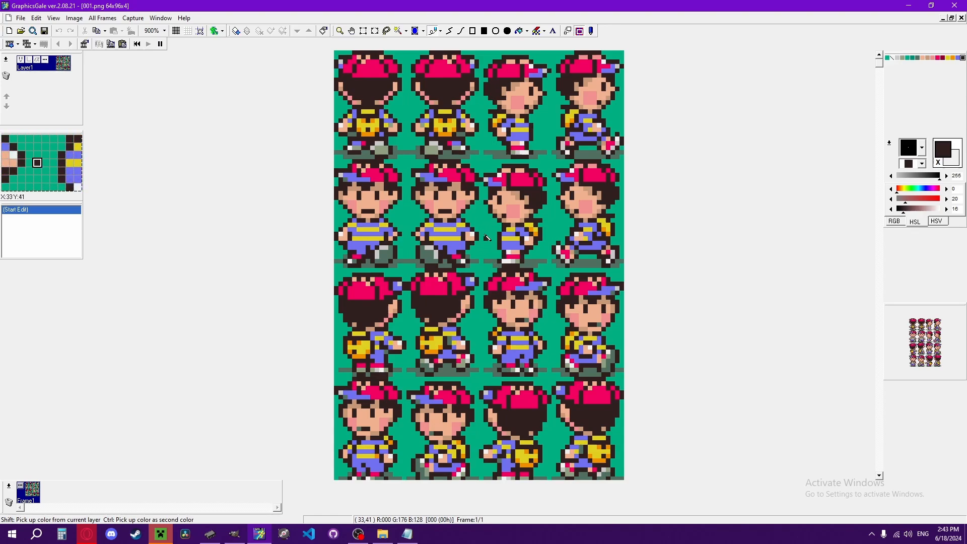
mouse_move(542, 213)
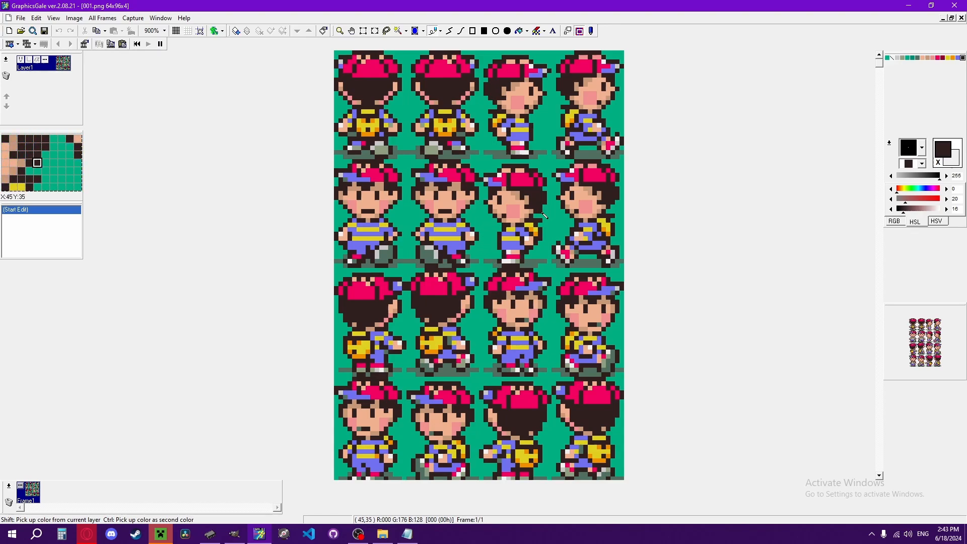
mouse_move(540, 215)
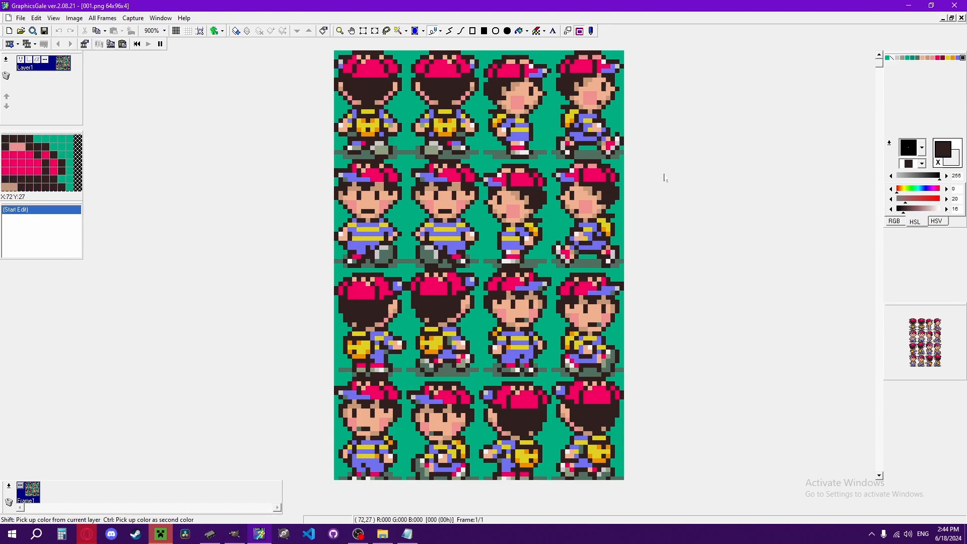
mouse_move(664, 177)
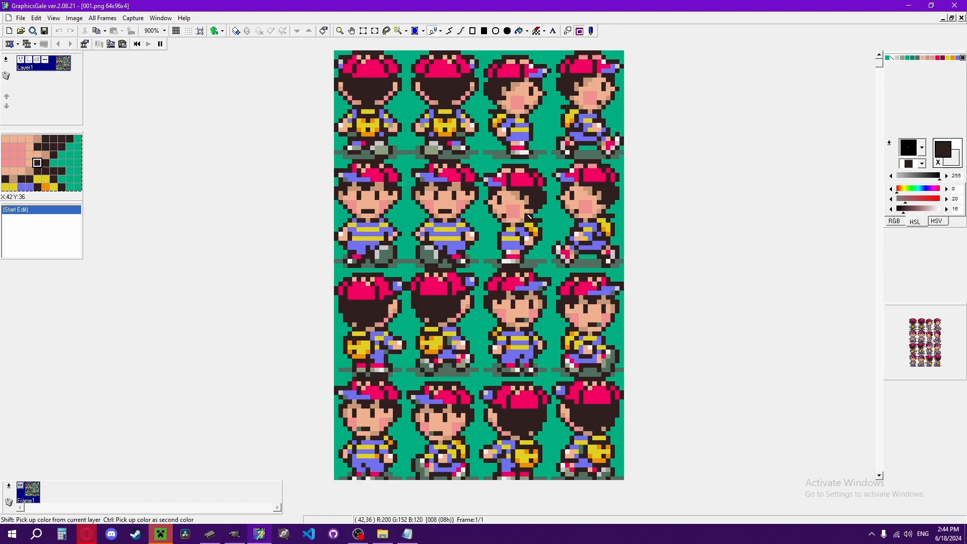
click(520, 182)
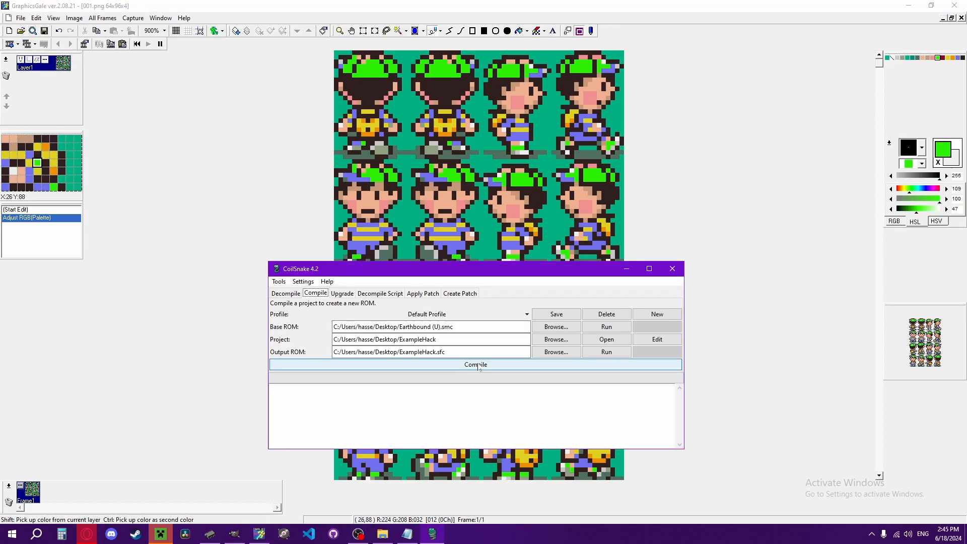
Step: Compile the ExampleHack project into a playable output ROM
click(474, 365)
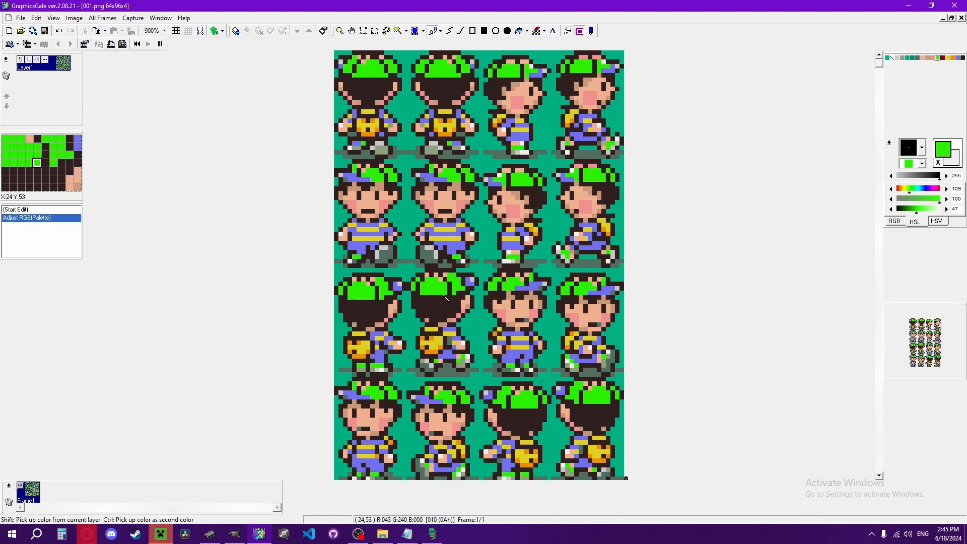
mouse_move(484, 259)
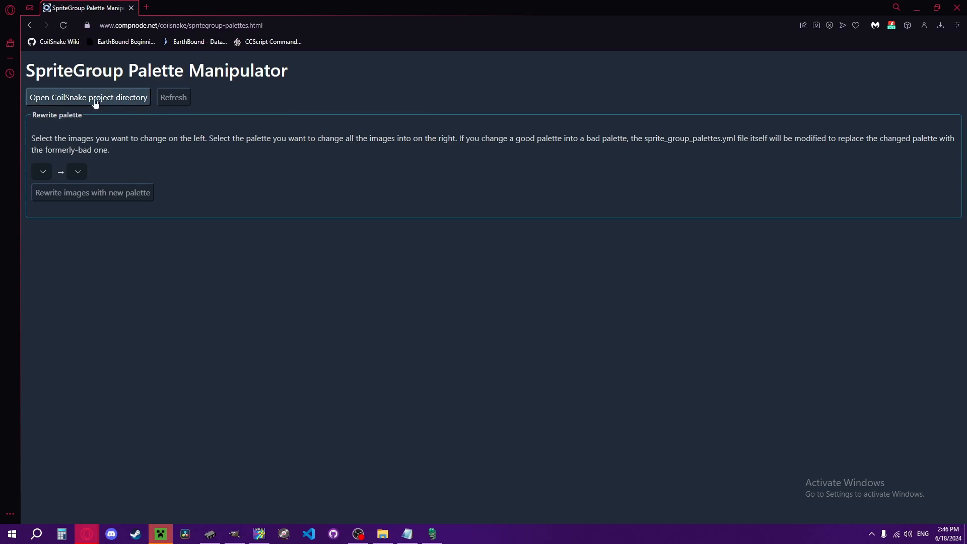
Step: Select the ExampleHack folder on the Desktop as the CoilSnake project directory
click(88, 97)
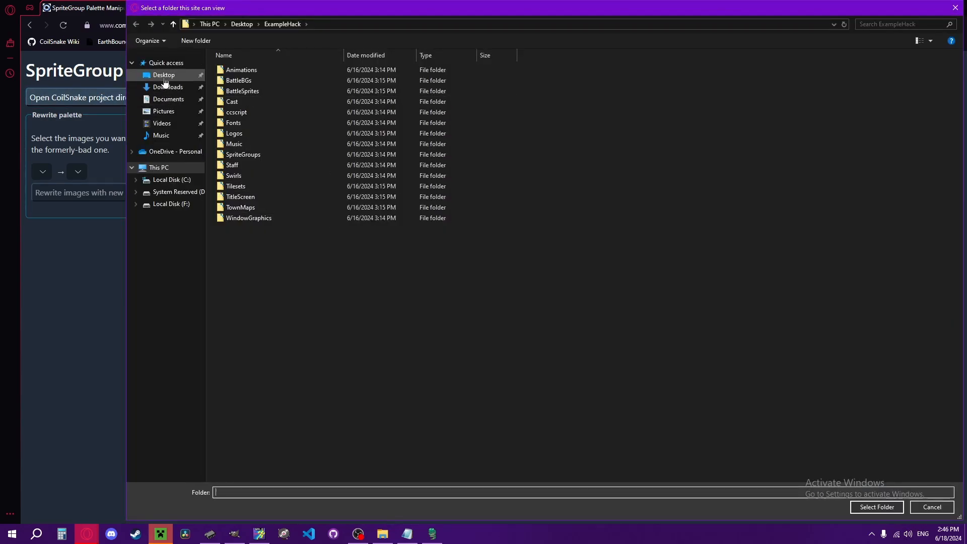
click(163, 75)
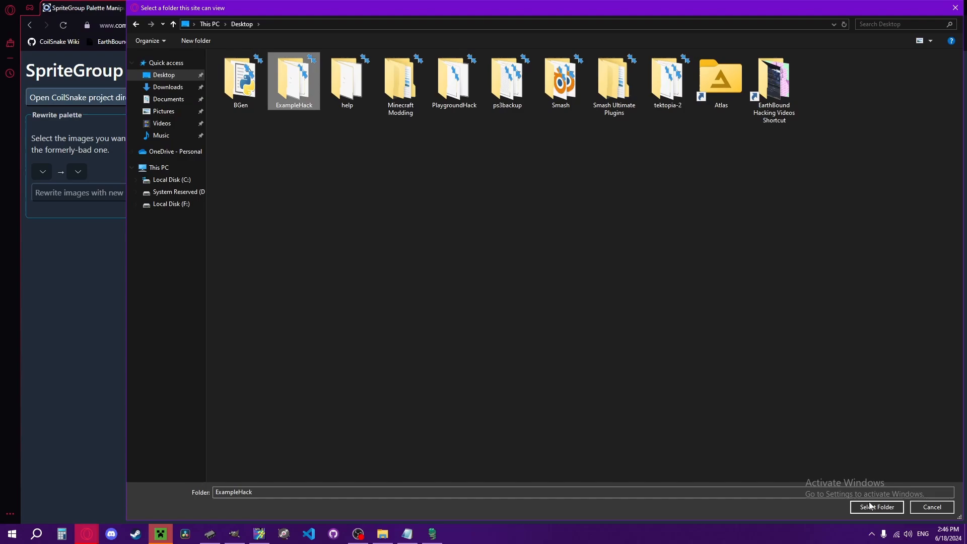
click(876, 507)
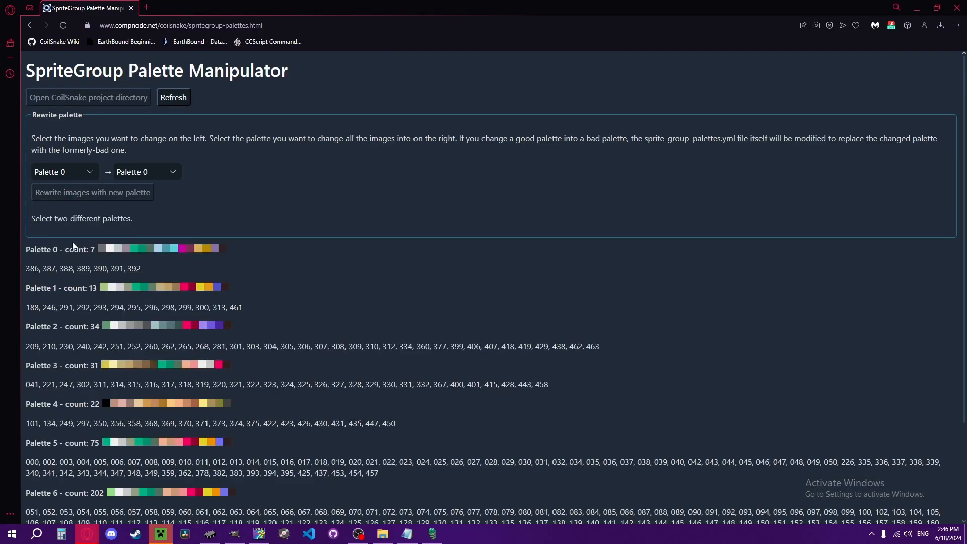
Step: Set Bad Palette A as the replacement and rewrite the 75 Palette 5 images with it
scroll(down, 3)
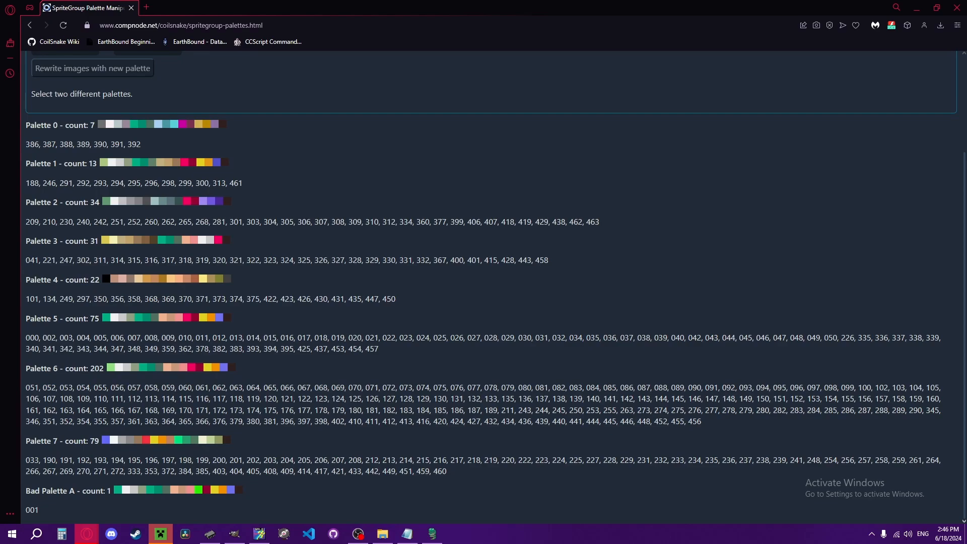
mouse_move(205, 493)
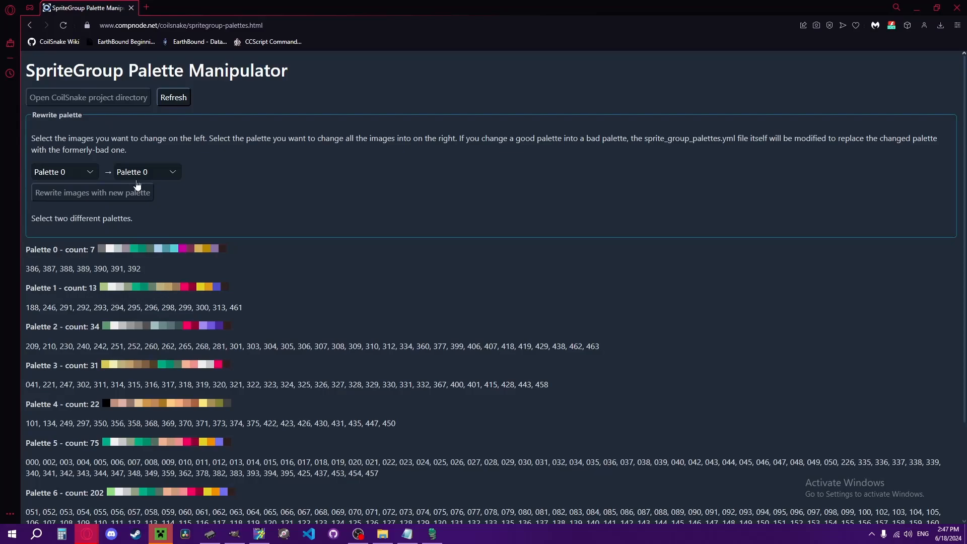
click(146, 171)
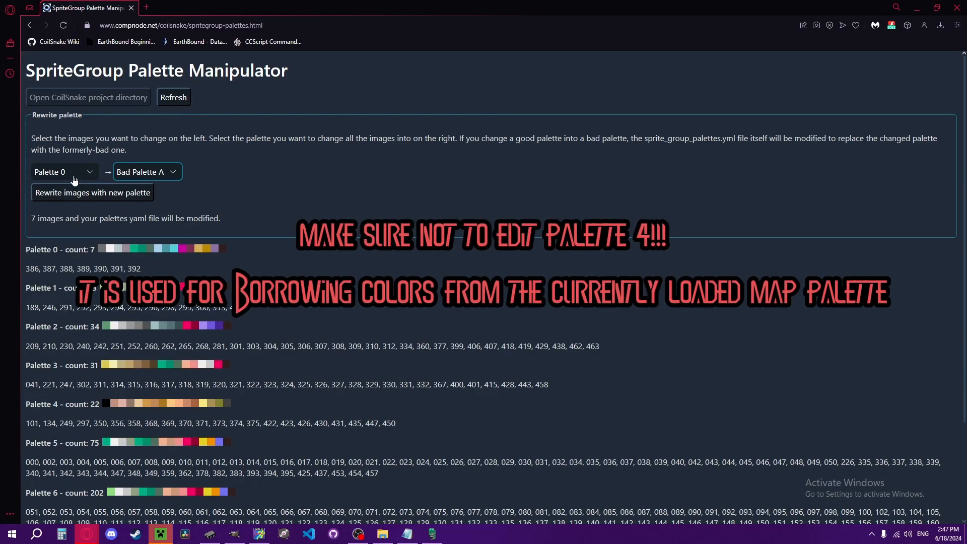
scroll(down, 3)
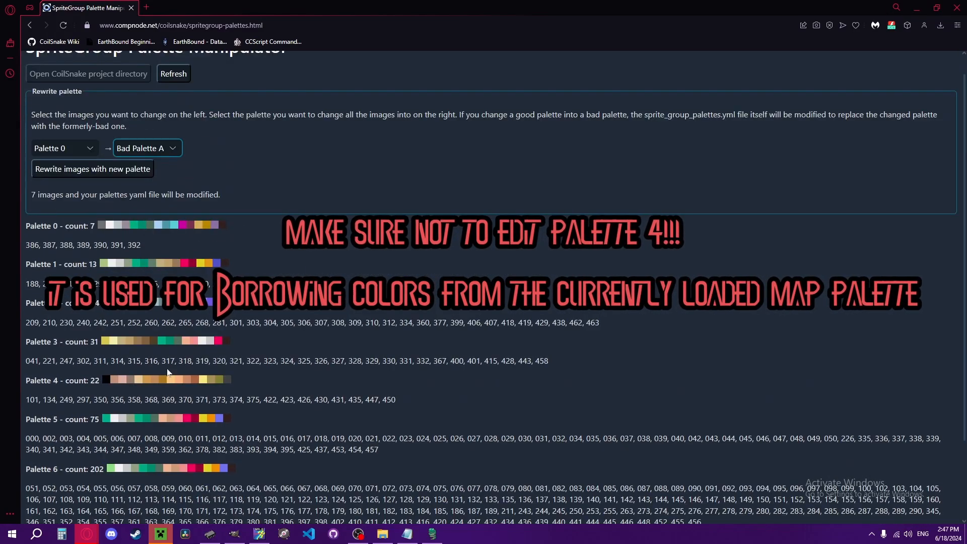
scroll(down, 3)
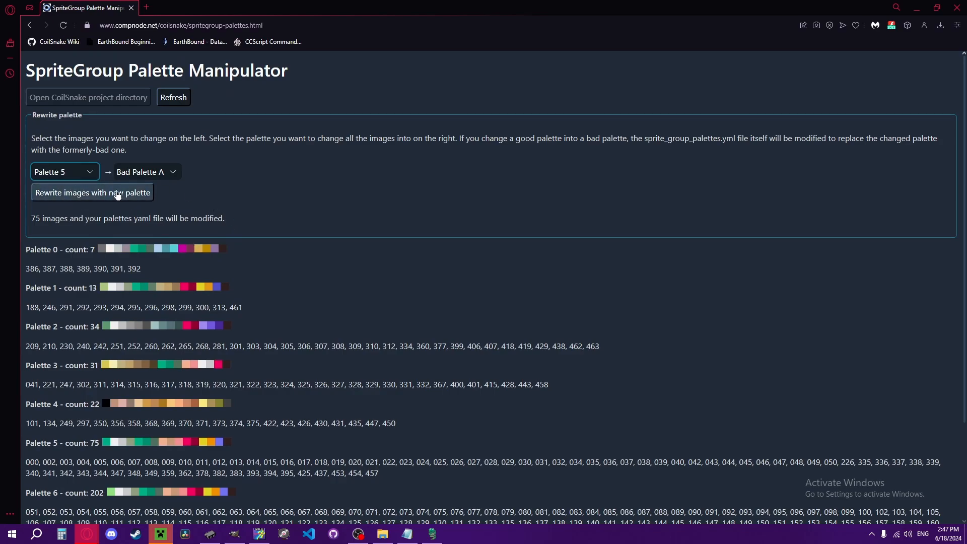
click(91, 192)
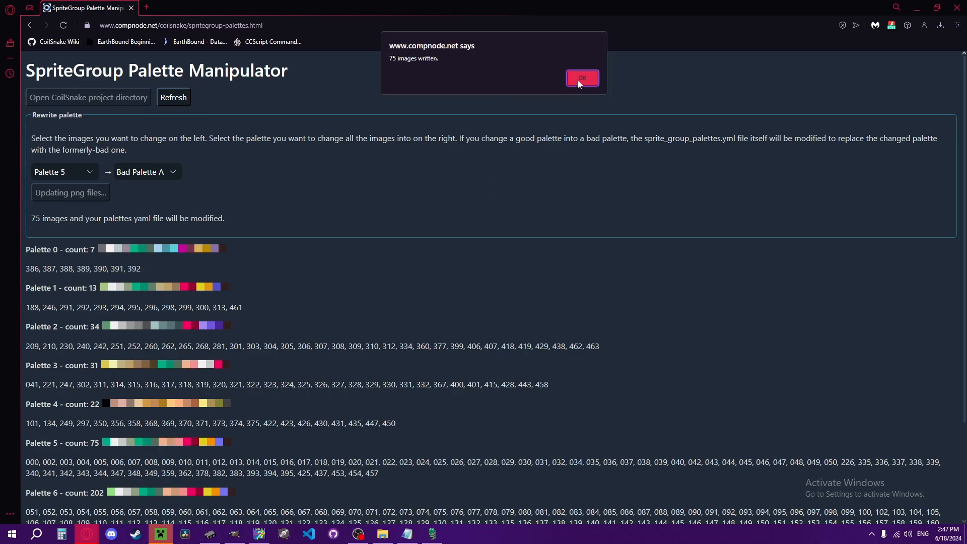
Step: Dismiss the '75 images written' notice
click(581, 79)
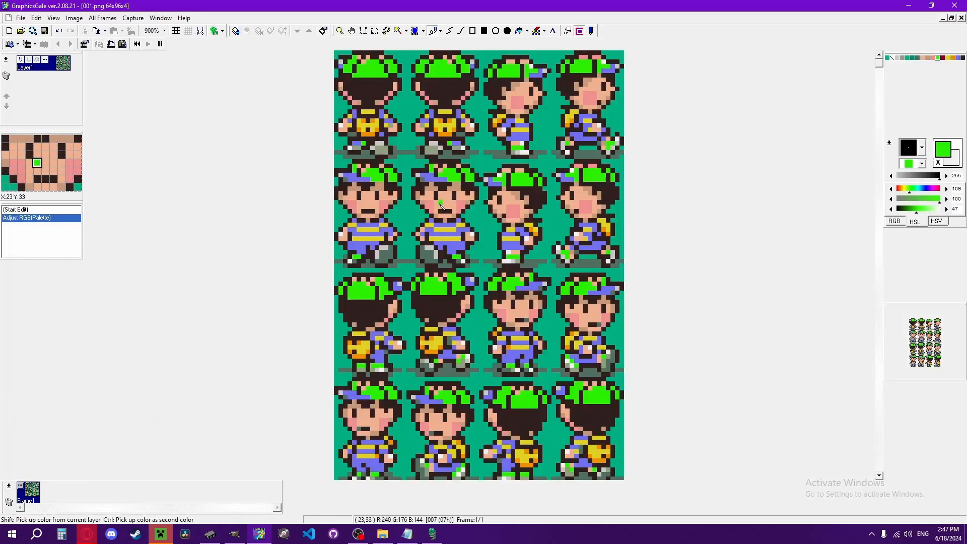
Step: Preview rewritten SpriteGroups sheets such as 005.png and 017.png in the file browser
click(20, 17)
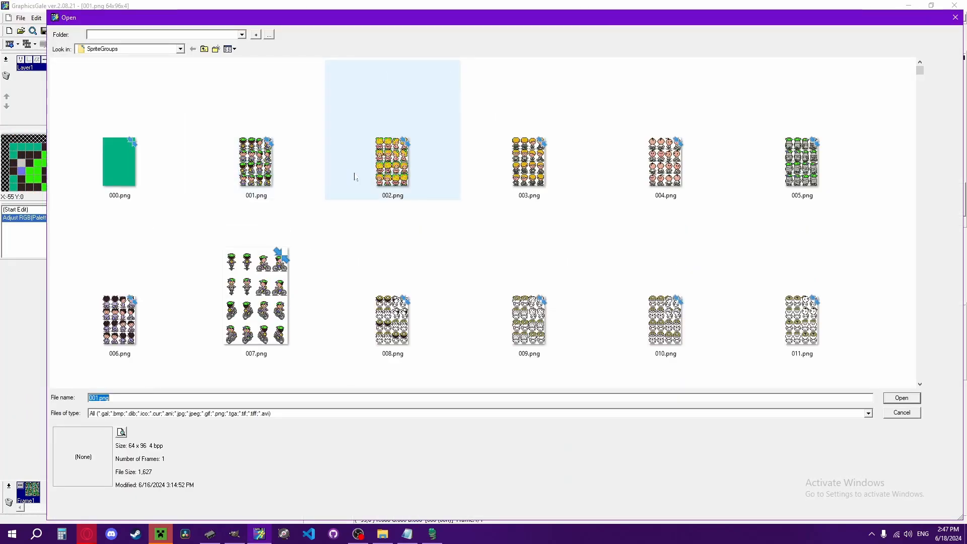
click(665, 162)
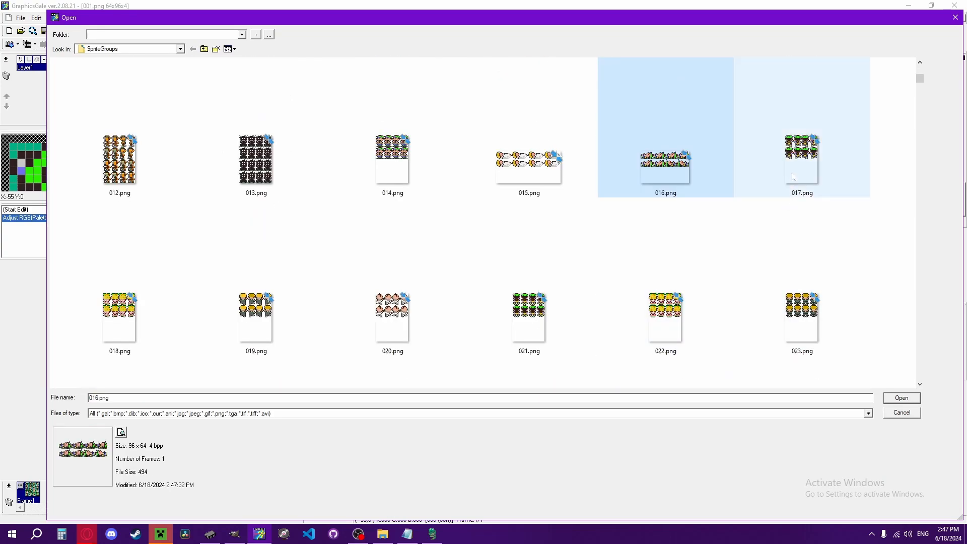
click(801, 159)
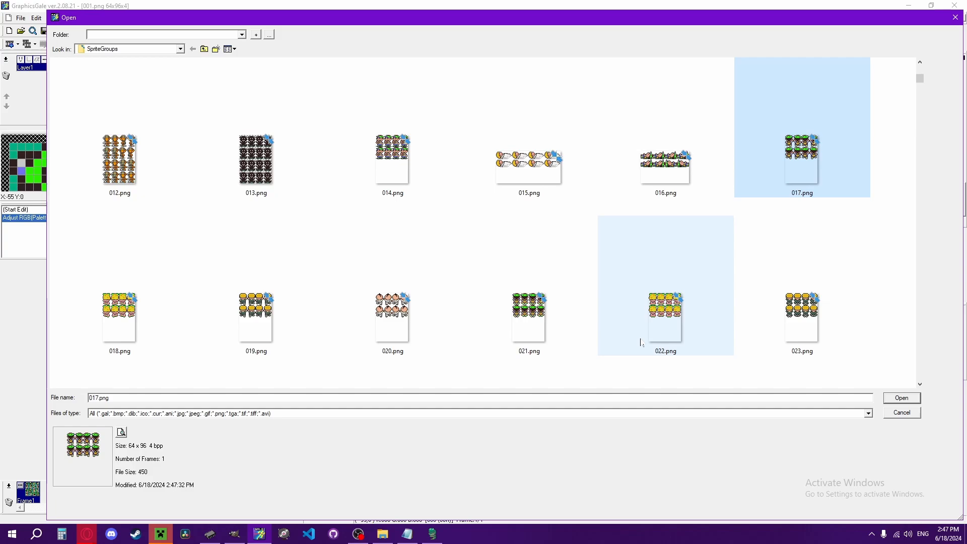
click(899, 398)
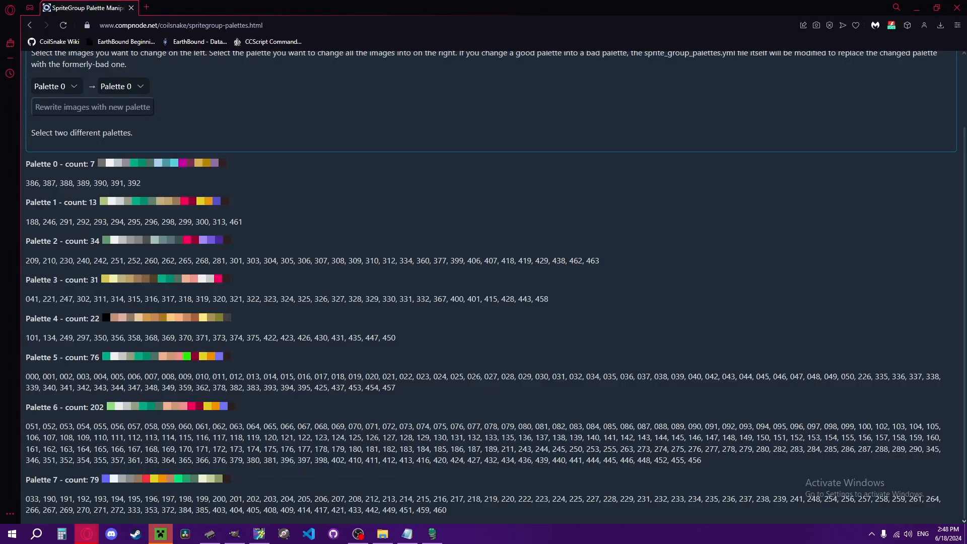
Step: Refresh the Palette Manipulator and reselect the ExampleHack project folder
click(174, 99)
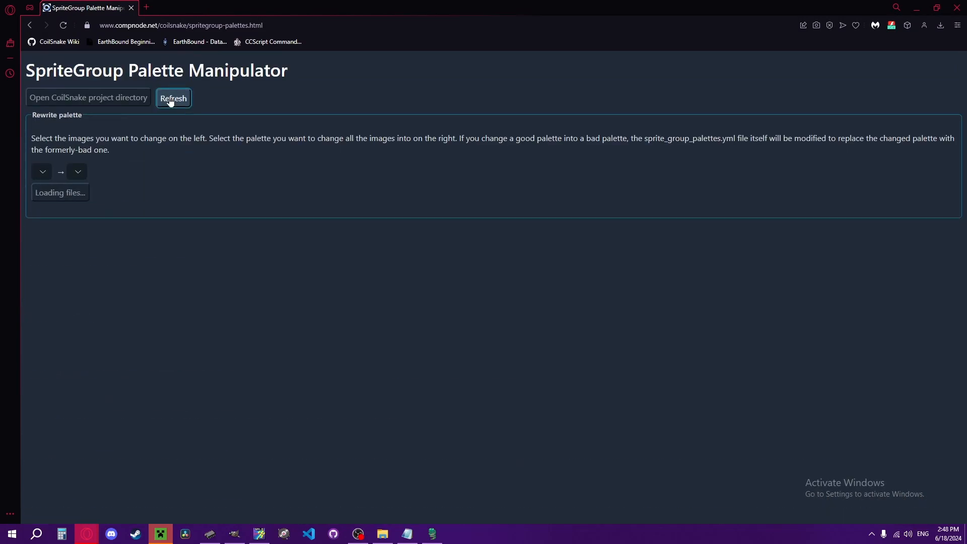
click(174, 98)
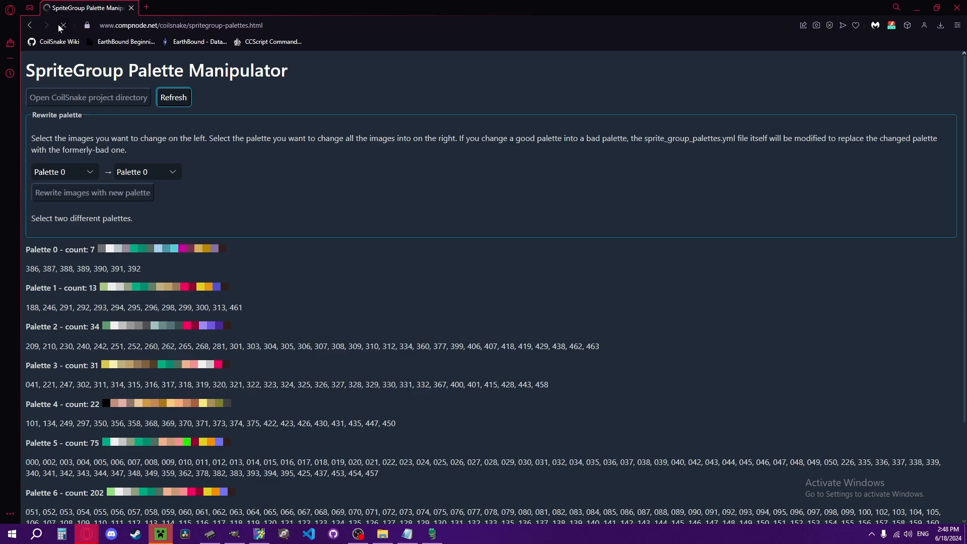
click(87, 97)
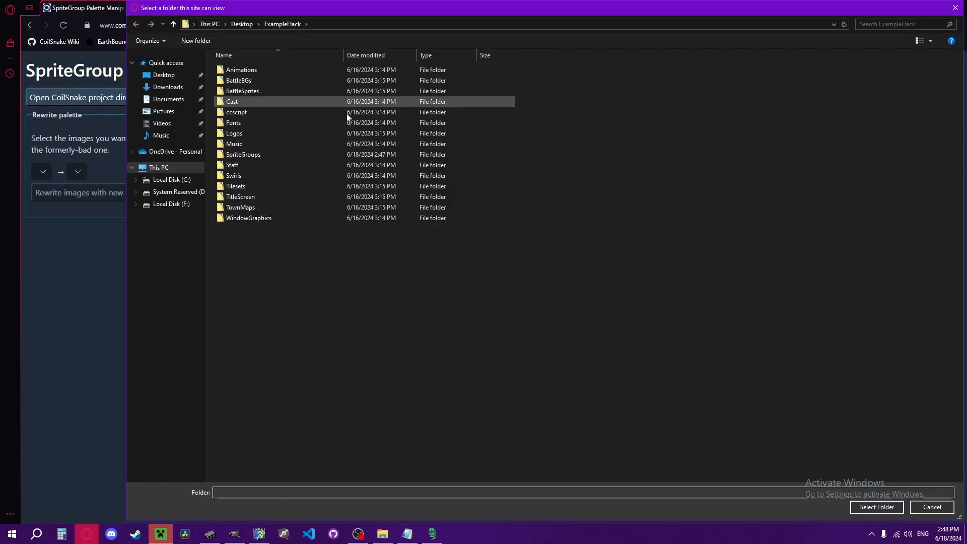
click(930, 506)
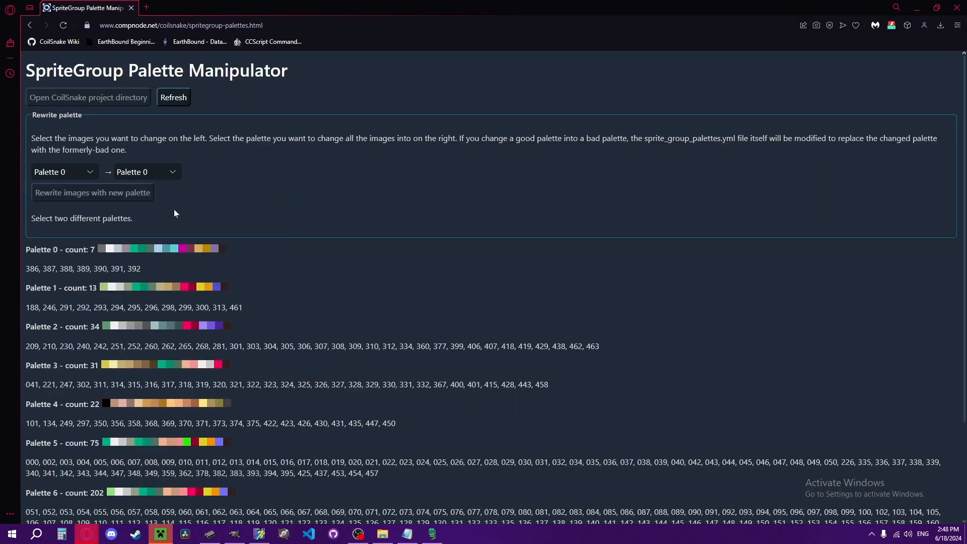
Step: Rewrite the 75 Palette 5 images with Bad Palette A as the replacement palette
click(146, 171)
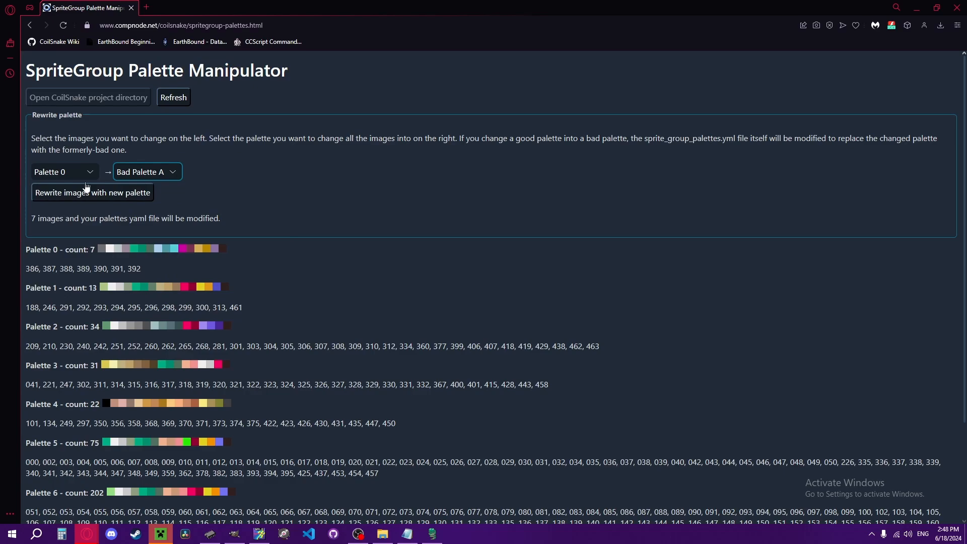
click(63, 172)
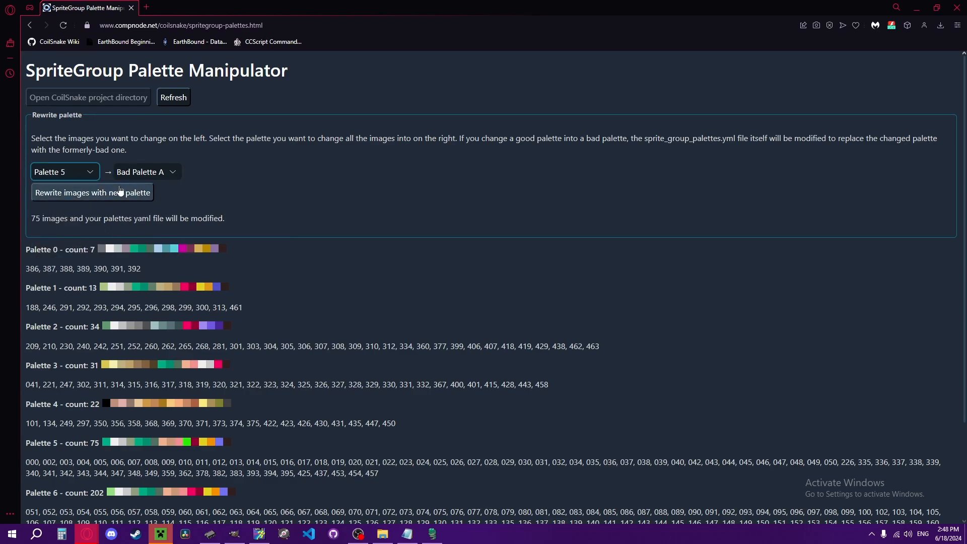
click(91, 192)
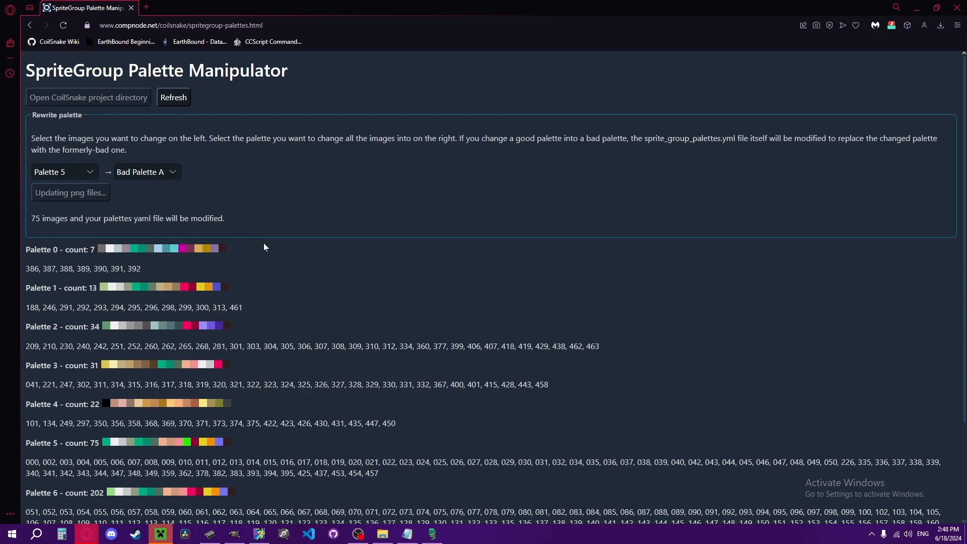
click(173, 98)
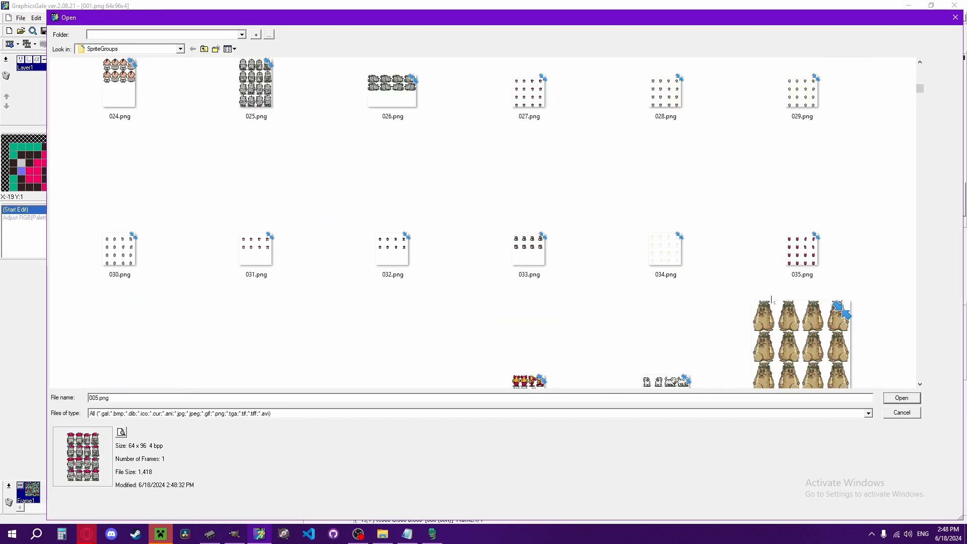
Step: Cancel the file browser and overlay an 8x8 custom grid on the 001.png Ness sprite sheet
click(899, 397)
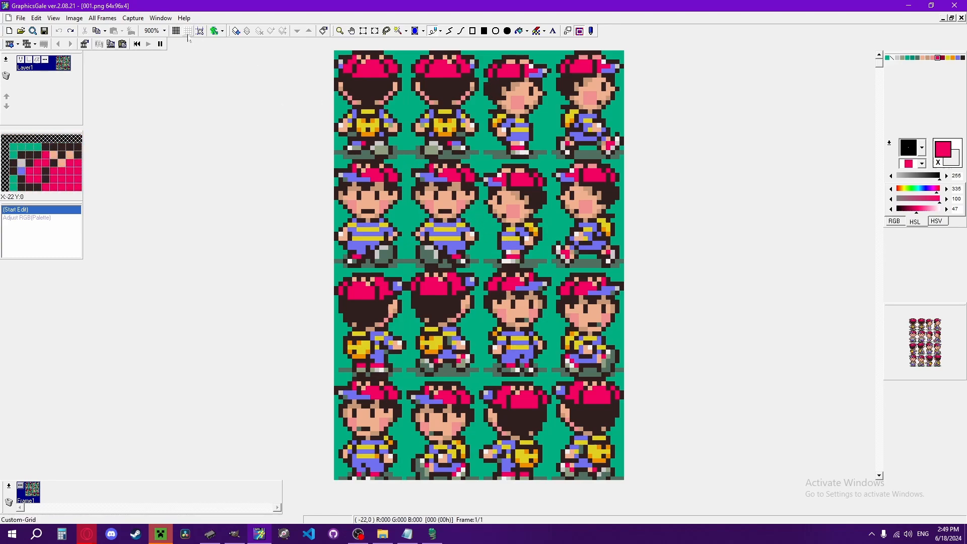
click(187, 31)
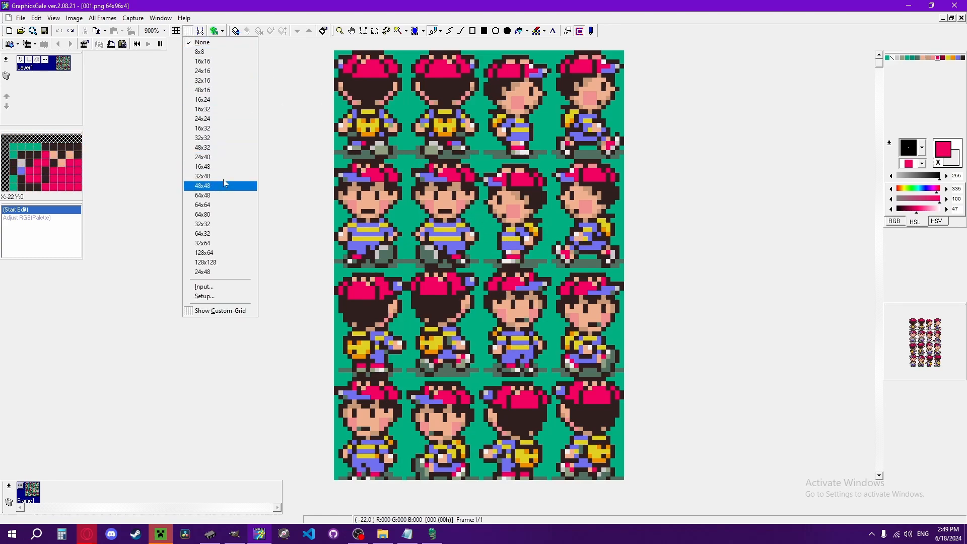
mouse_move(220, 61)
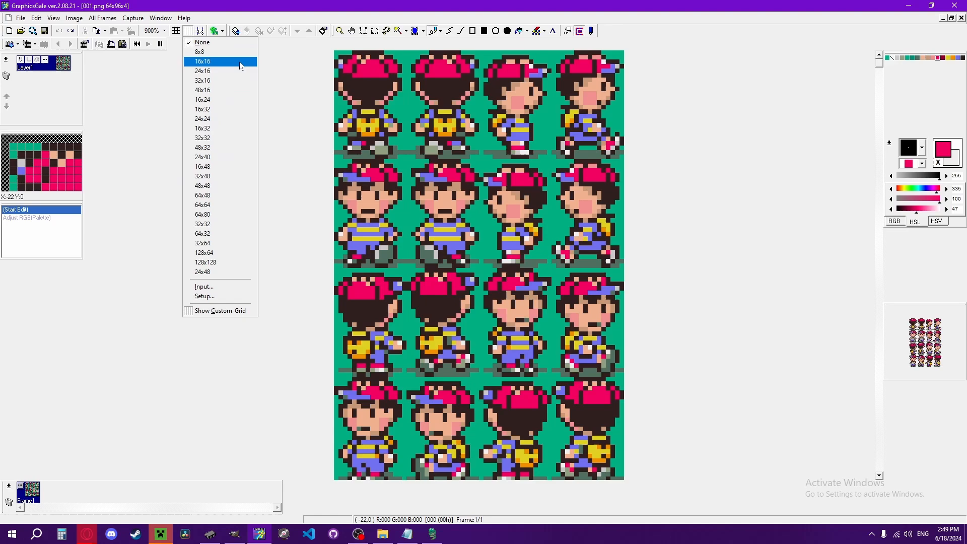
click(200, 52)
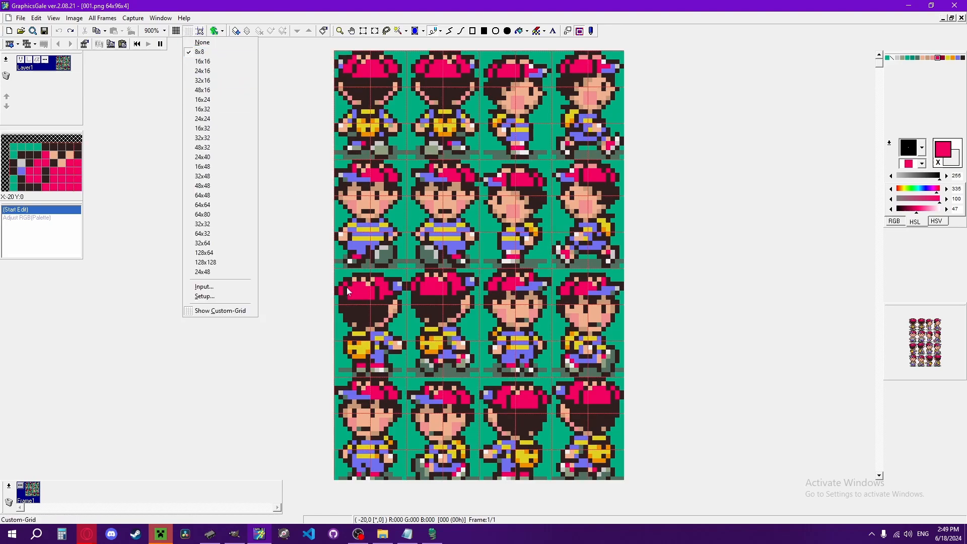
mouse_move(575, 293)
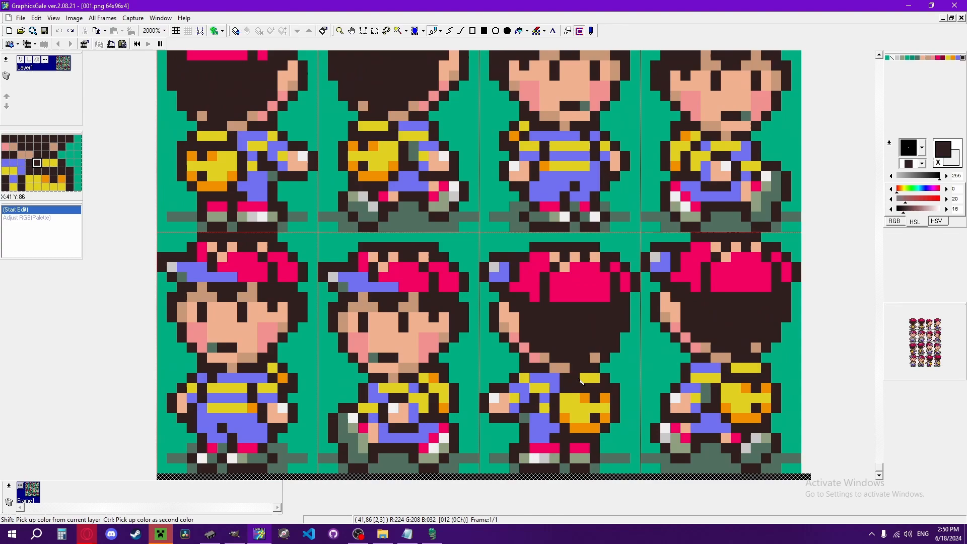
Step: Scroll down the zoomed sprite sheet and zoom back out to 700%
scroll(down, 3)
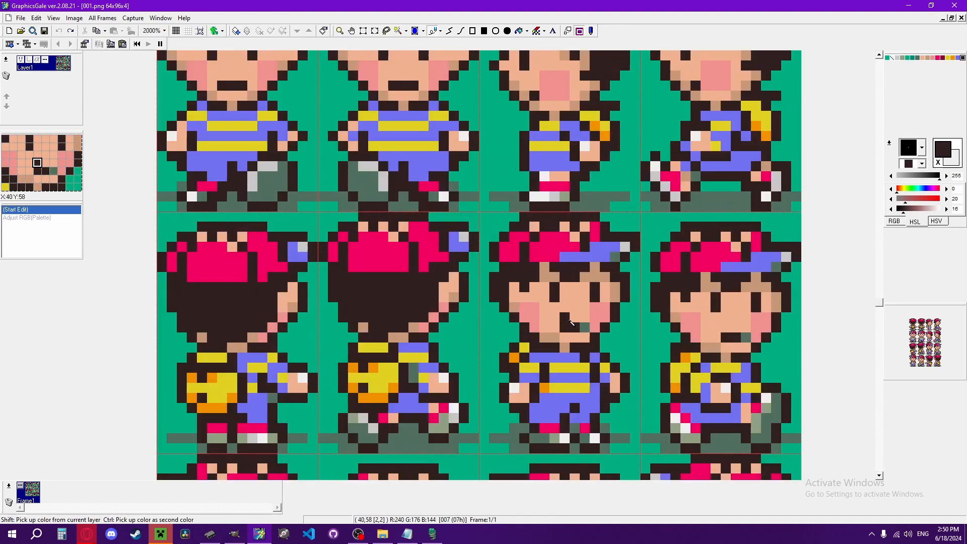
scroll(down, 3)
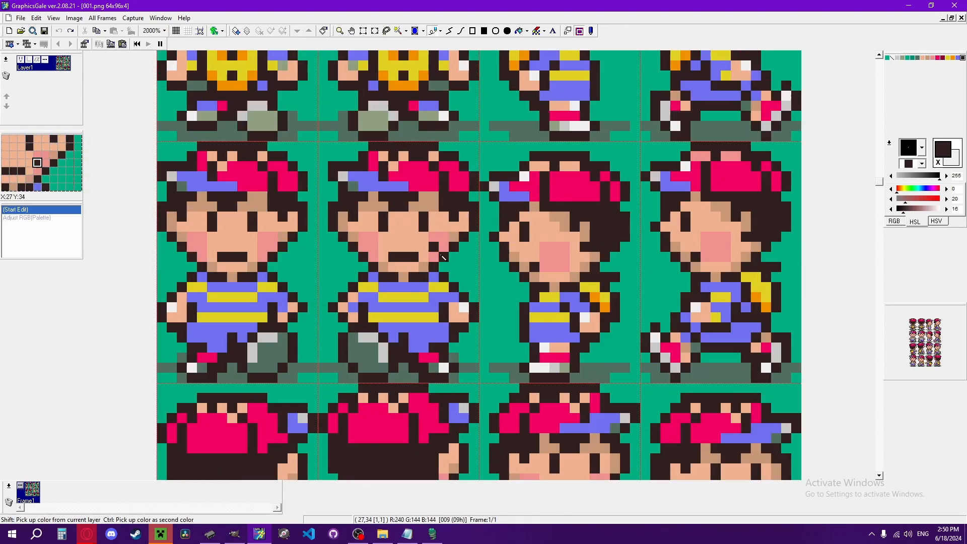
scroll(down, 3)
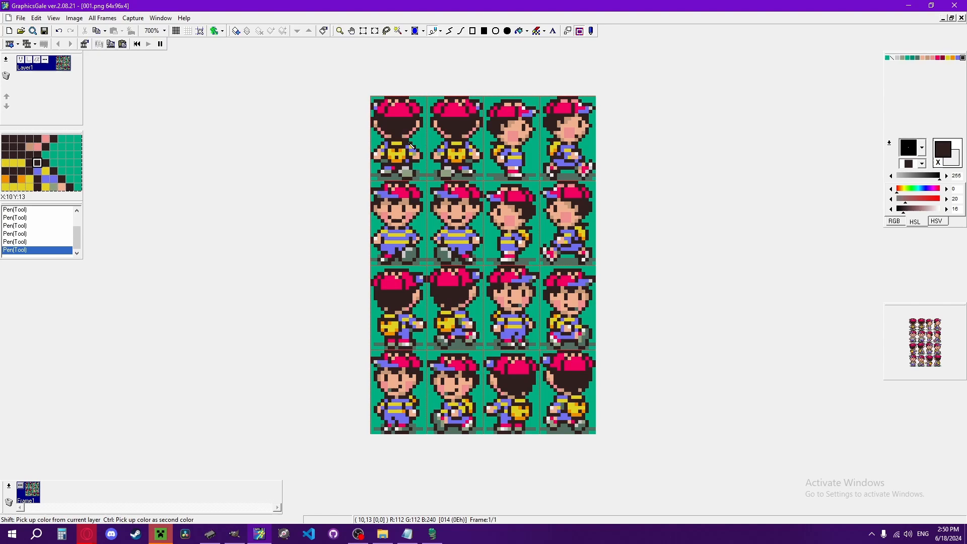
click(164, 31)
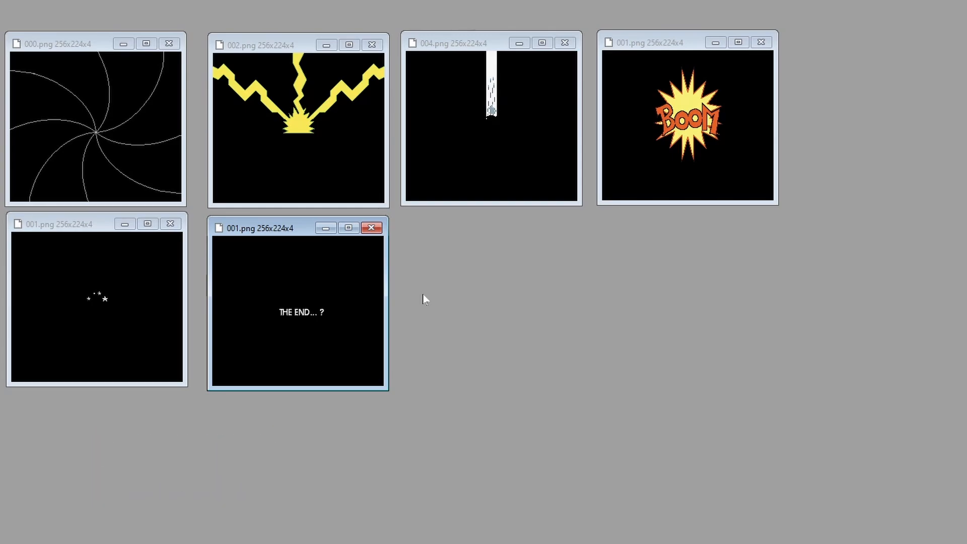
mouse_move(496, 158)
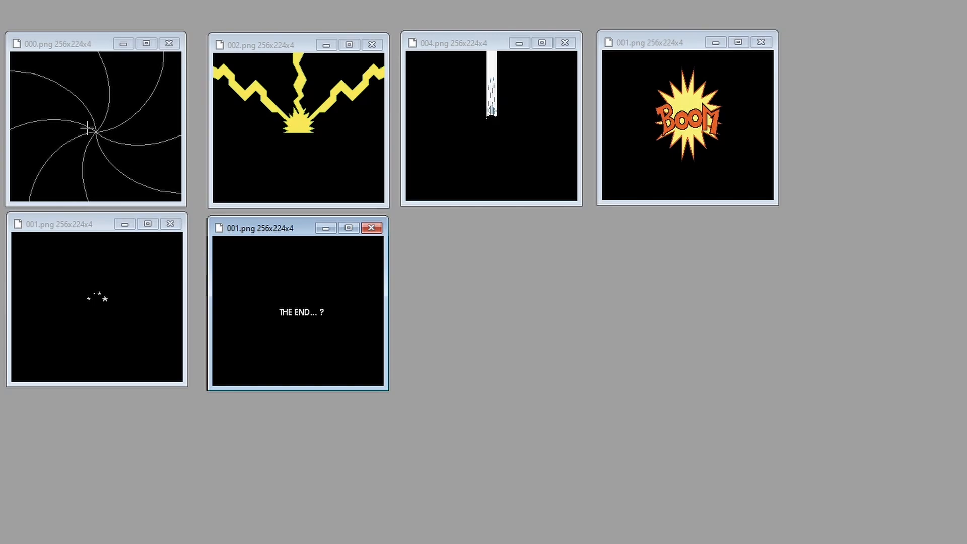
mouse_move(418, 188)
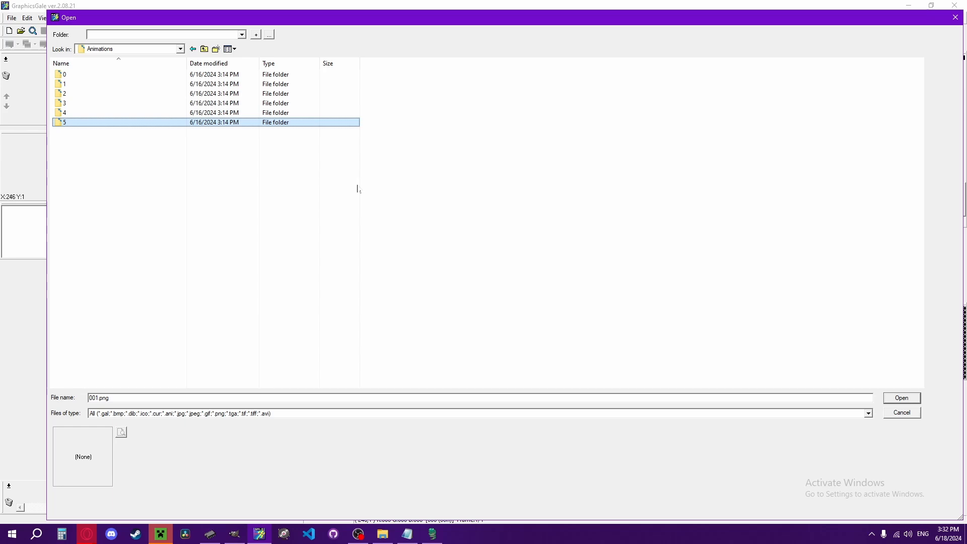
Step: Open all seven lightning frames 000–006.png from Animations folder 1 at once
click(65, 73)
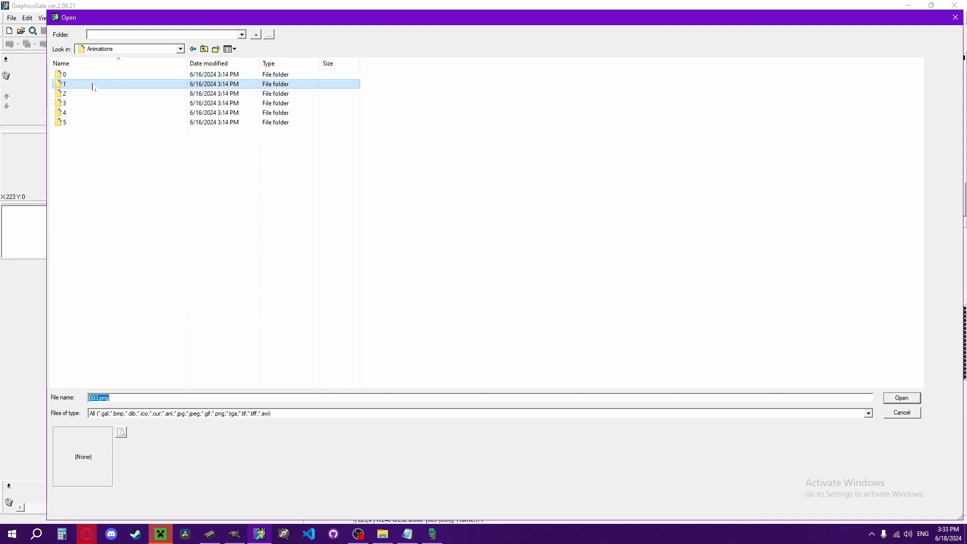
double_click(65, 83)
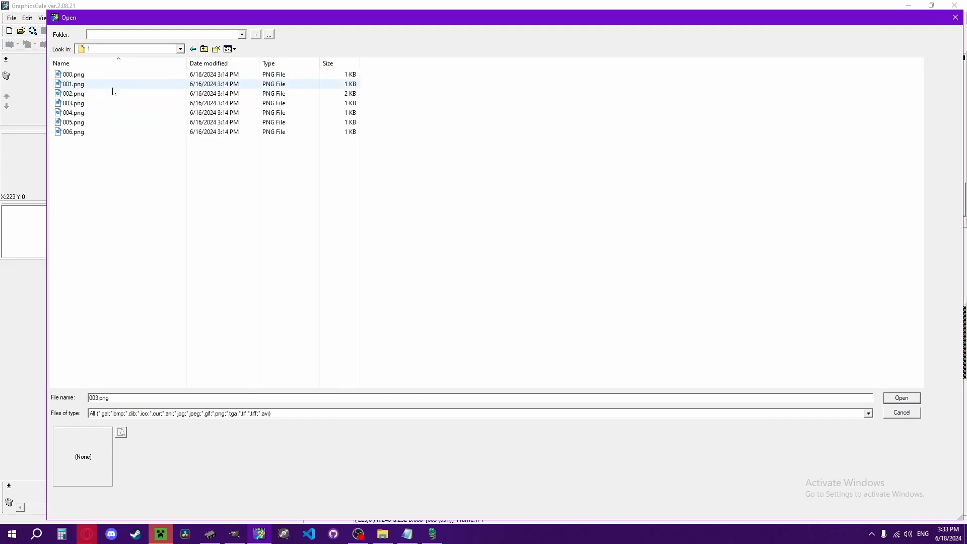
click(73, 93)
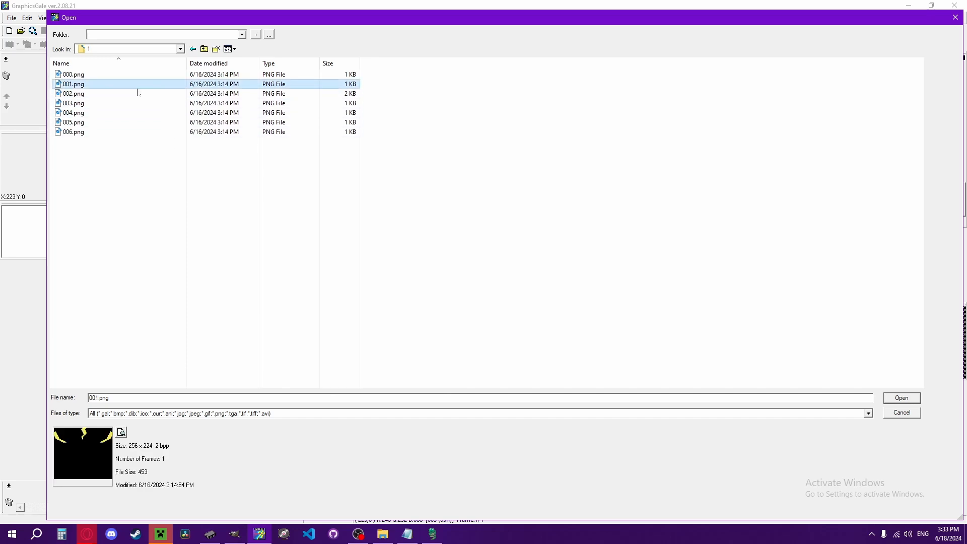
click(73, 92)
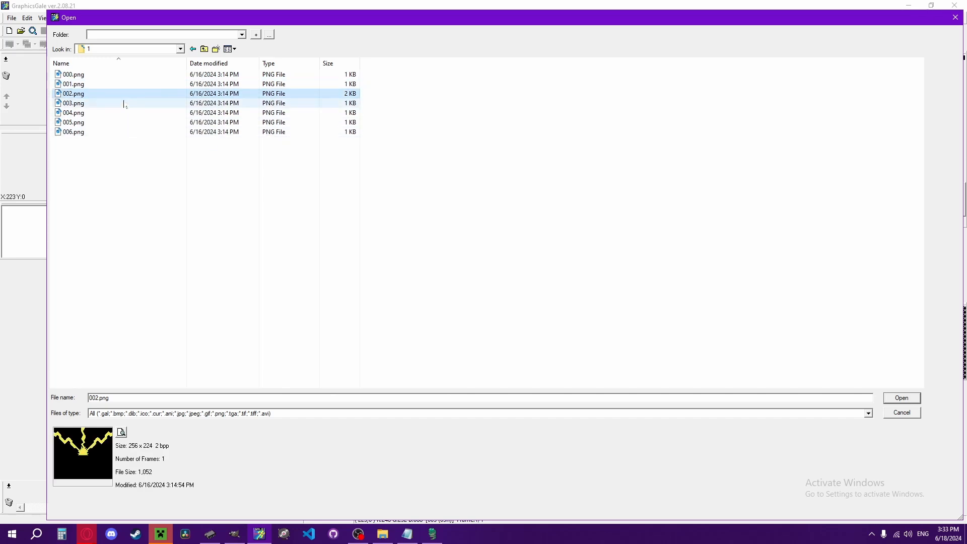
key(ctrl+a)
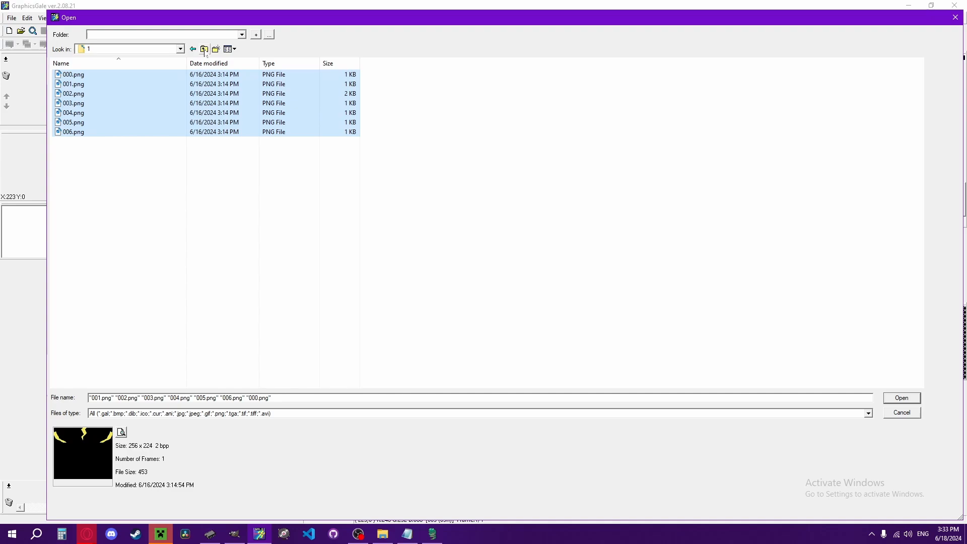
mouse_move(900, 400)
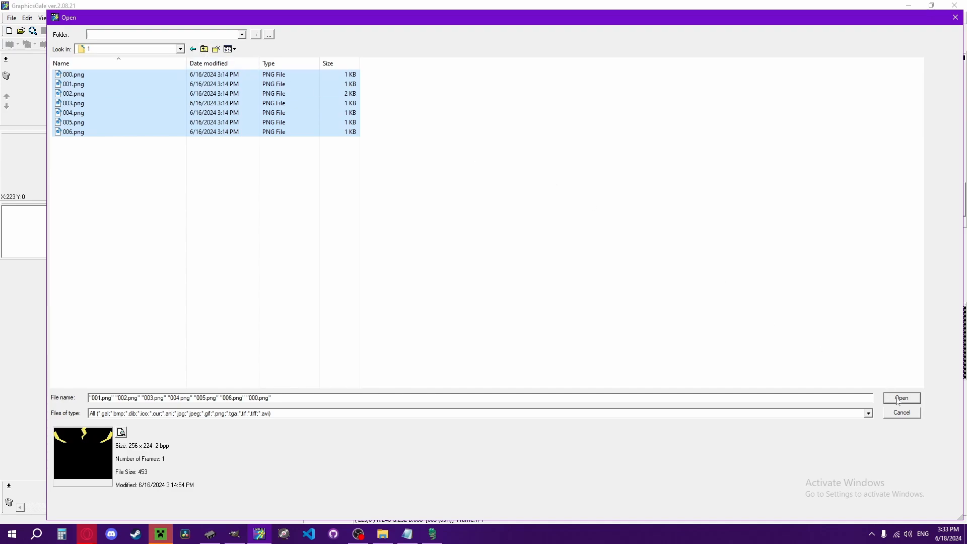
click(900, 398)
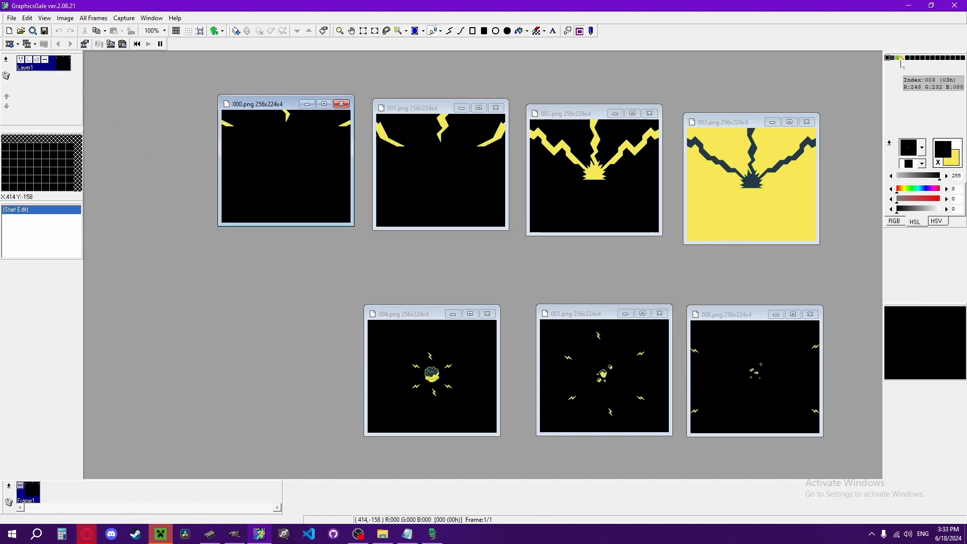
Step: Draw green face doodles on the lightning frames, then zoom frame 000.png with the grid shown
click(901, 58)
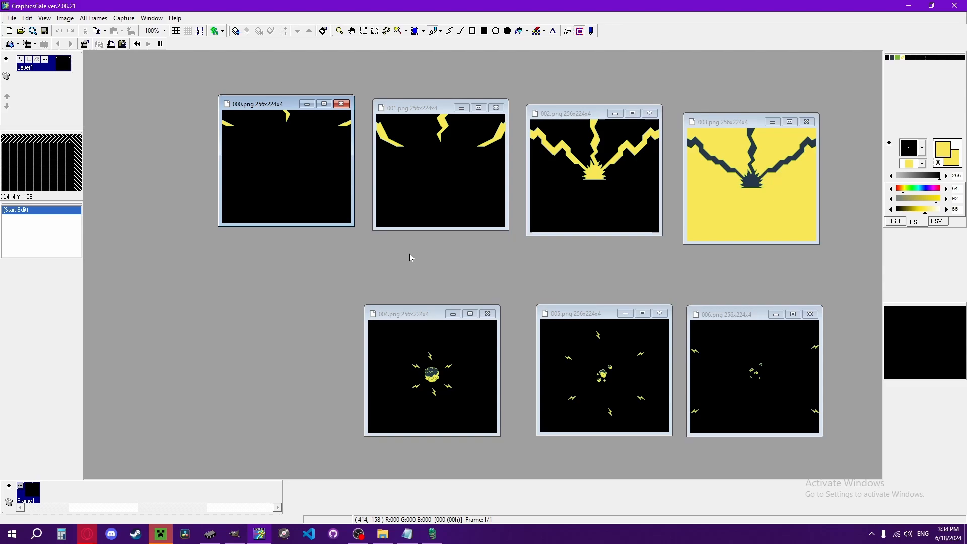
mouse_move(414, 257)
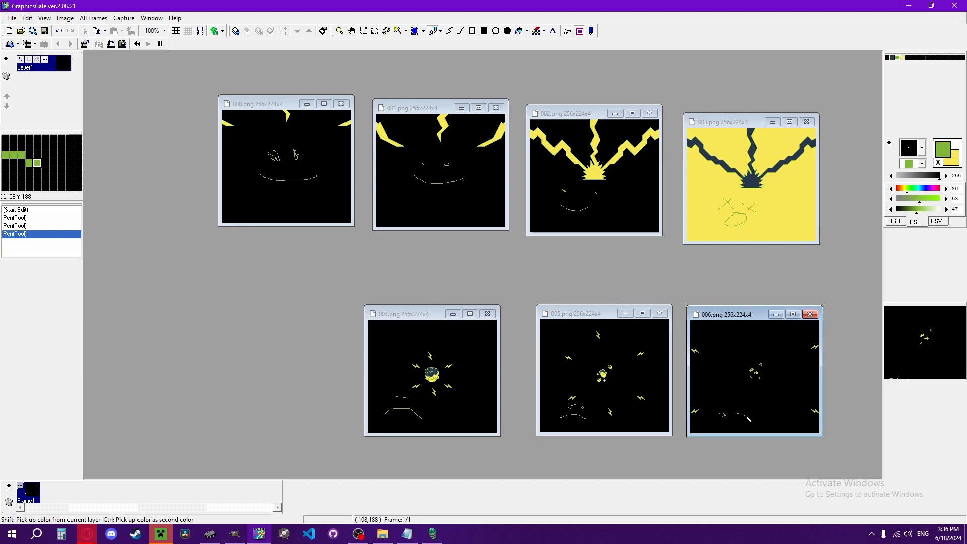
drag(719, 418, 747, 414)
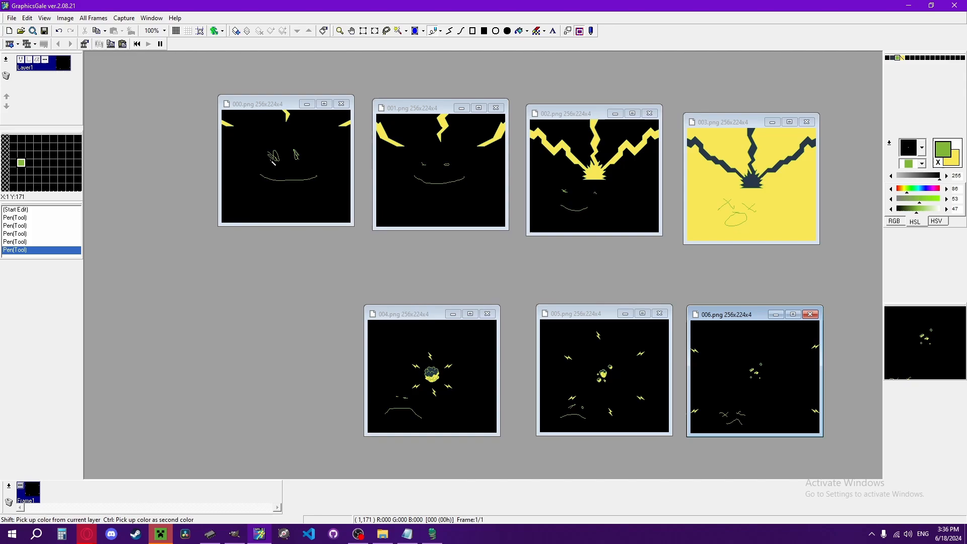
mouse_move(373, 182)
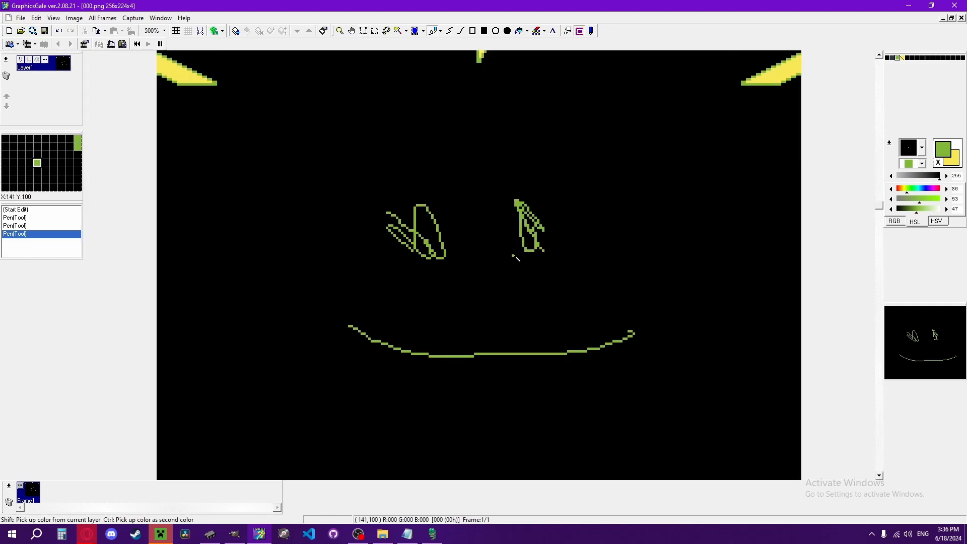
click(166, 31)
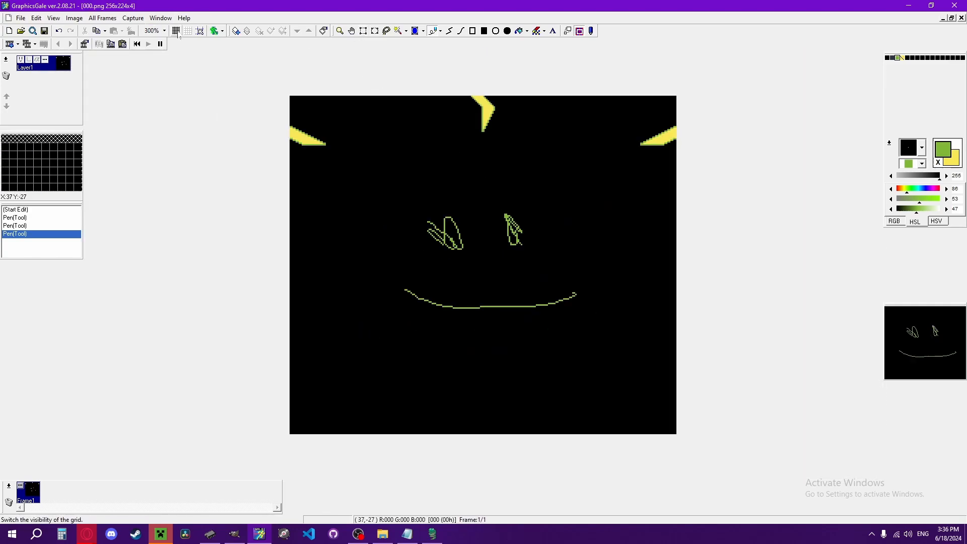
click(188, 31)
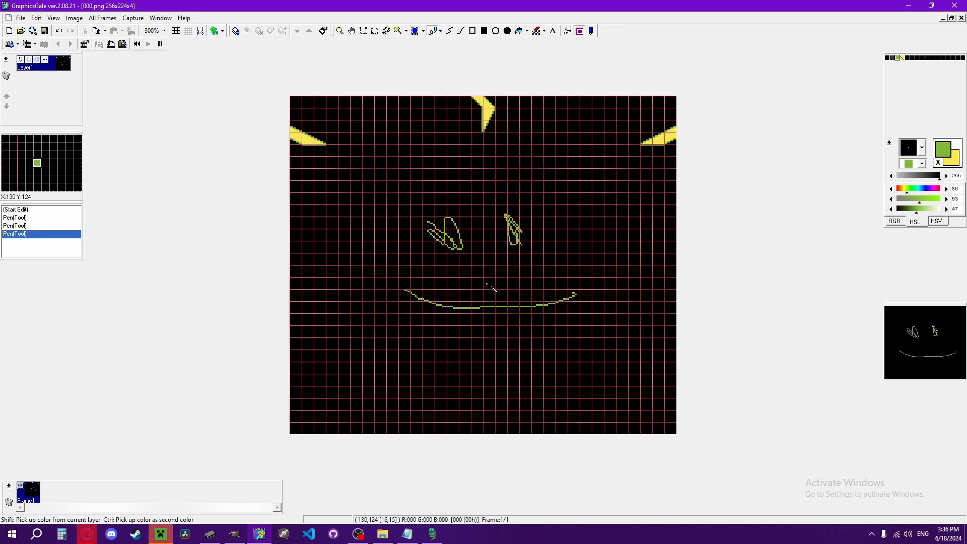
mouse_move(507, 287)
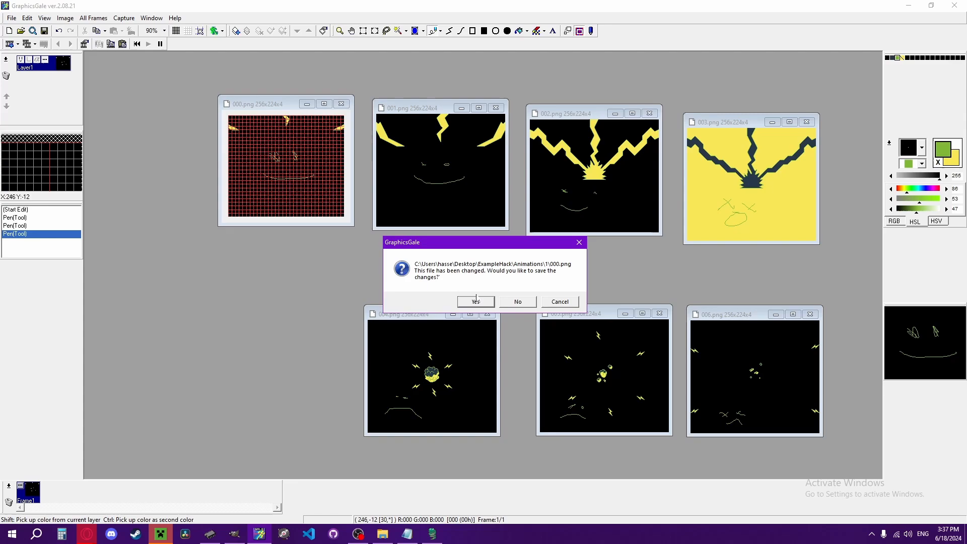
Step: Save the edited frame and preview BattleBGs backgrounds 004.png and 037.png
click(518, 301)
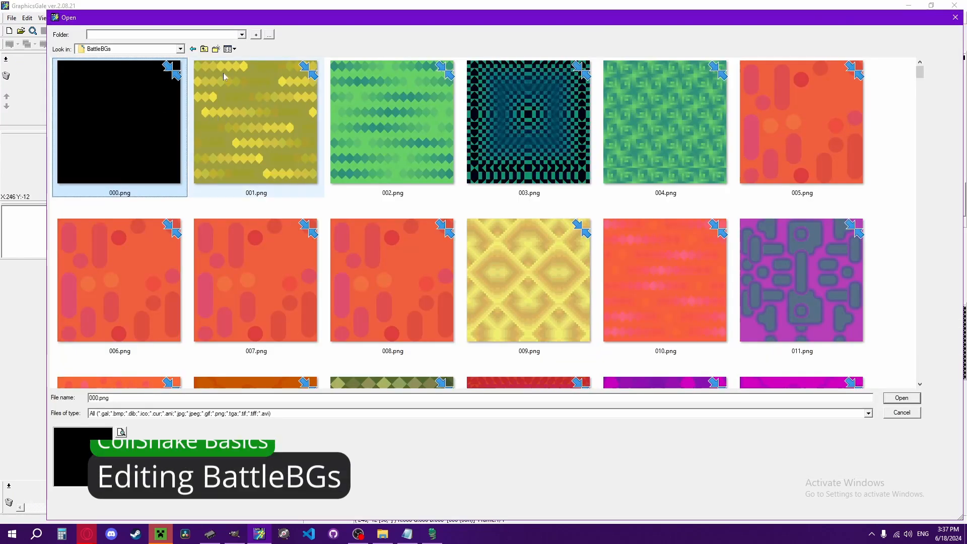
click(665, 123)
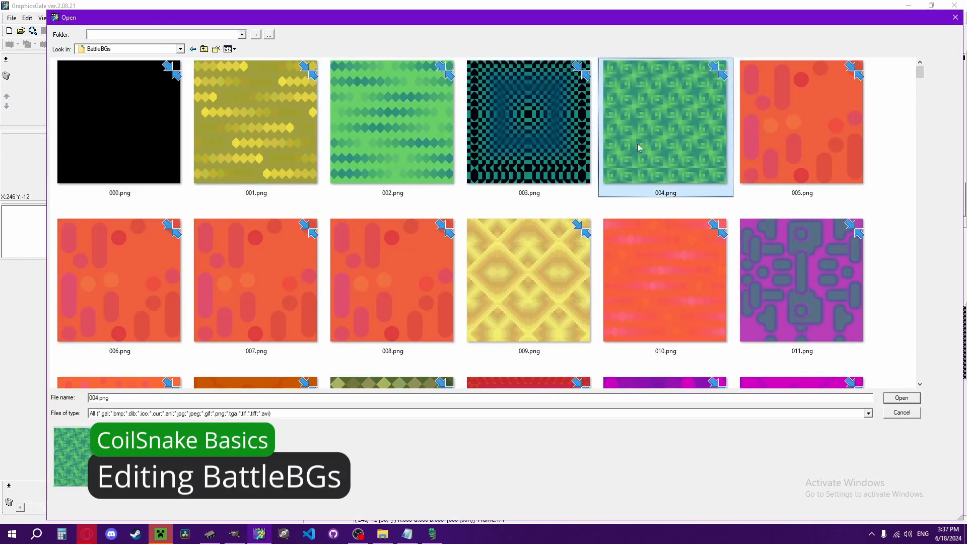
scroll(down, 3)
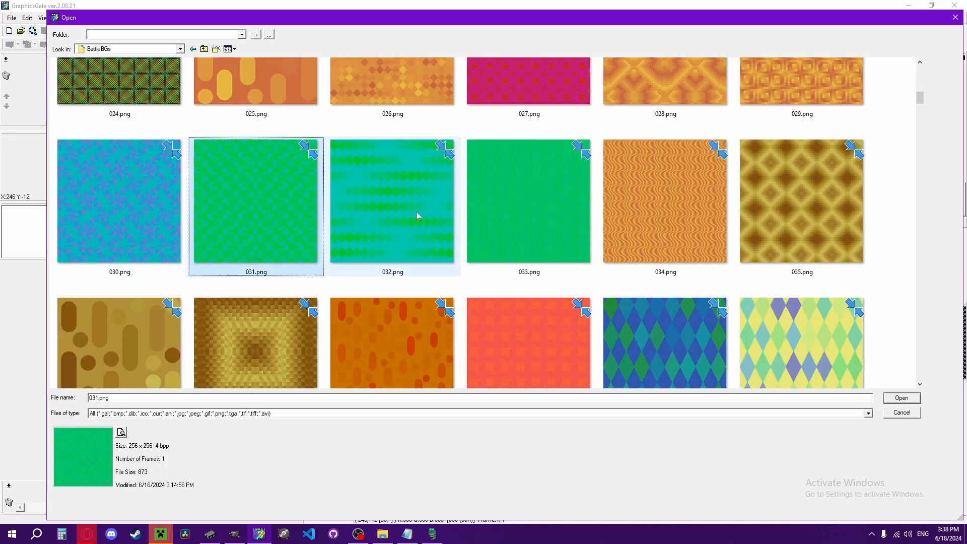
click(801, 200)
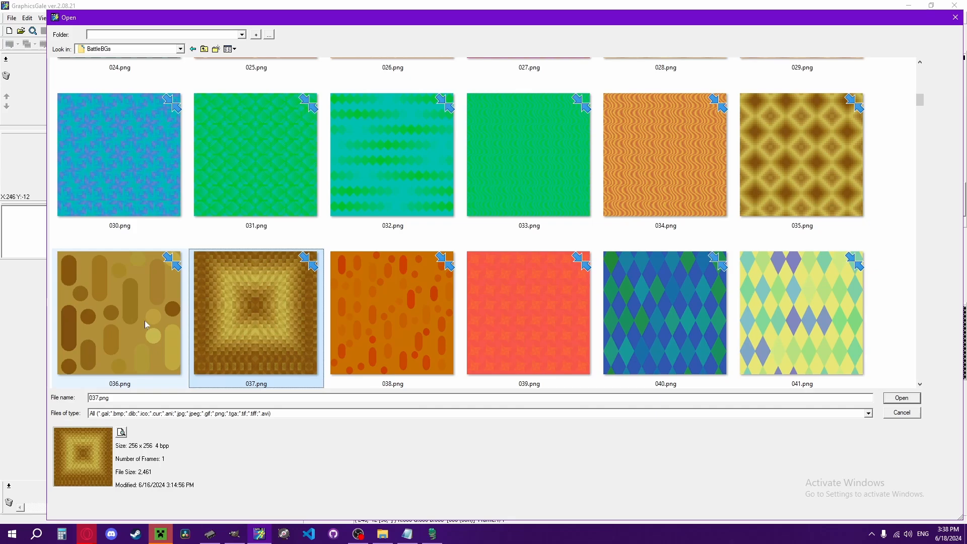
Step: Scroll further through the BattleBGs thumbnails previewing more backgrounds
scroll(down, 3)
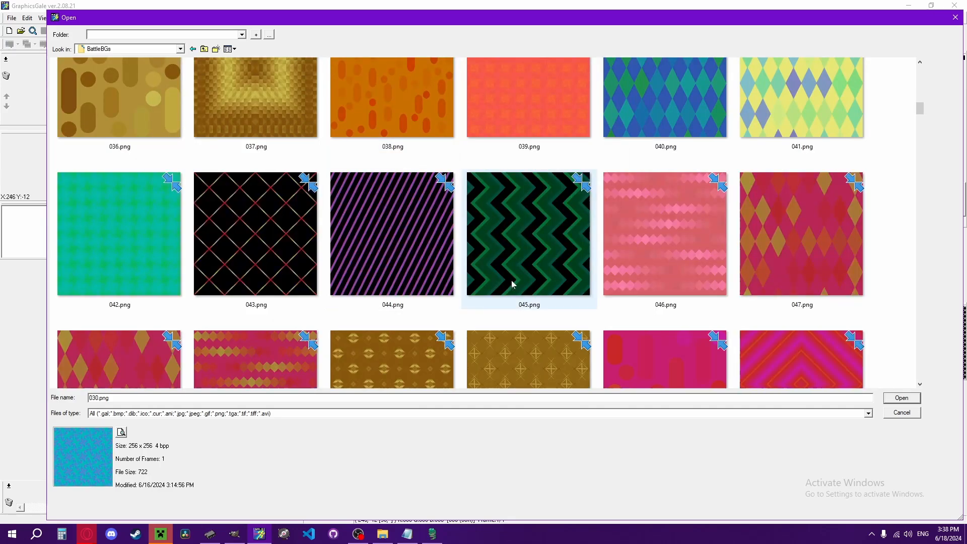
scroll(down, 3)
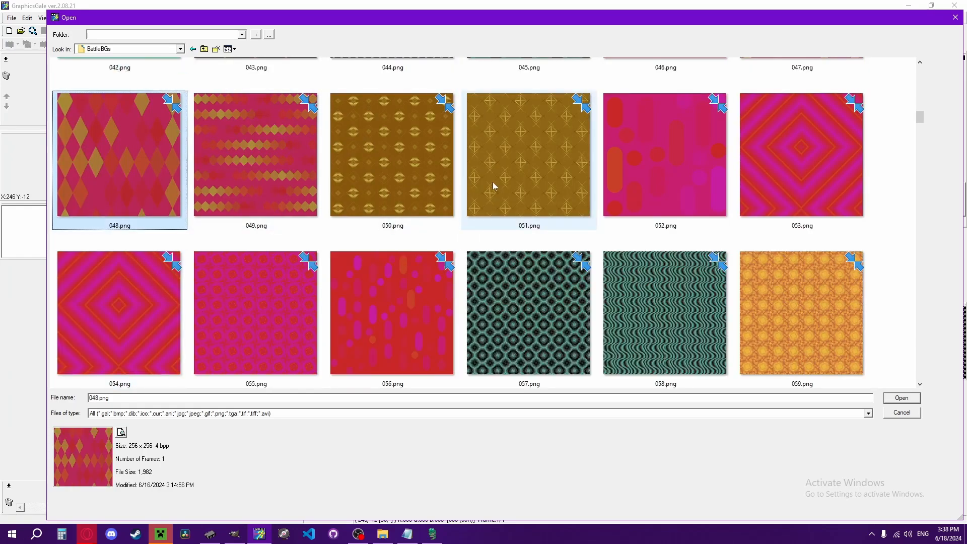
click(801, 312)
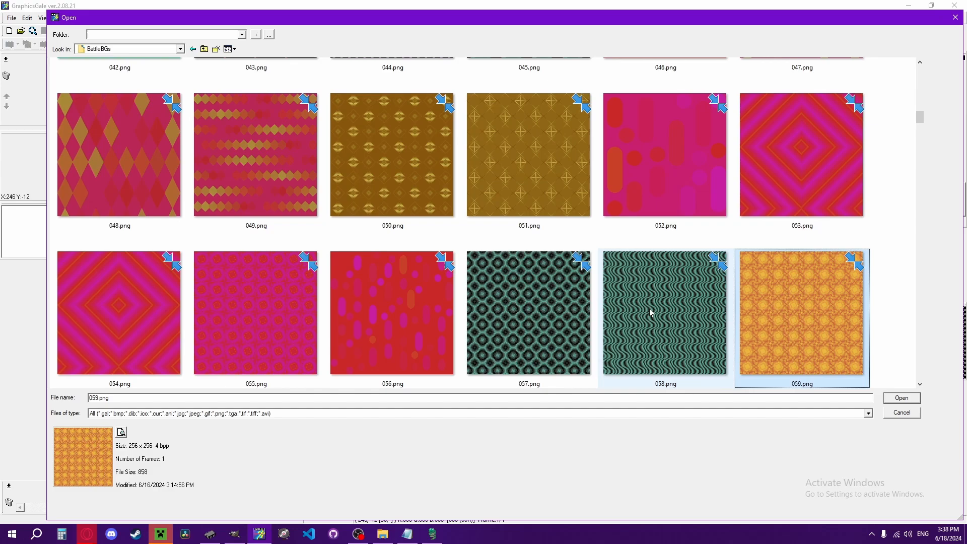
scroll(down, 3)
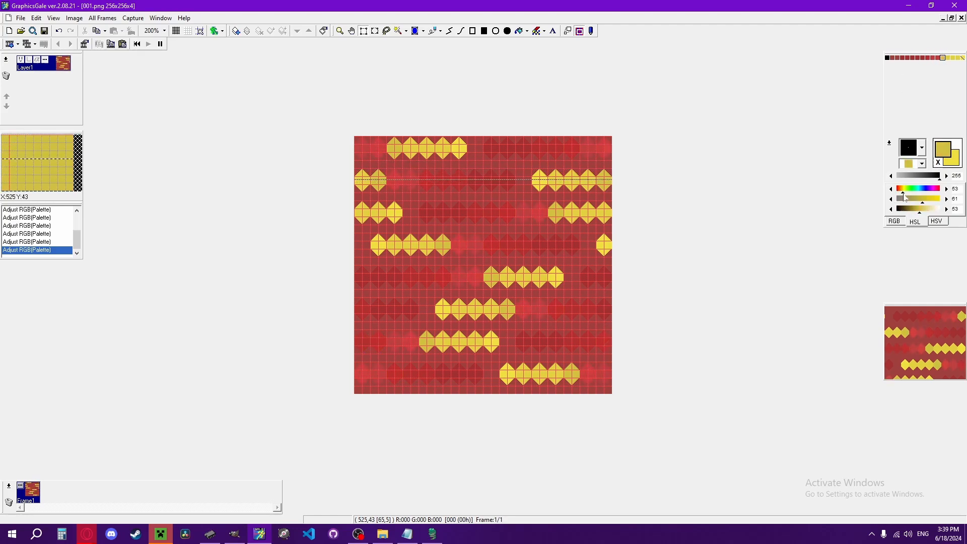
Step: Shift the yellow diamonds' hue with the HSL slider so BattleBGs 001.png turns fully red
drag(918, 198, 931, 198)
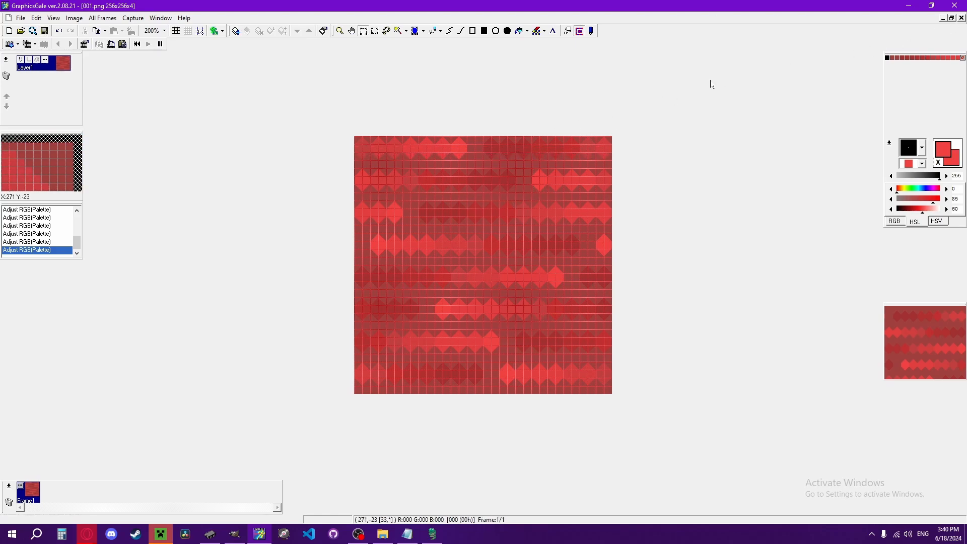
mouse_move(731, 136)
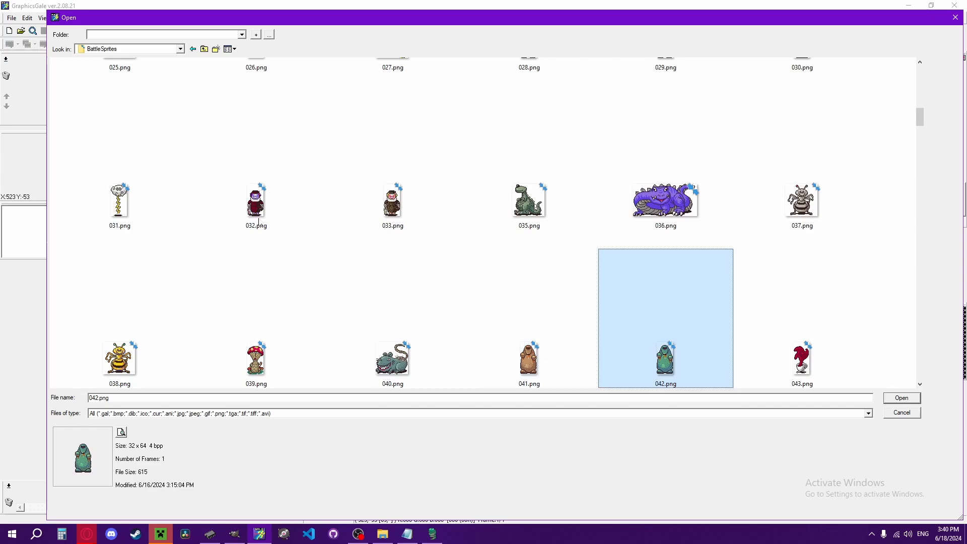
Step: Preview a monster sprite in the BattleSprites folder before leaving the workspace empty
click(900, 397)
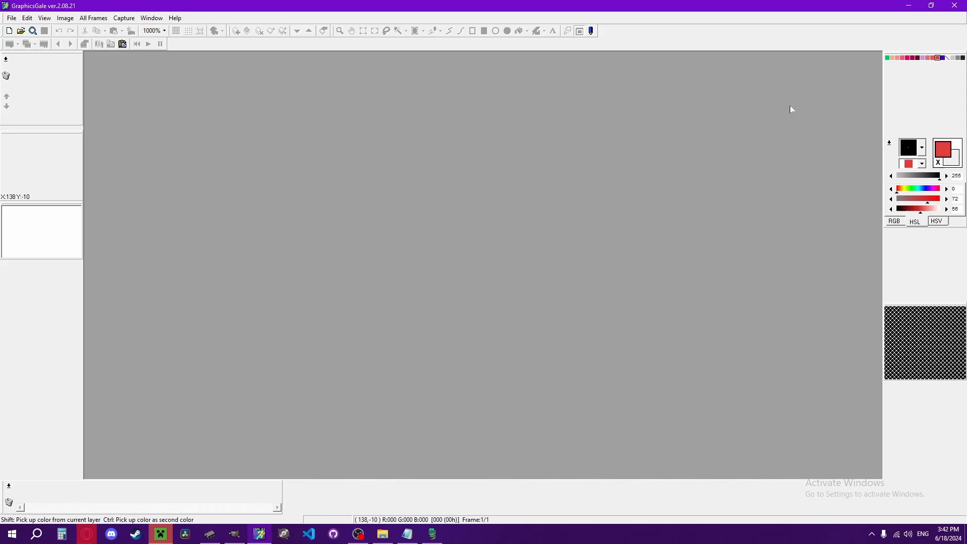
Step: Open MiscGraphic.png from the Cast folder showing the CAST banner and Mr. Saturn text
click(10, 17)
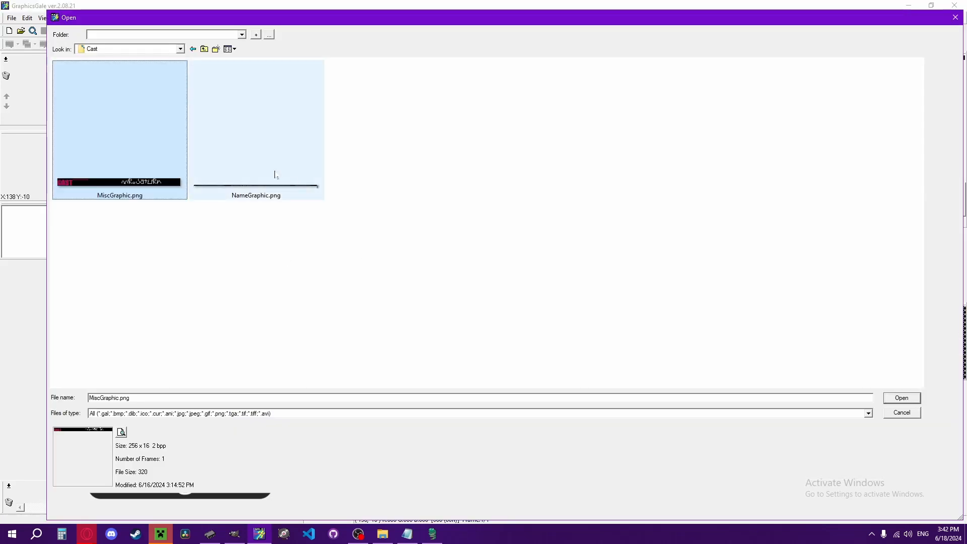
click(254, 130)
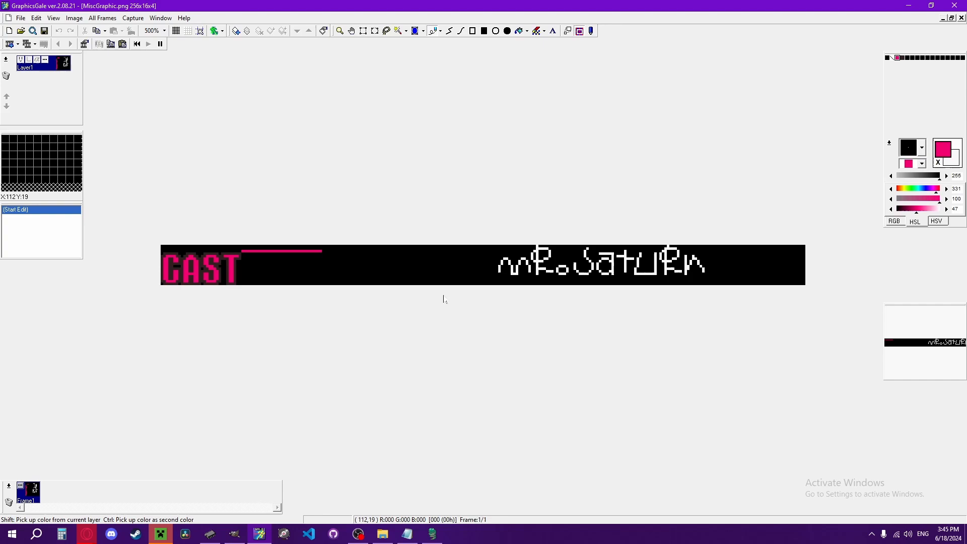
Step: Flip the selected A vertically so the CAST heading reads 'SVS', then browse the Fonts folder
click(164, 31)
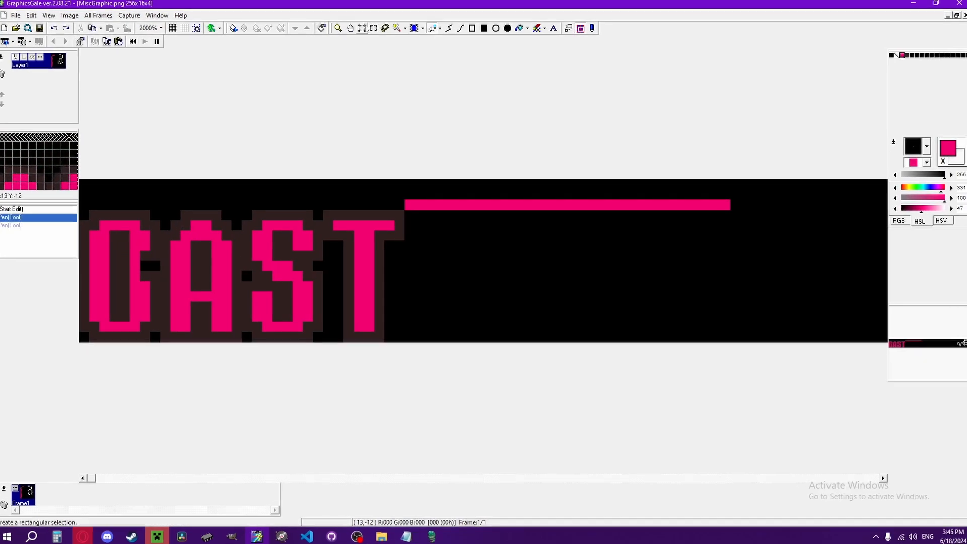
click(70, 16)
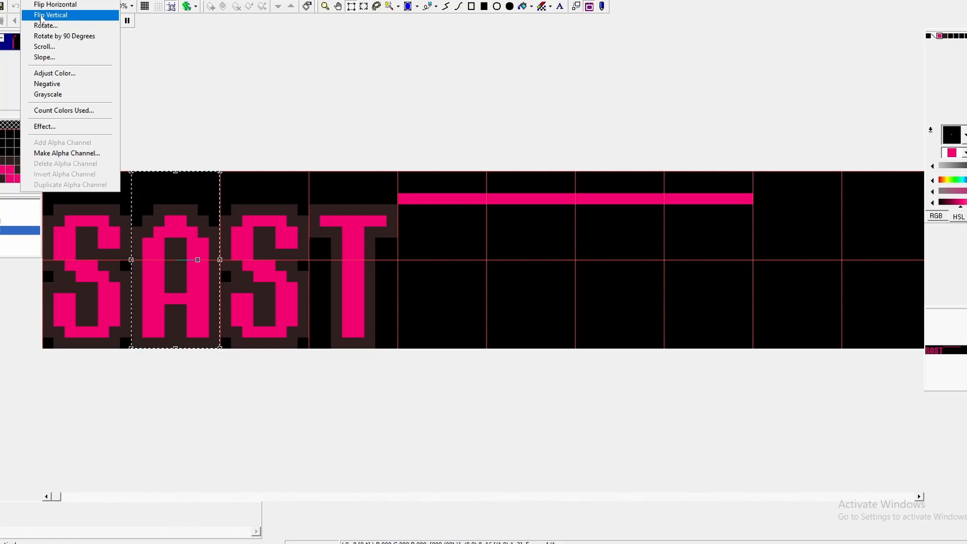
click(49, 15)
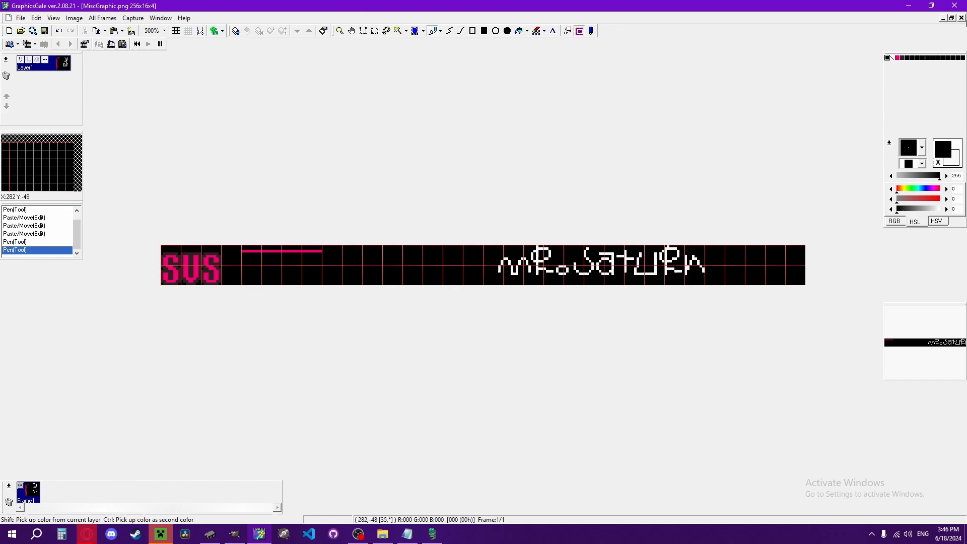
click(20, 31)
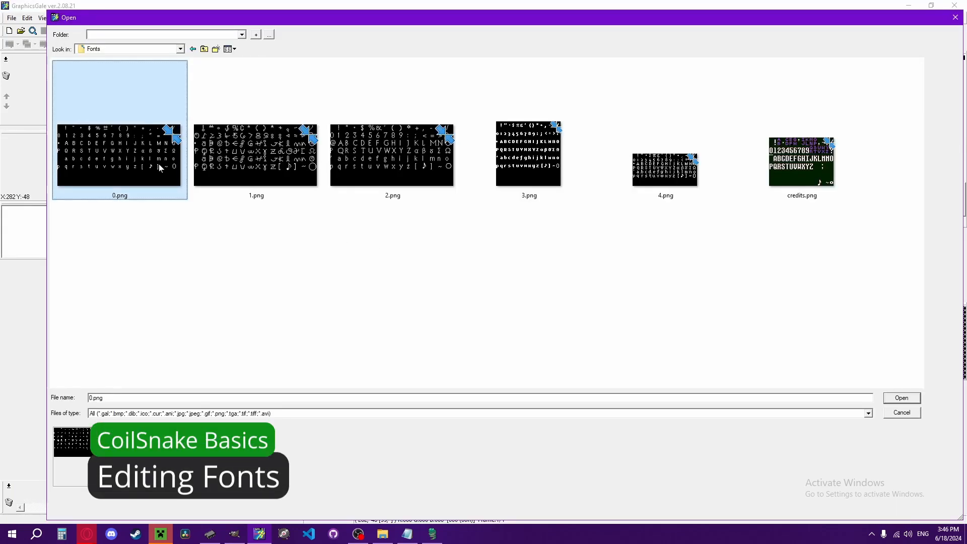
Step: Preview font sheets 0, 1 and 4 in the Fonts folder, then load 0.png for editing
click(392, 154)
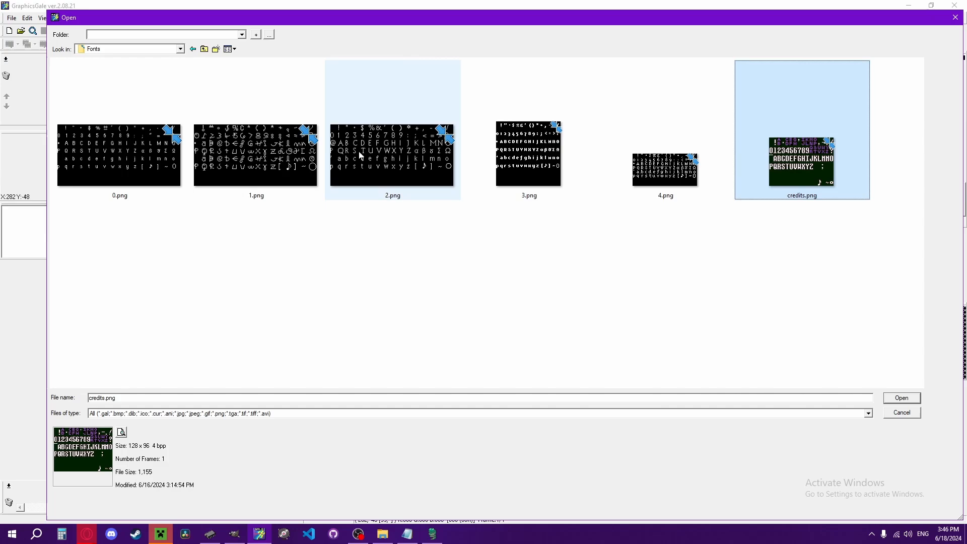
click(119, 129)
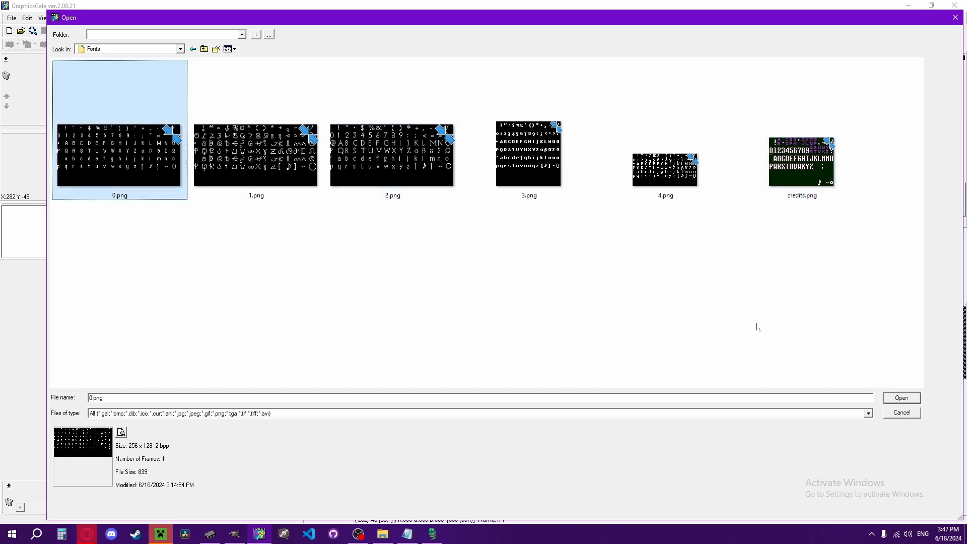
click(255, 154)
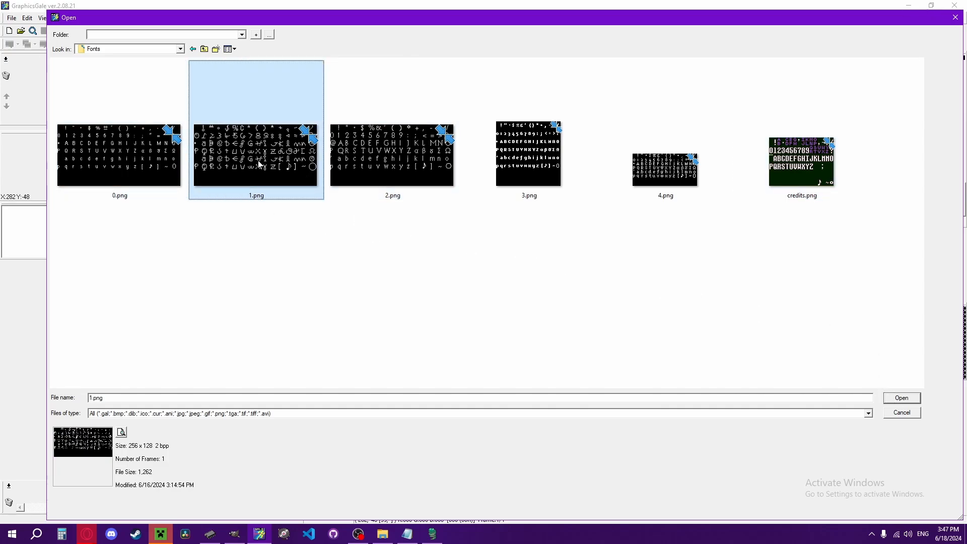
click(392, 155)
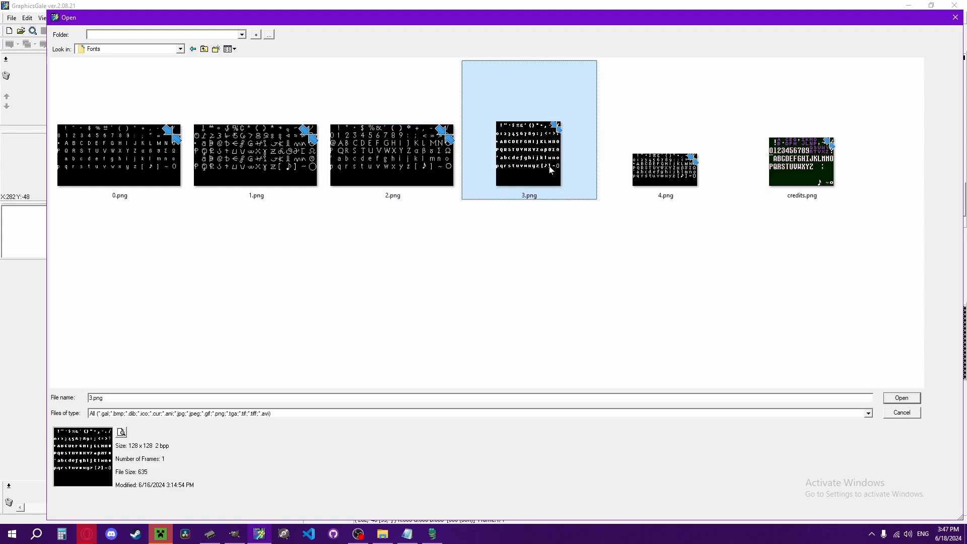
mouse_move(549, 170)
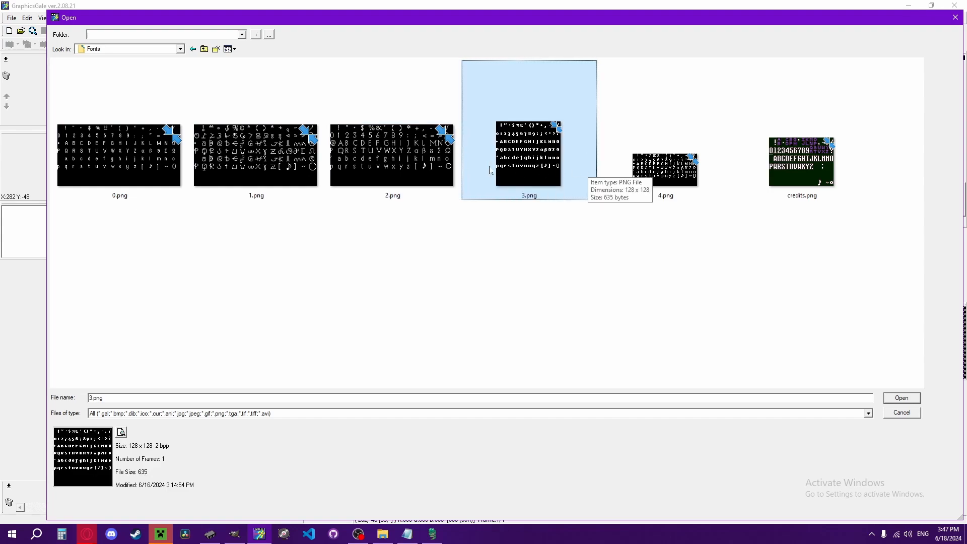
click(664, 169)
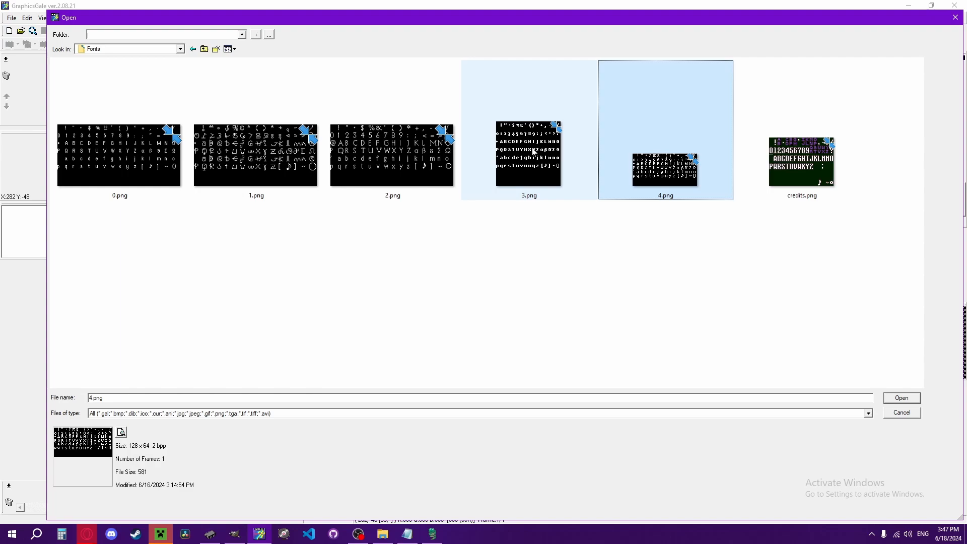
mouse_move(640, 189)
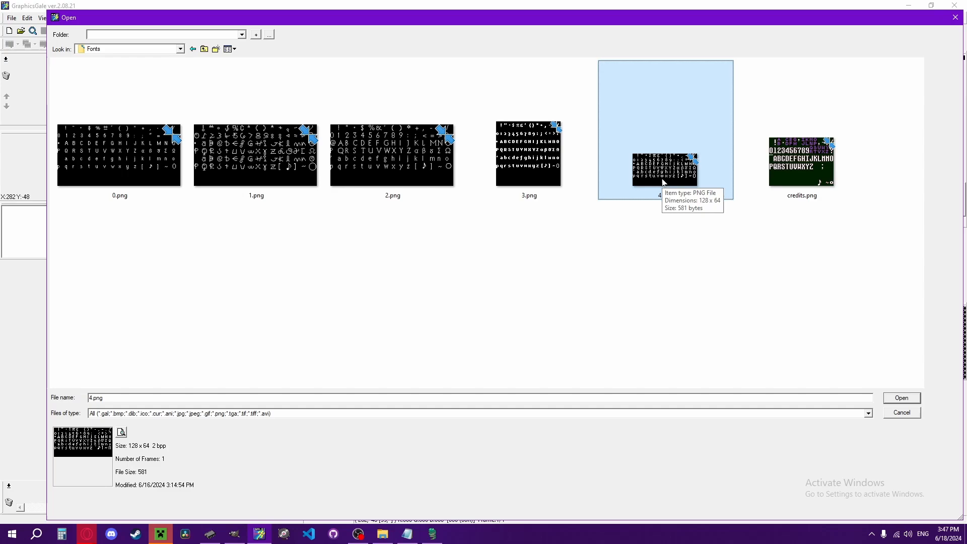
mouse_move(854, 209)
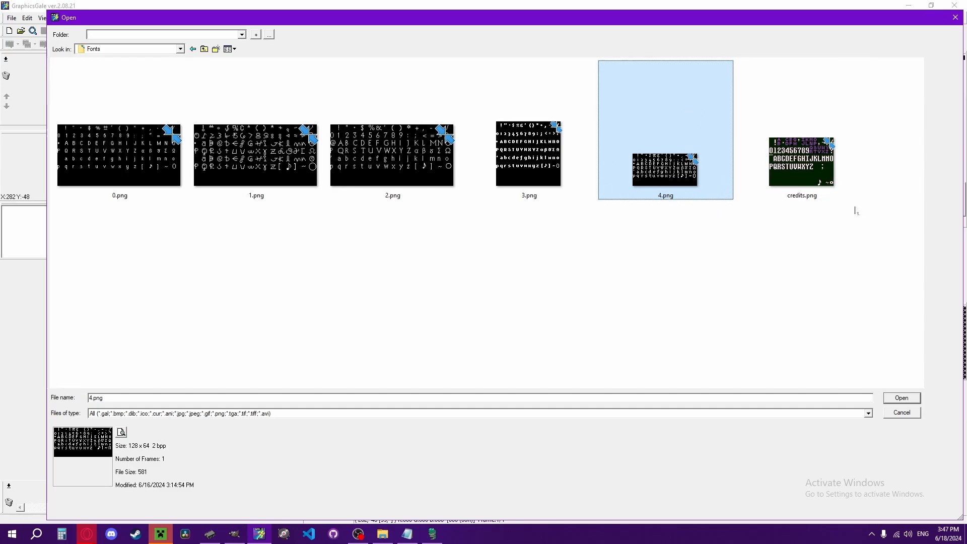
click(800, 161)
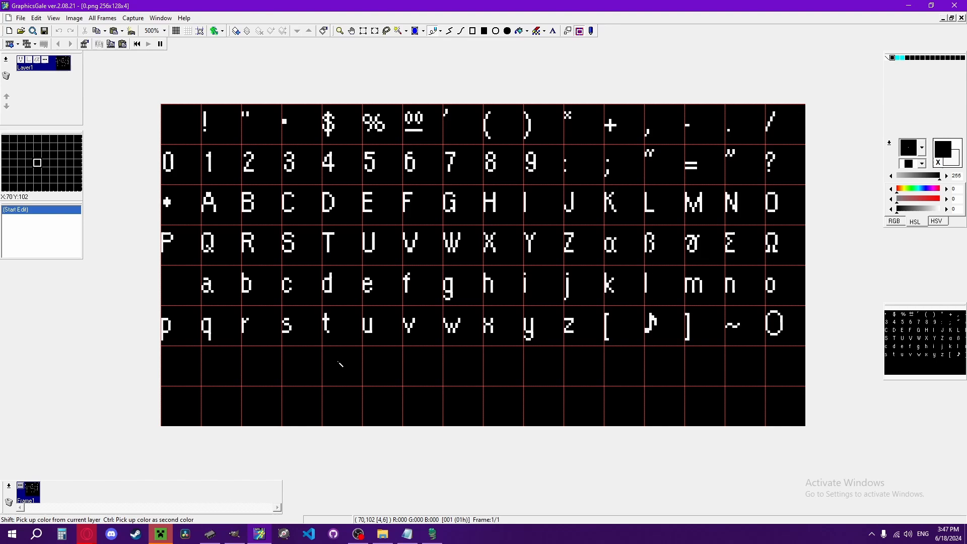
mouse_move(347, 404)
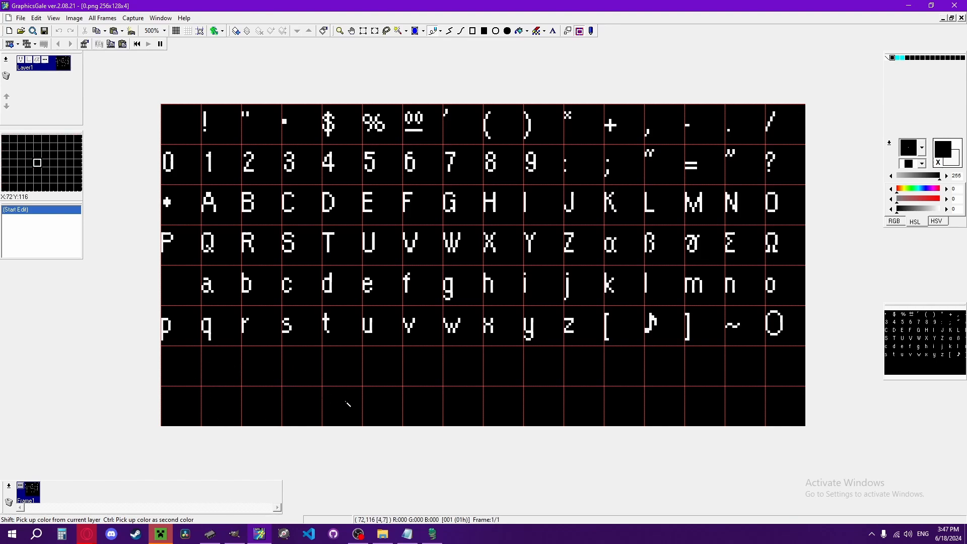
mouse_move(723, 381)
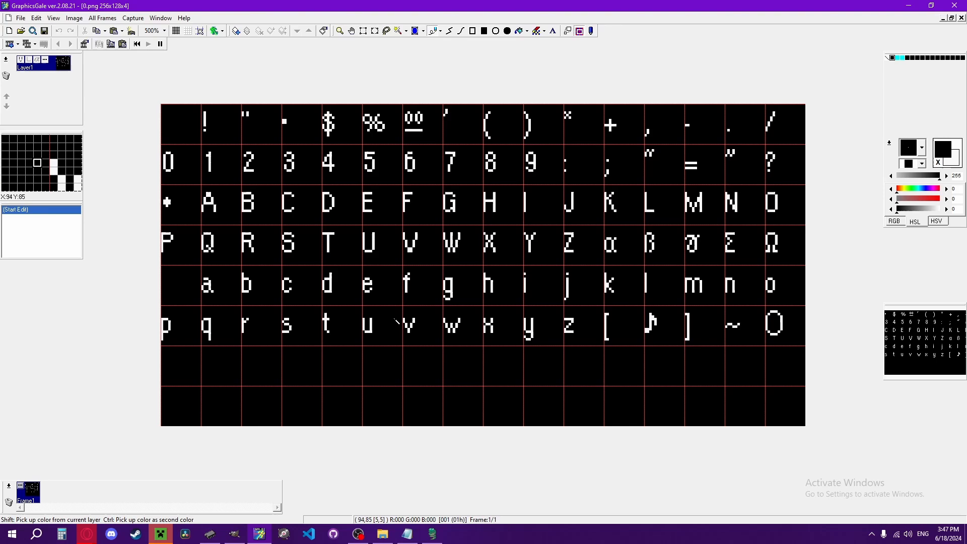
mouse_move(546, 362)
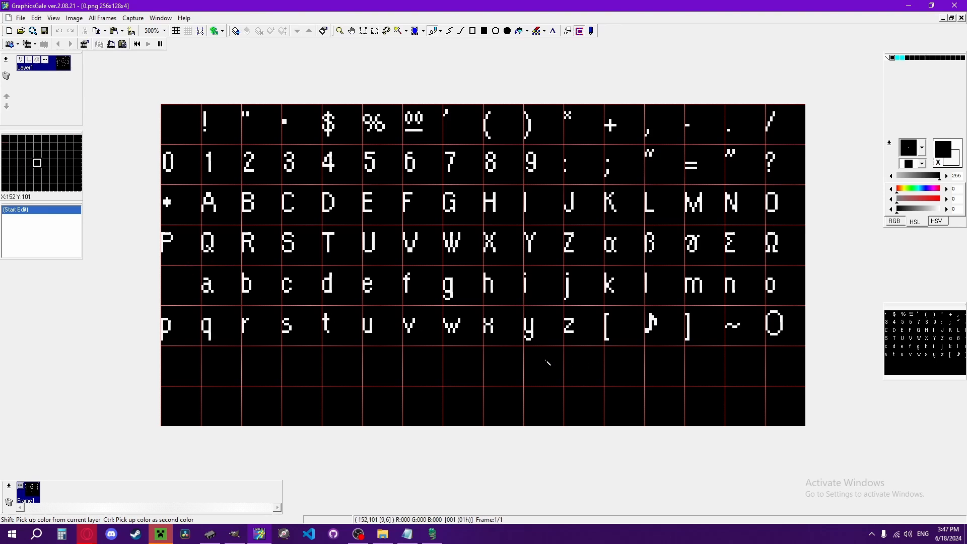
mouse_move(346, 376)
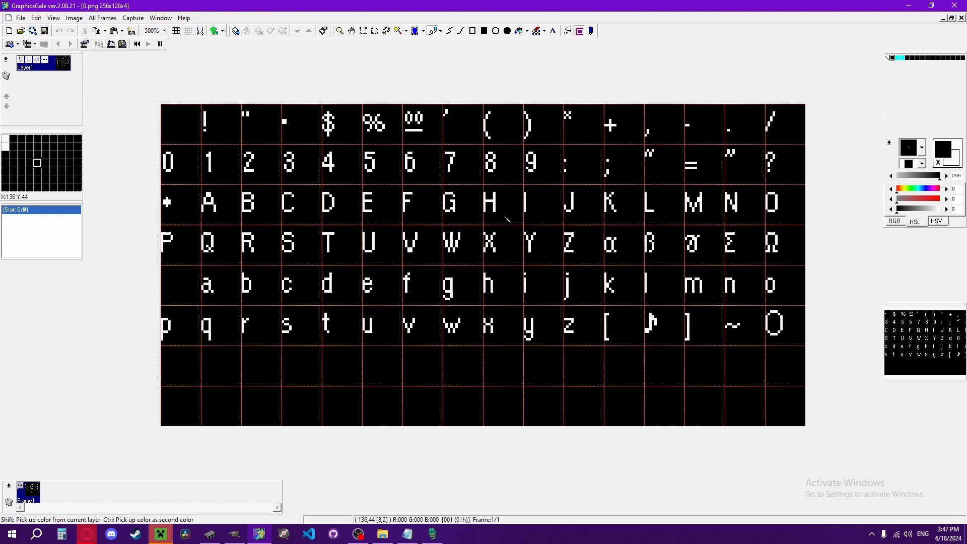
mouse_move(354, 261)
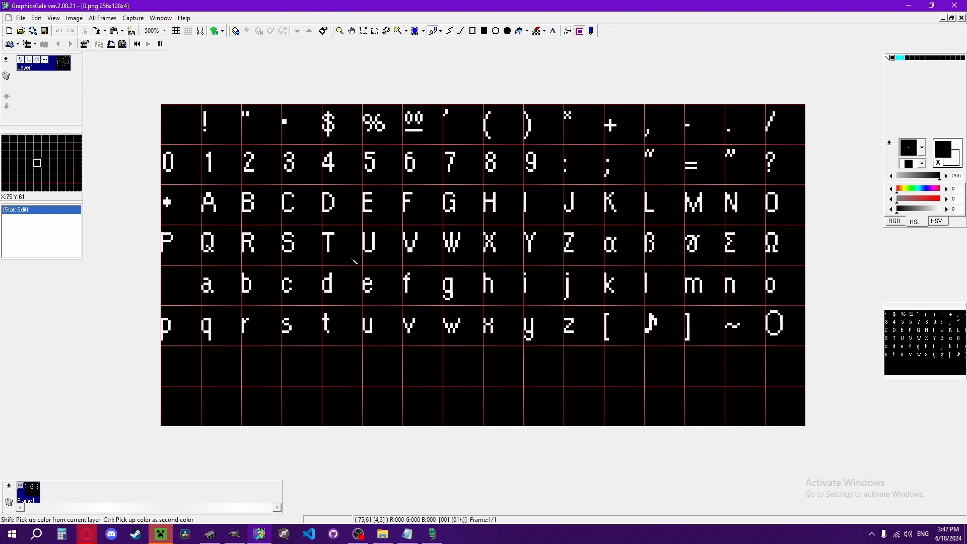
mouse_move(840, 255)
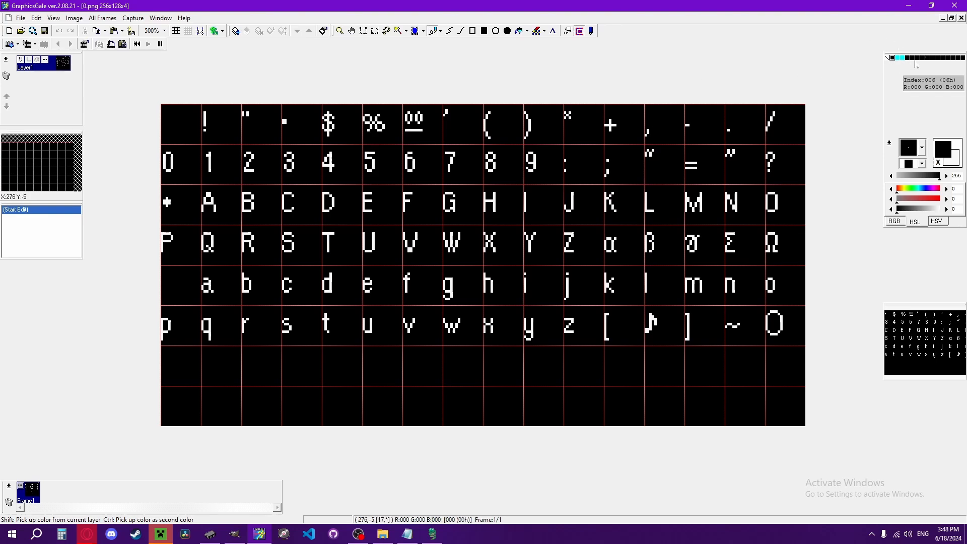
click(20, 31)
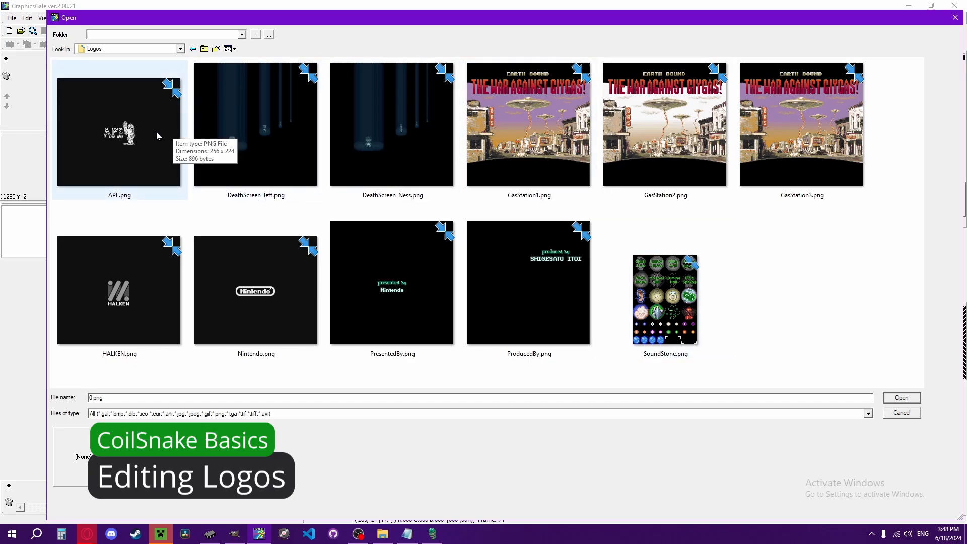
Step: Preview the Nintendo, gas station, Sound Stone, Jeff's death and APE images, then load Nintendo.png
click(255, 290)
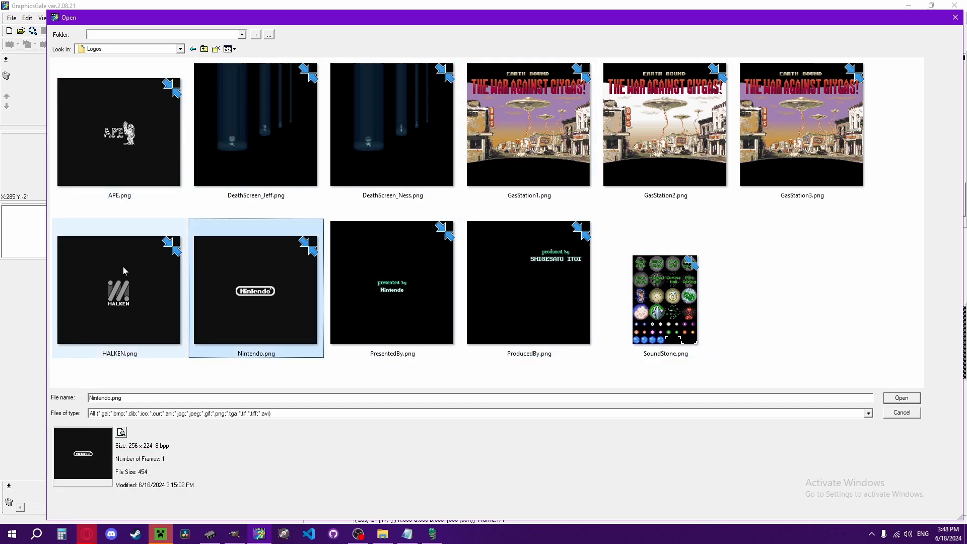
click(528, 123)
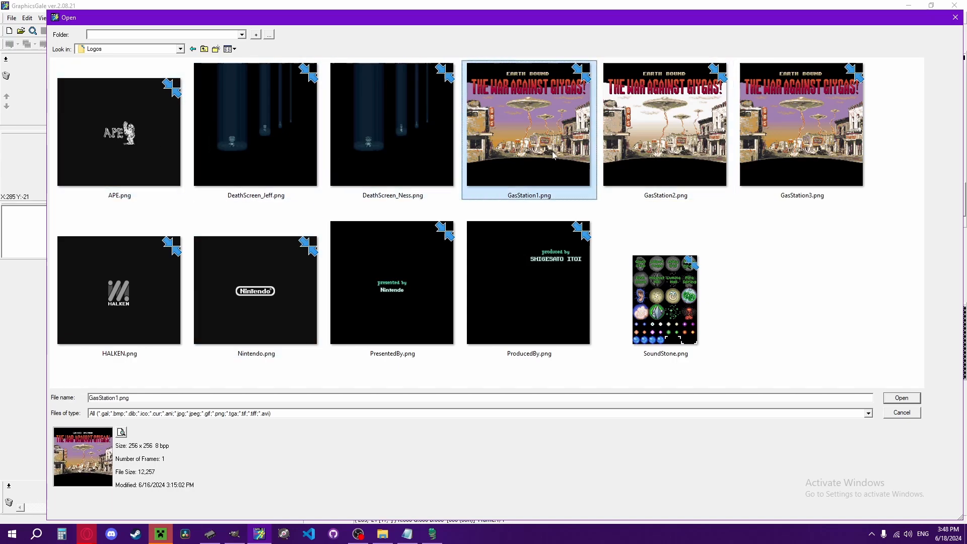
click(663, 123)
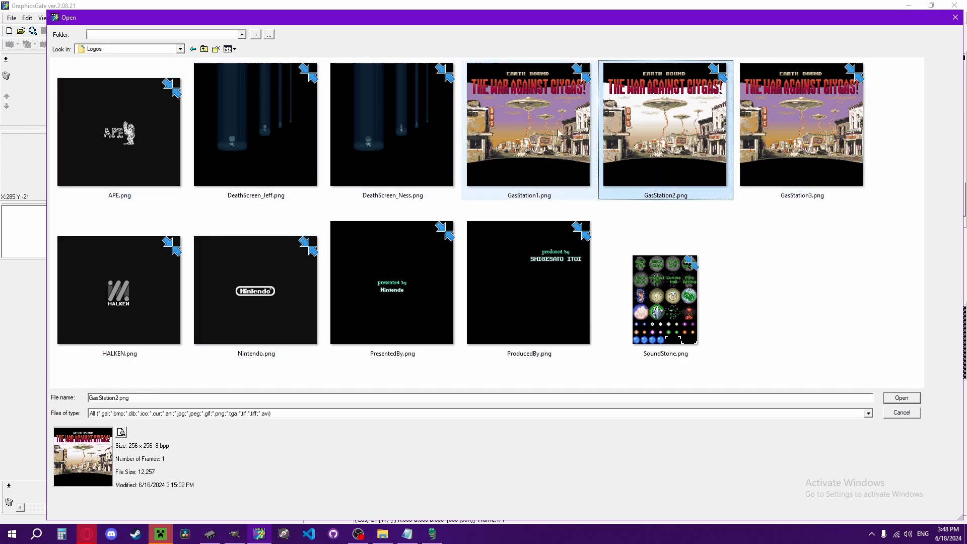
click(665, 299)
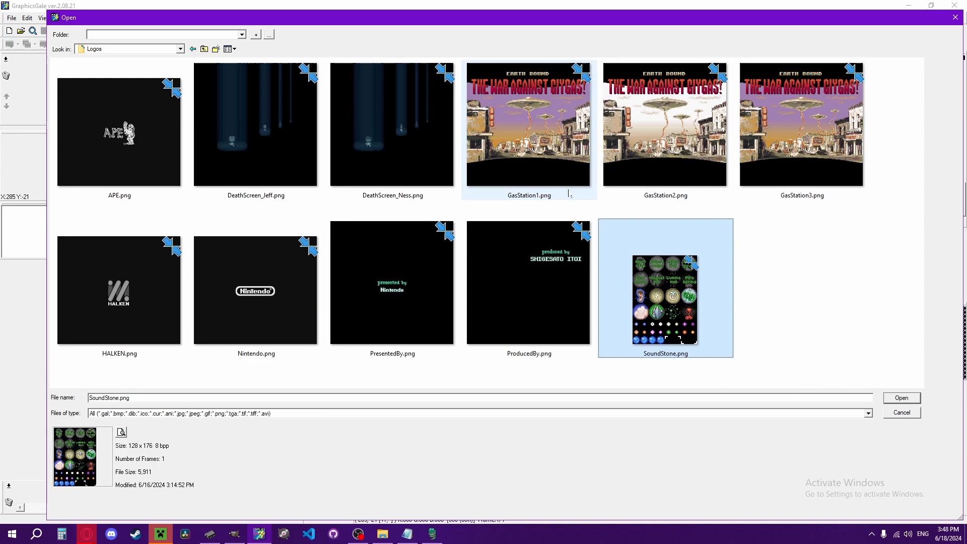
click(255, 127)
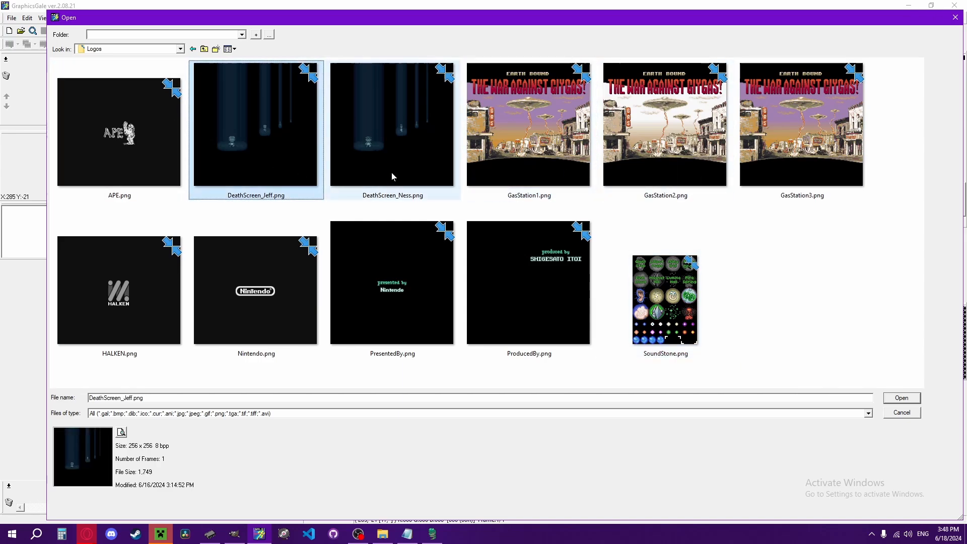
click(119, 130)
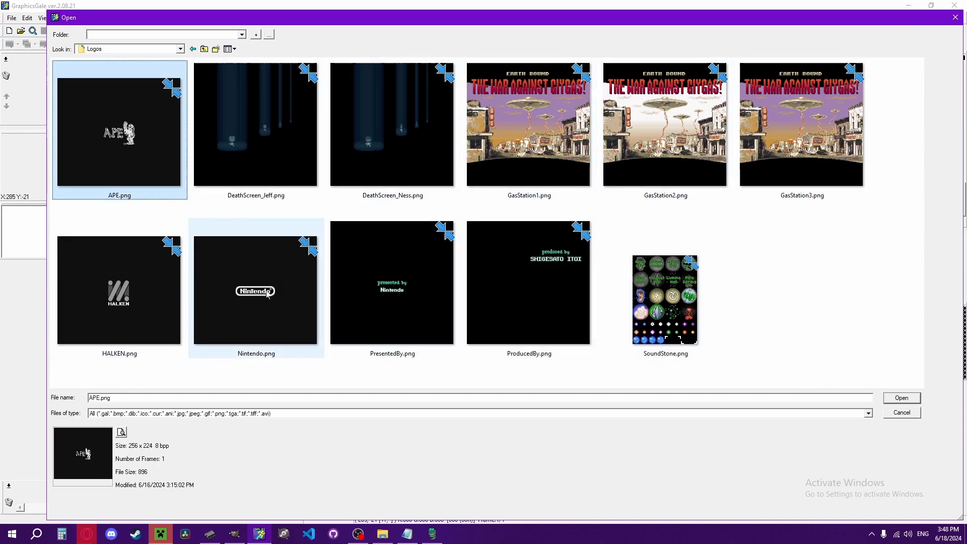
double_click(255, 290)
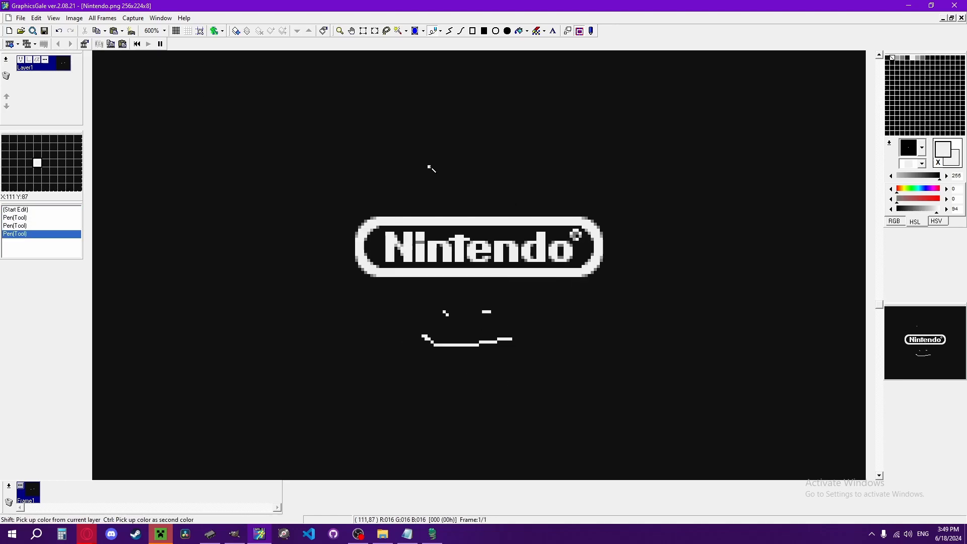
Step: Return to the Open dialog after saving the smiley face under the Nintendo logo
click(21, 30)
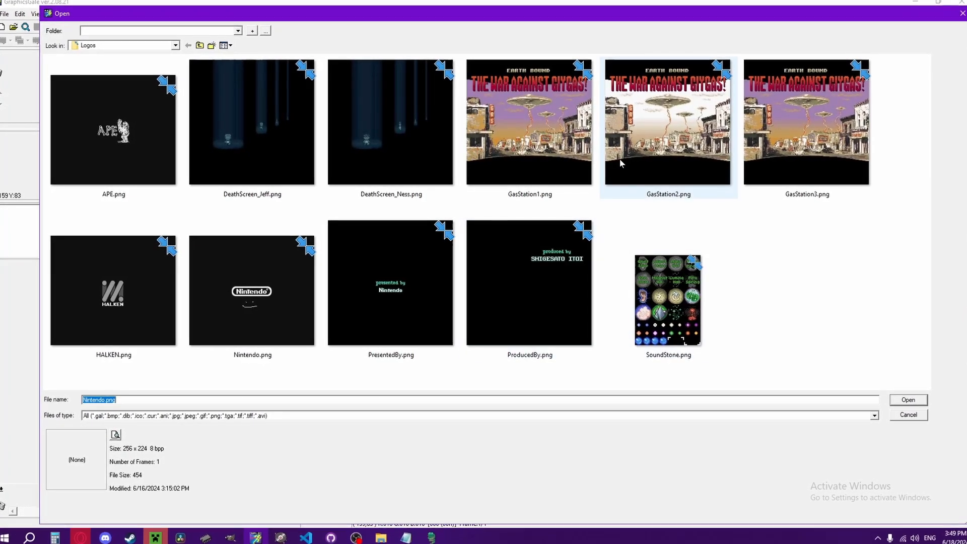
Step: Check the gas station logo previews, then move into the SpriteGroups folder
click(529, 122)
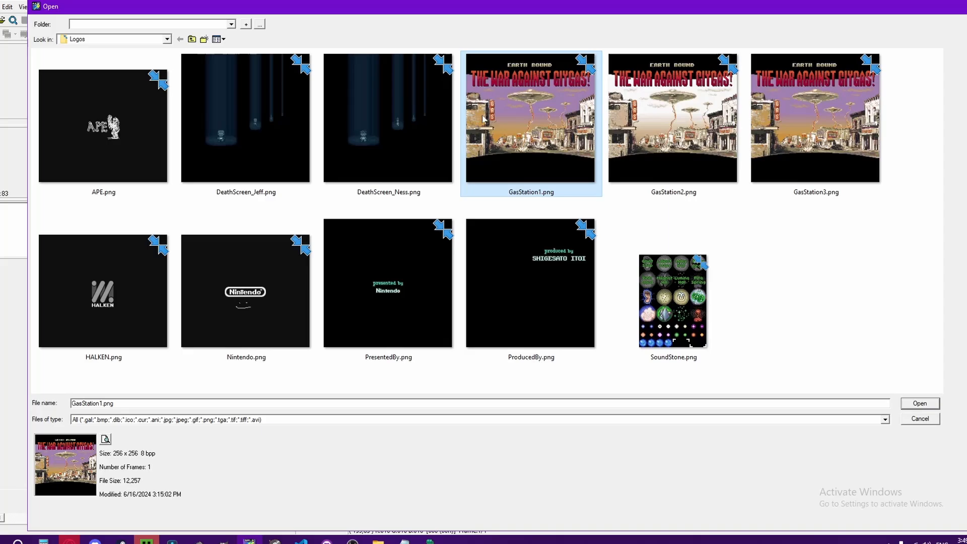
click(678, 117)
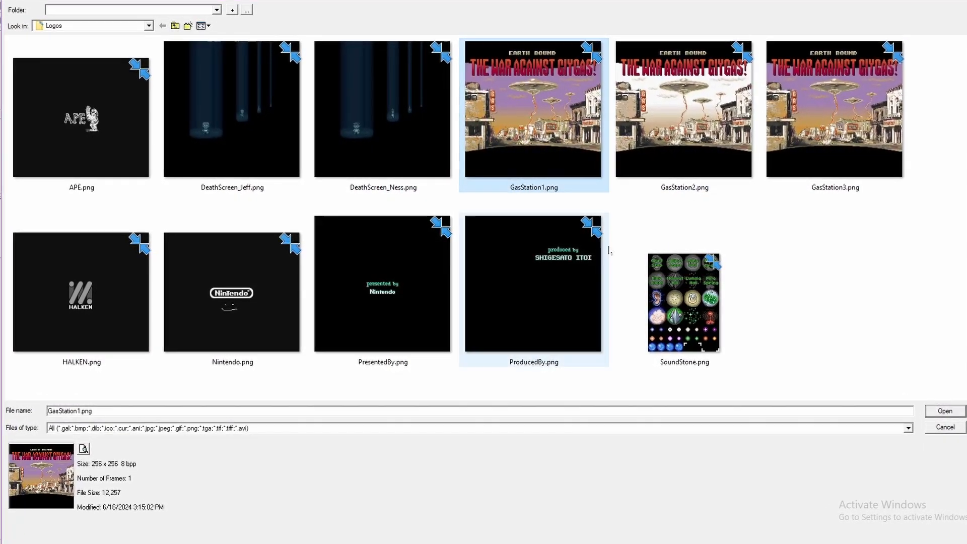
click(683, 110)
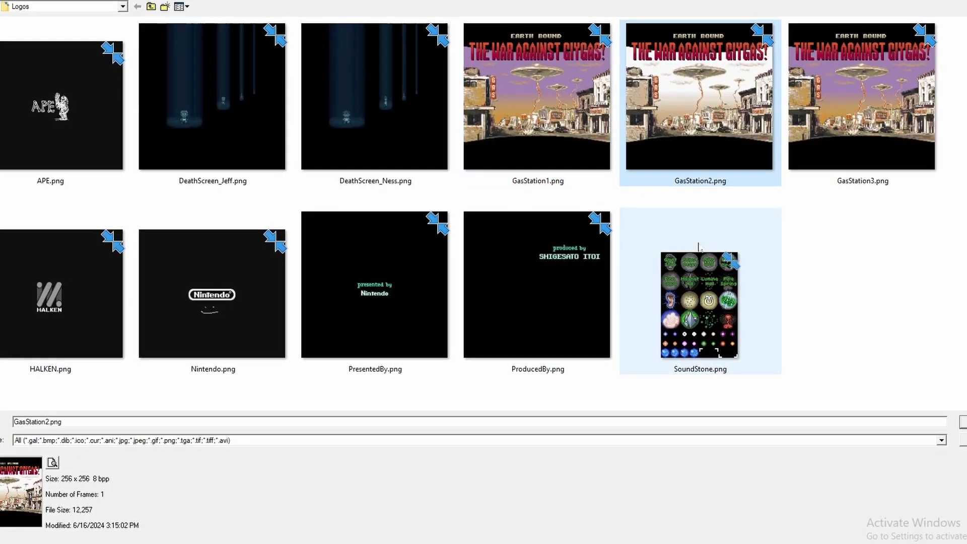
click(371, 96)
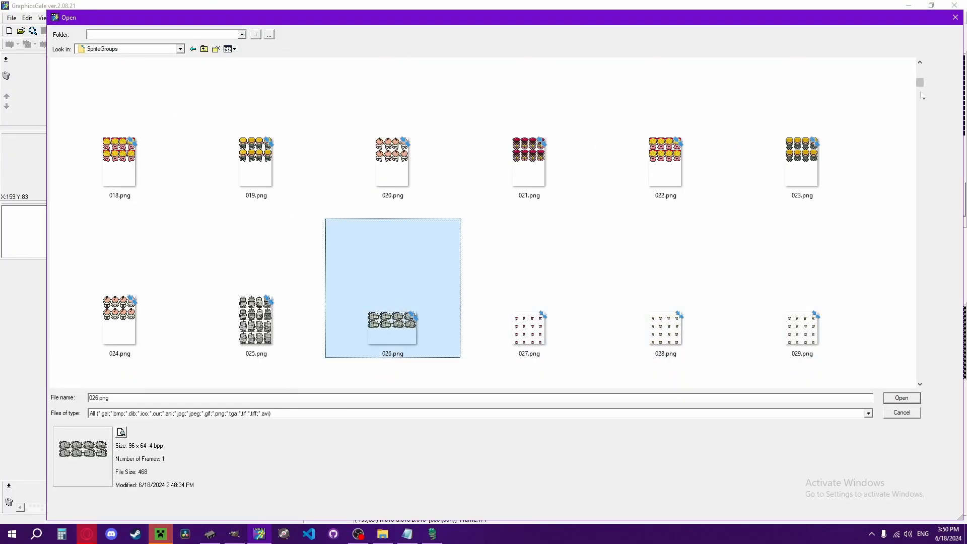
Step: Scroll down the SpriteGroups thumbnails to reach sprite sheet 134.png
scroll(down, 3)
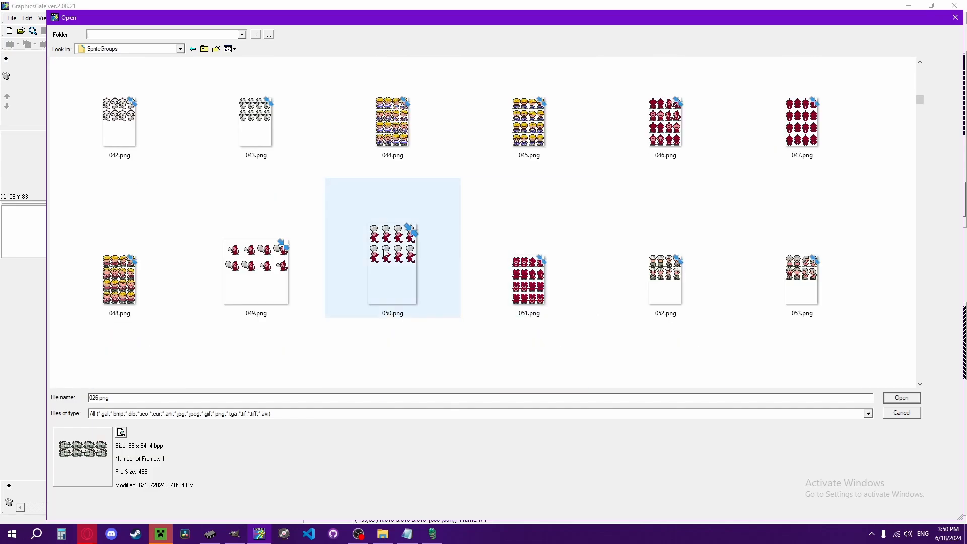
scroll(down, 3)
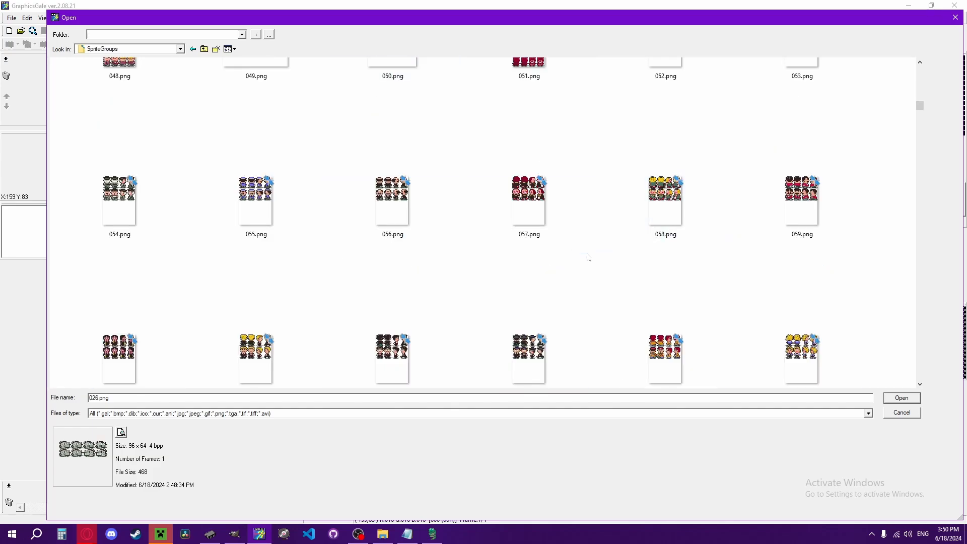
scroll(down, 3)
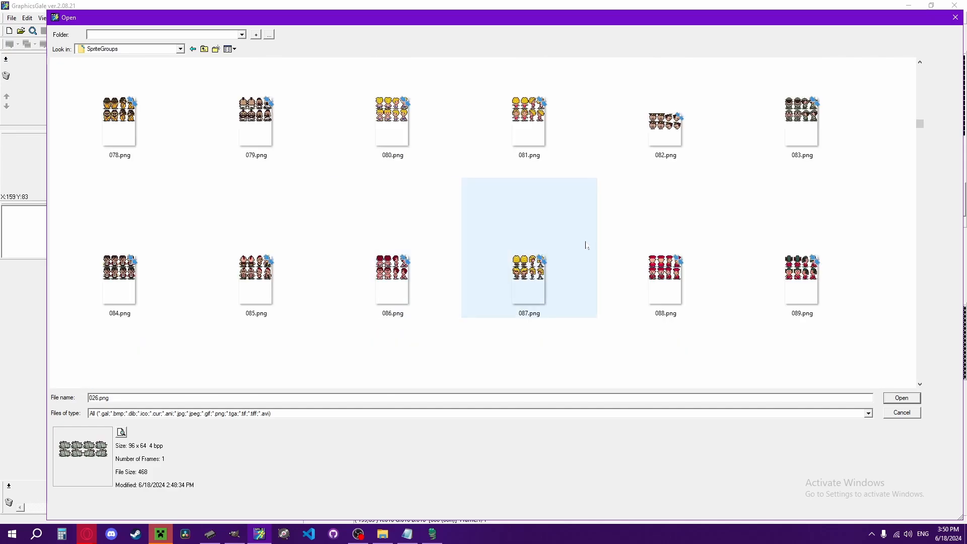
scroll(down, 3)
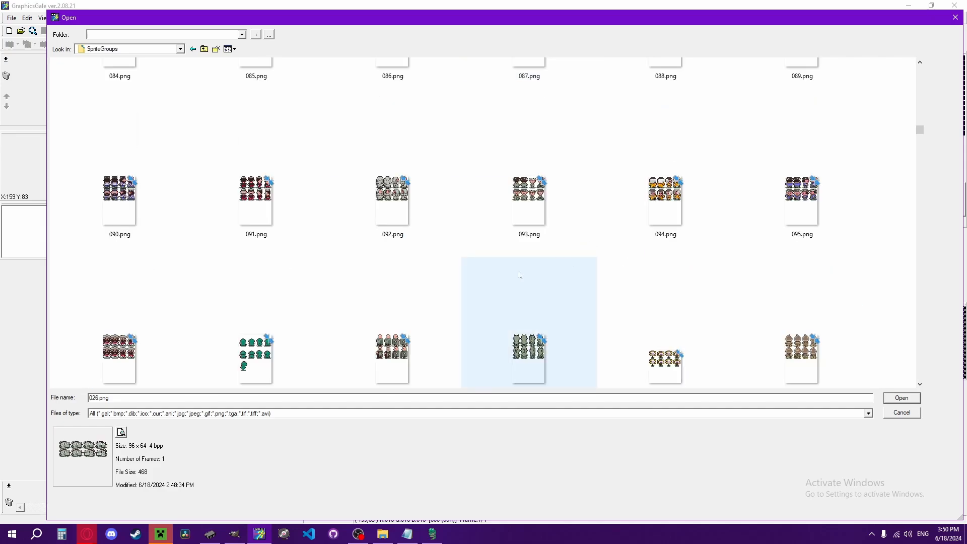
scroll(down, 3)
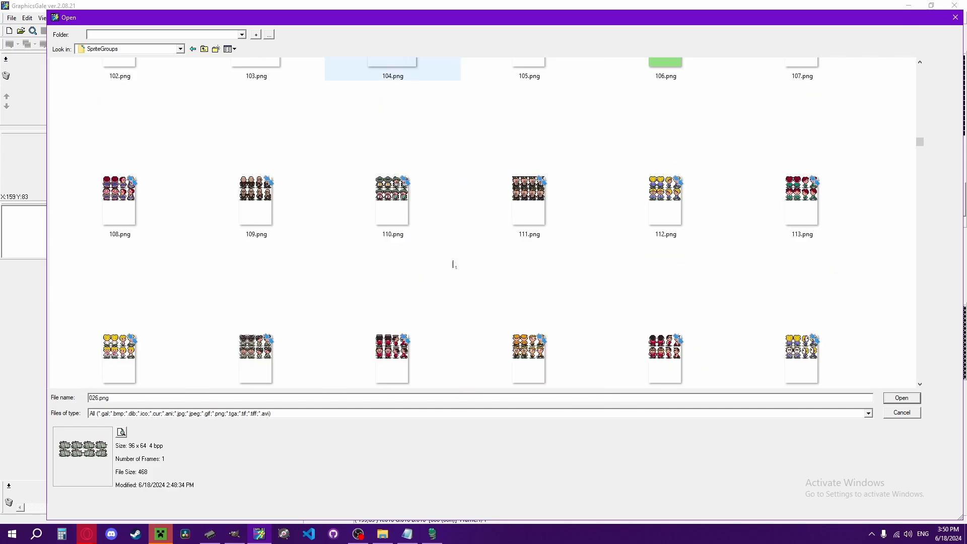
scroll(down, 3)
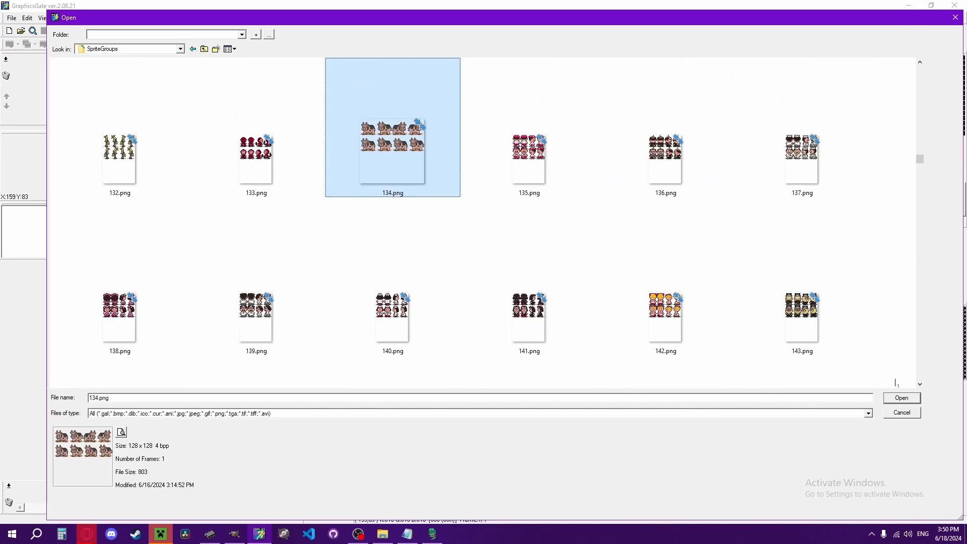
Step: Load sprite sheet 134.png and begin bringing in the black-and-white swirl frames
click(900, 397)
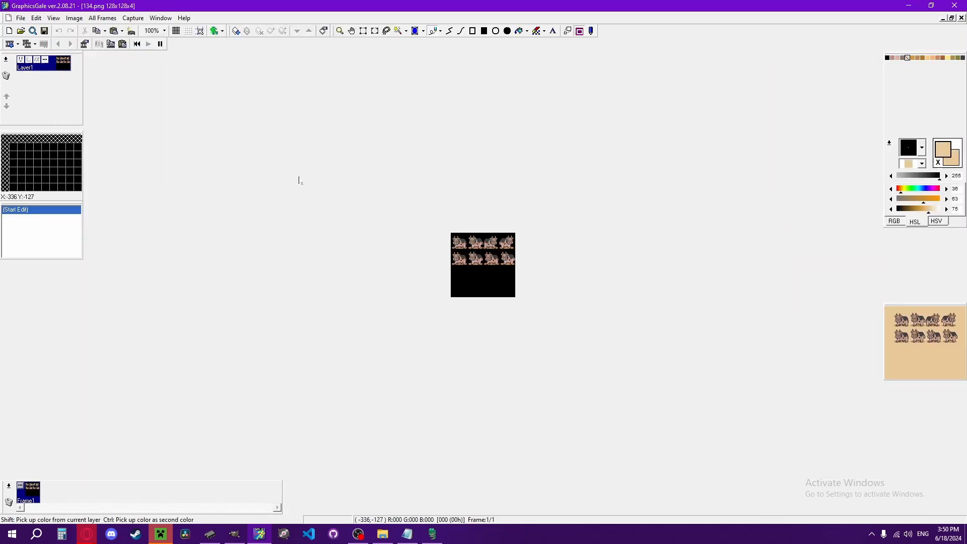
click(164, 32)
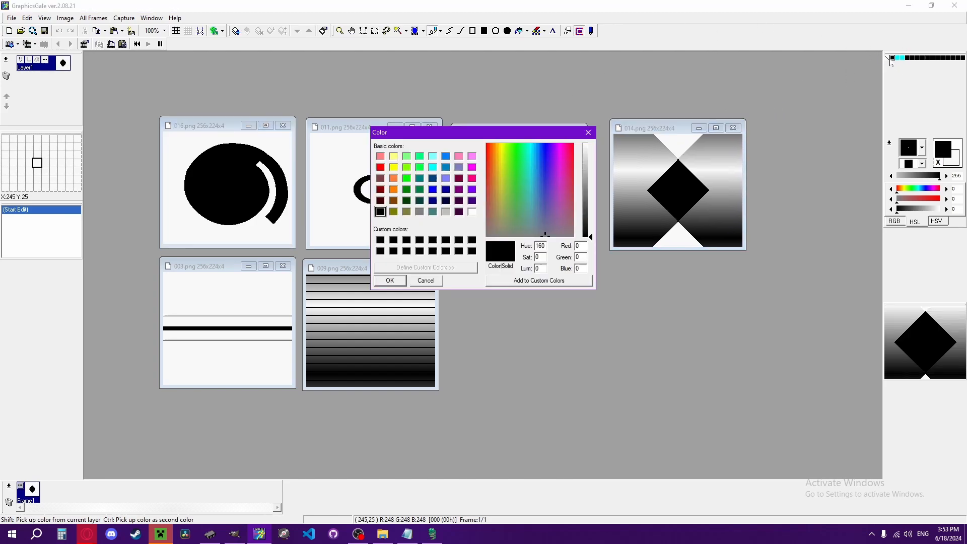
Step: Confirm the colour, pen white streaks inside 016.png's black ring, then return to the Open dialog
click(425, 281)
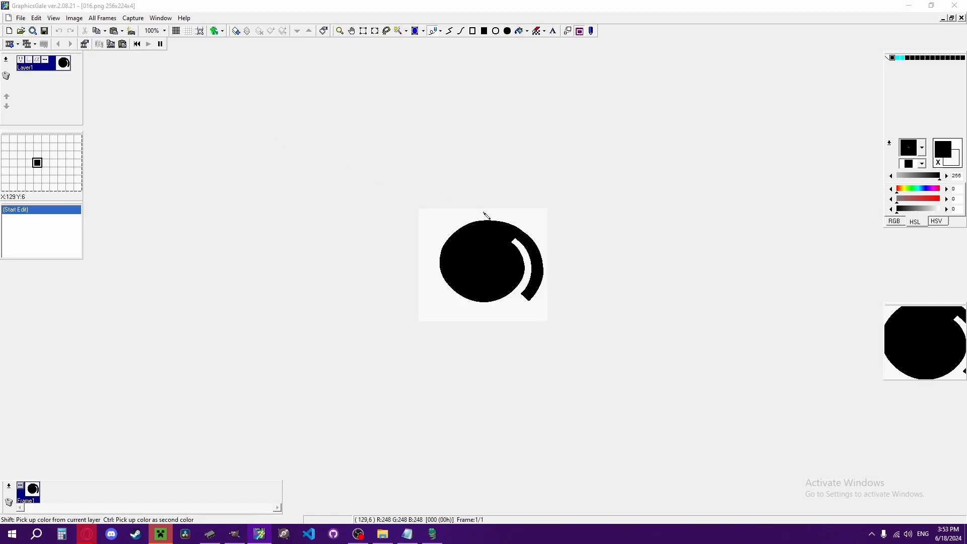
click(163, 31)
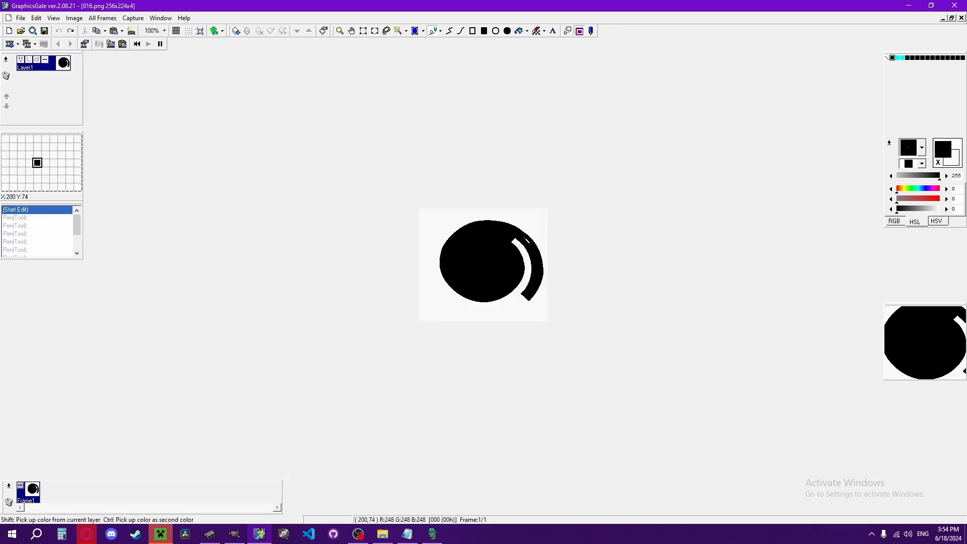
click(163, 32)
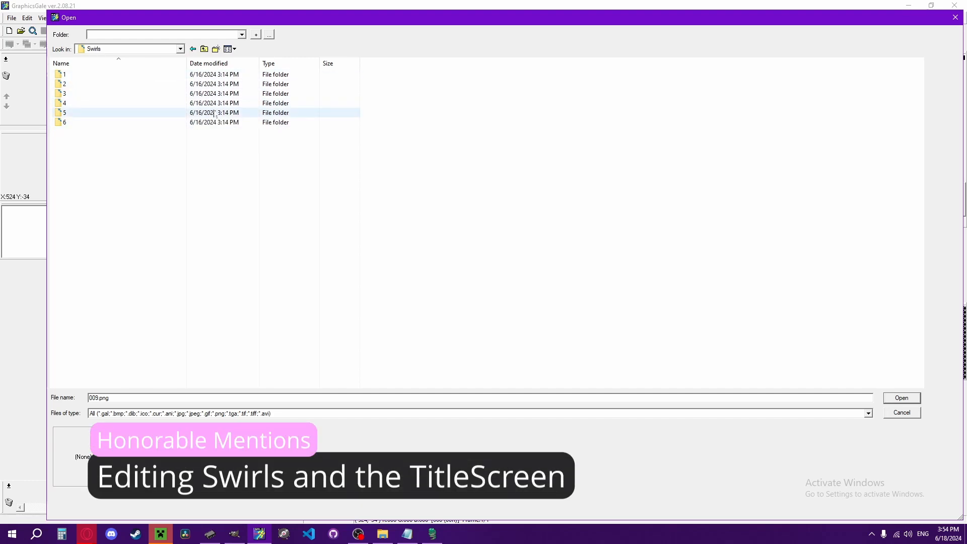
Step: Enter Swirls folder 3's Background frames and scroll through the title-screen thumbnails
click(64, 74)
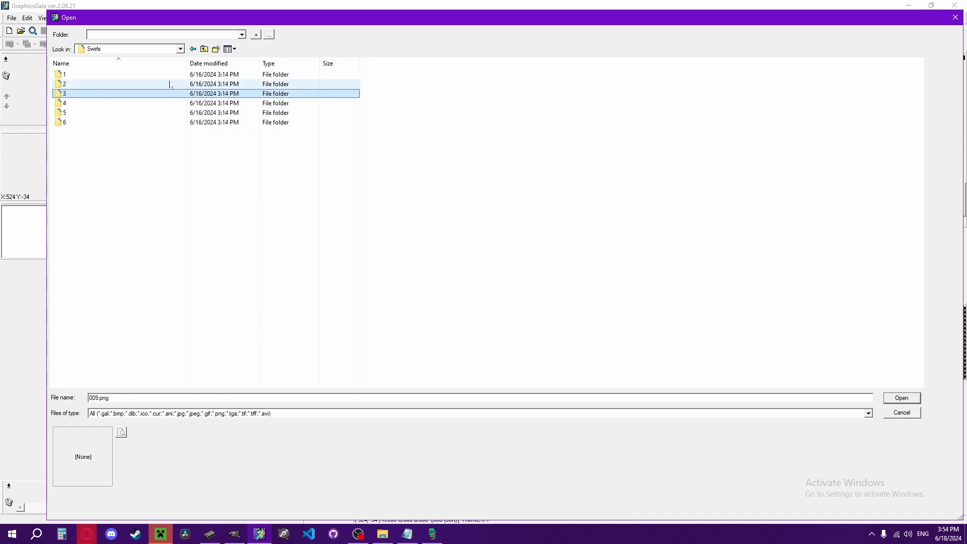
click(64, 112)
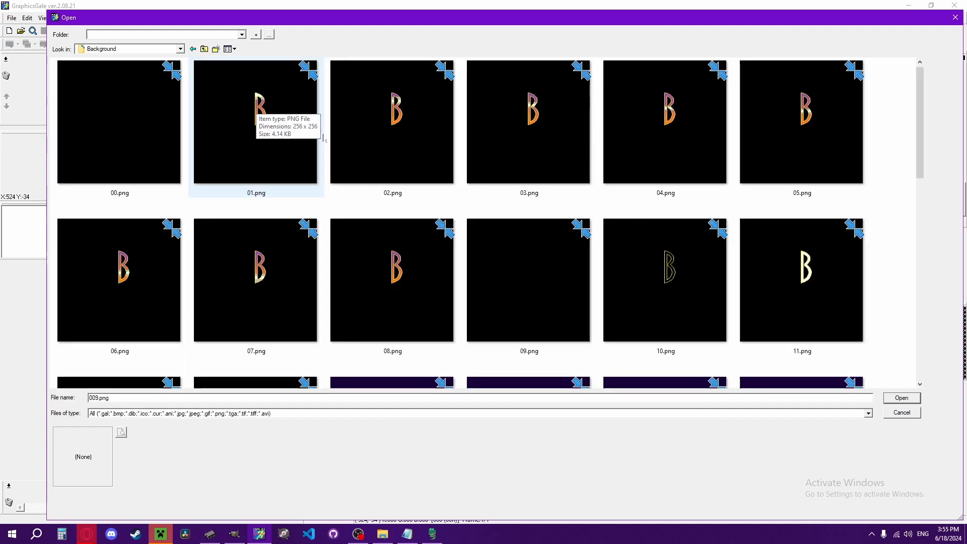
scroll(down, 3)
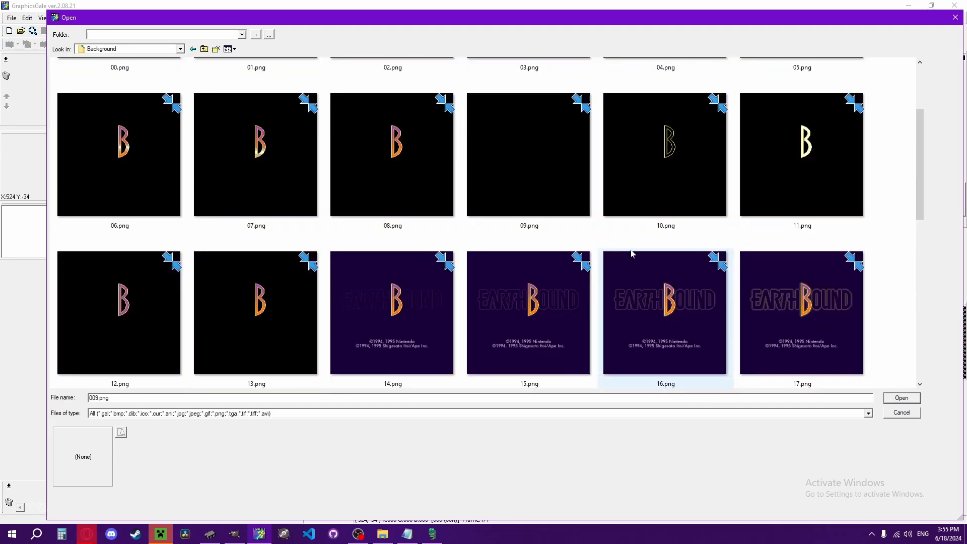
scroll(down, 3)
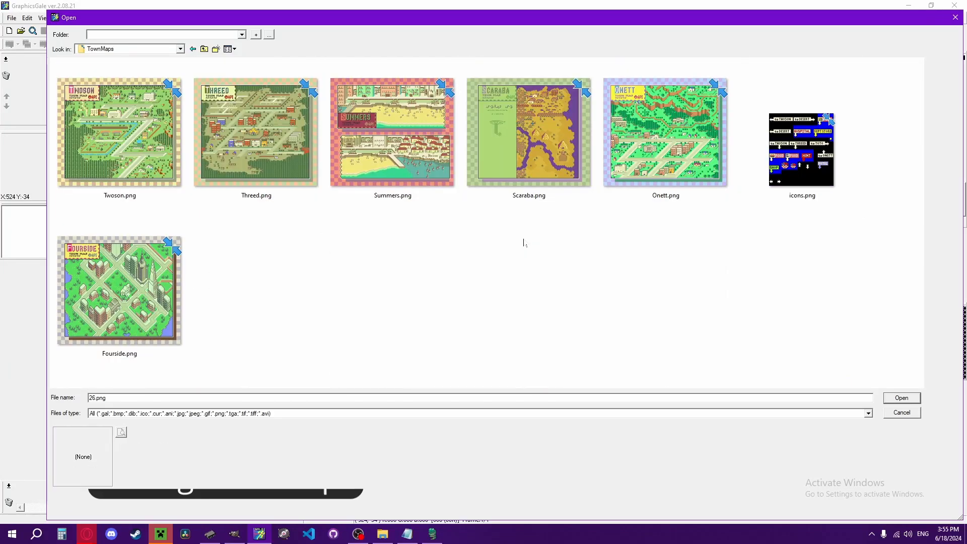
Step: Preview the TownMaps icons, load Twoson.png and view the whole town map over a grid
click(801, 149)
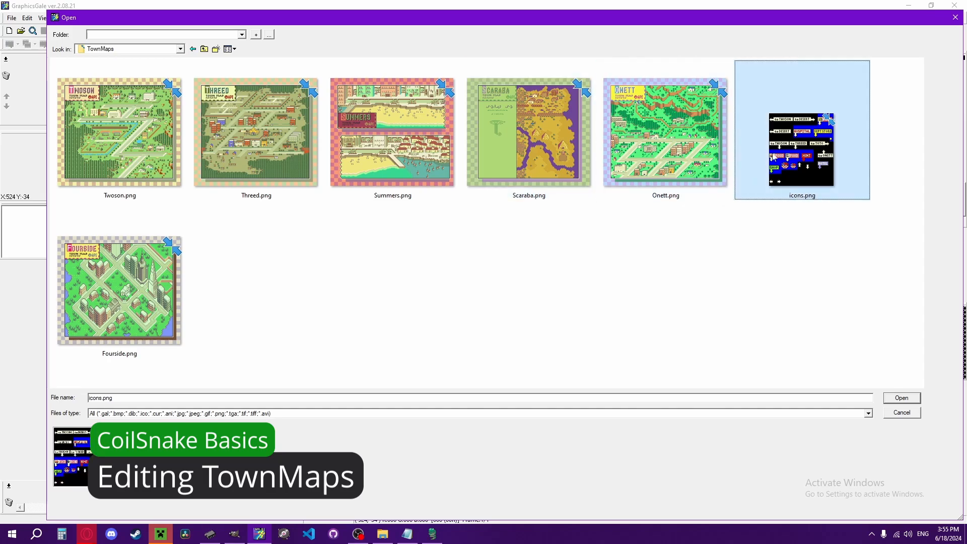
click(119, 132)
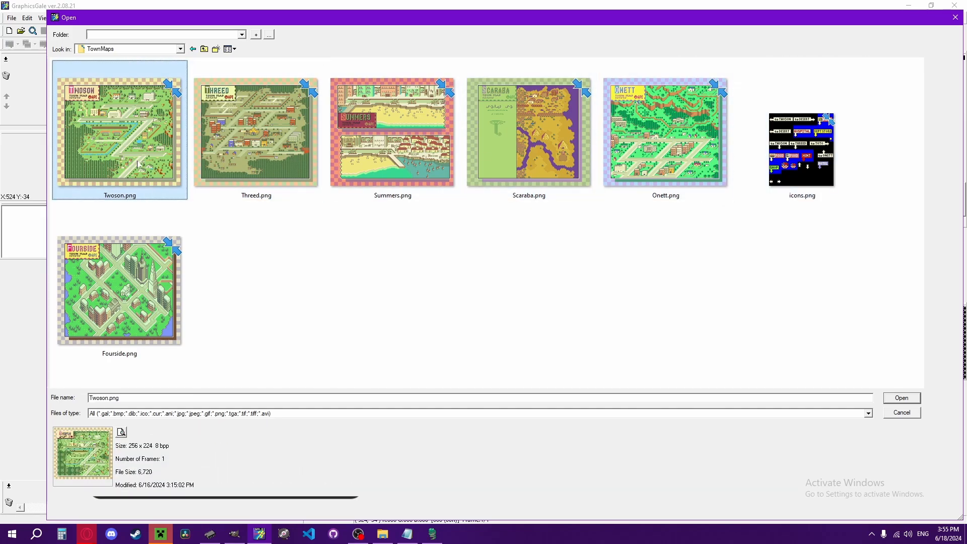
click(899, 397)
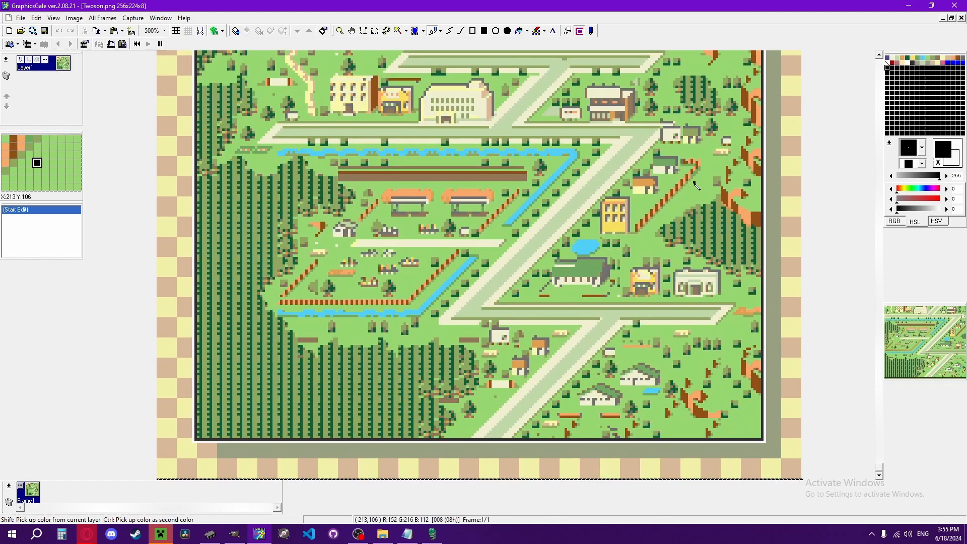
click(199, 31)
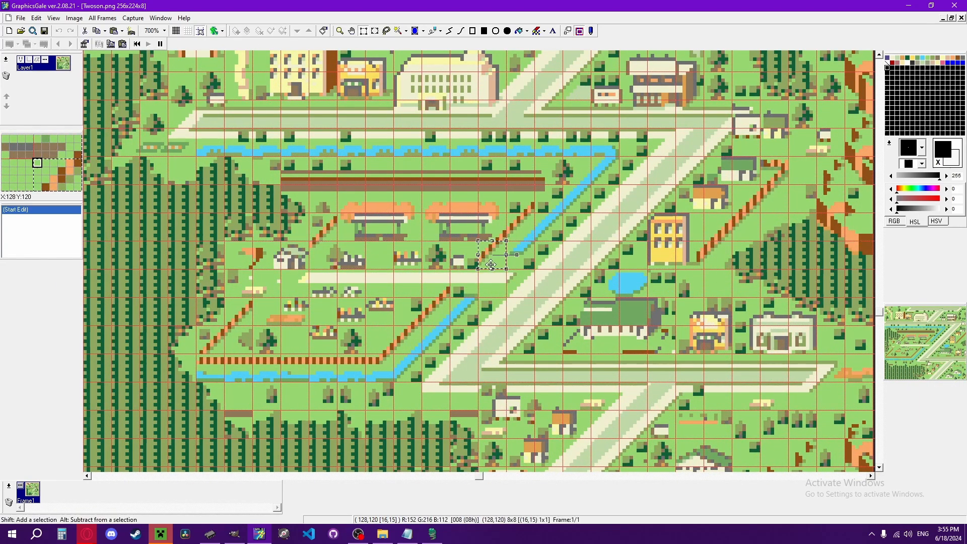
drag(494, 254, 521, 227)
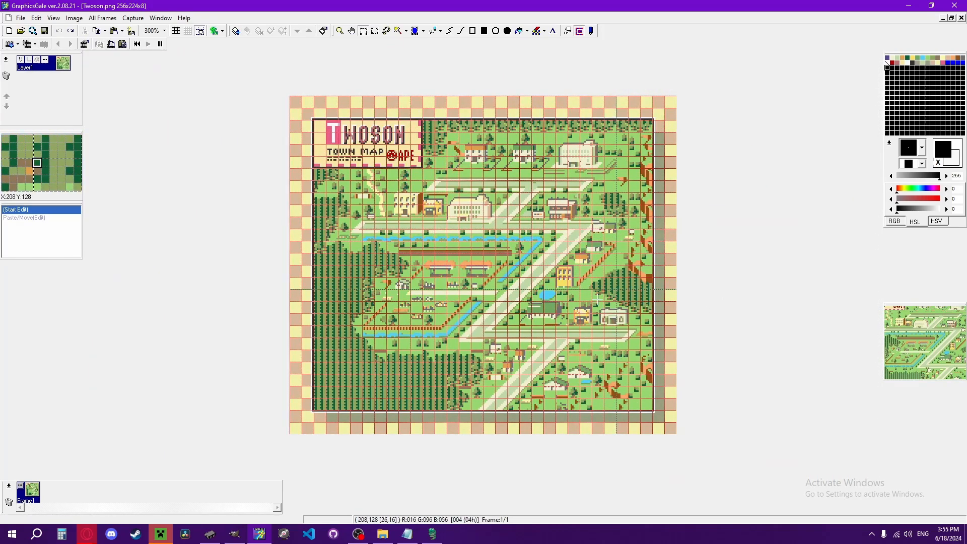
mouse_move(489, 296)
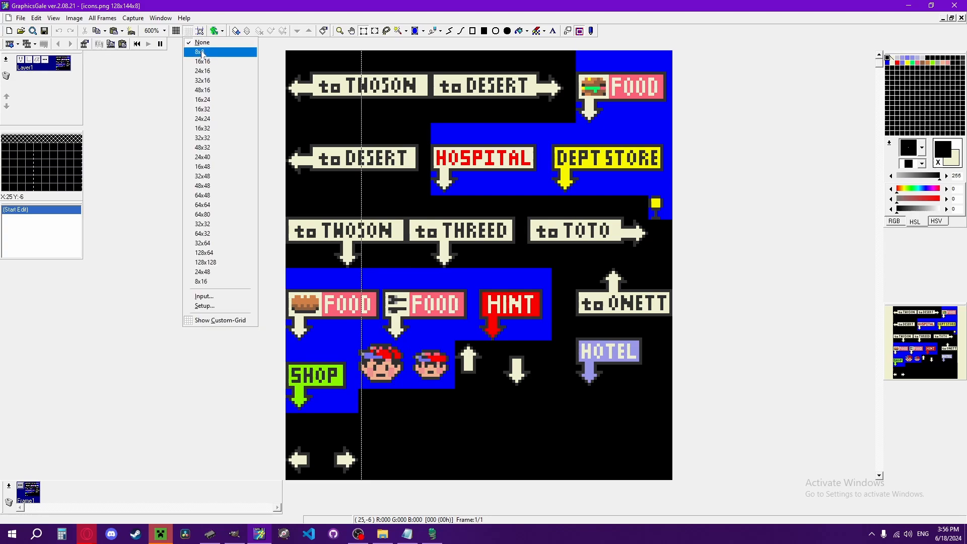
Step: Lay an 8×8 grid over icons.png, magnify it, then browse on to the WindowGraphics folder
click(199, 51)
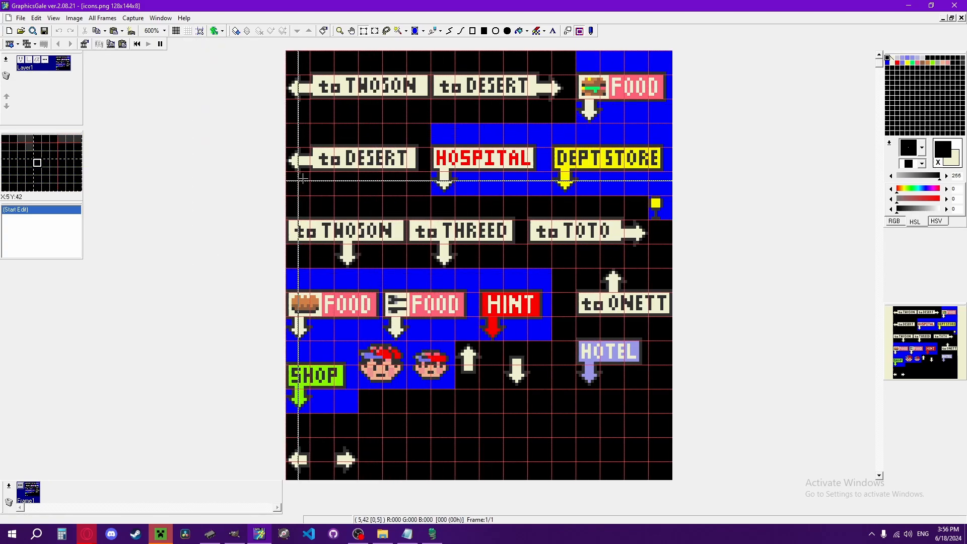
click(164, 32)
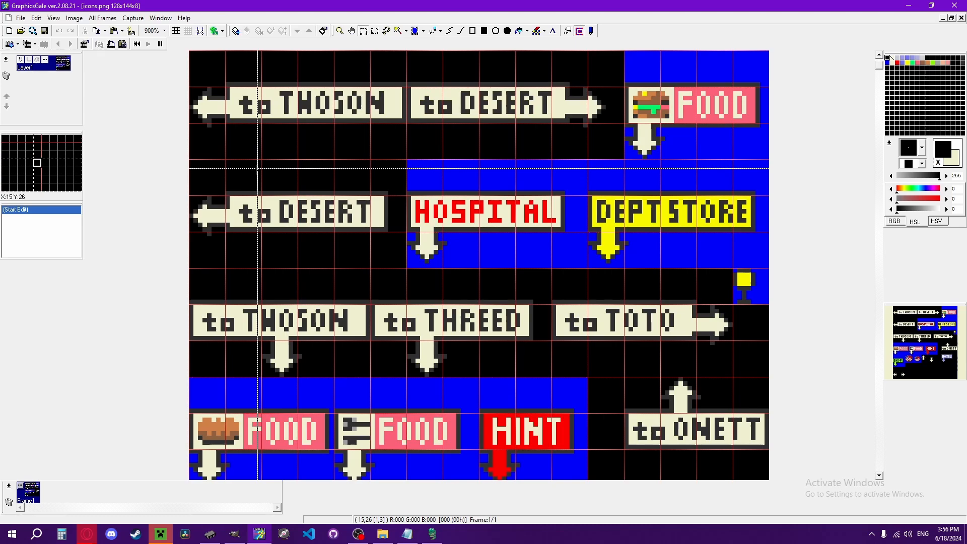
mouse_move(247, 166)
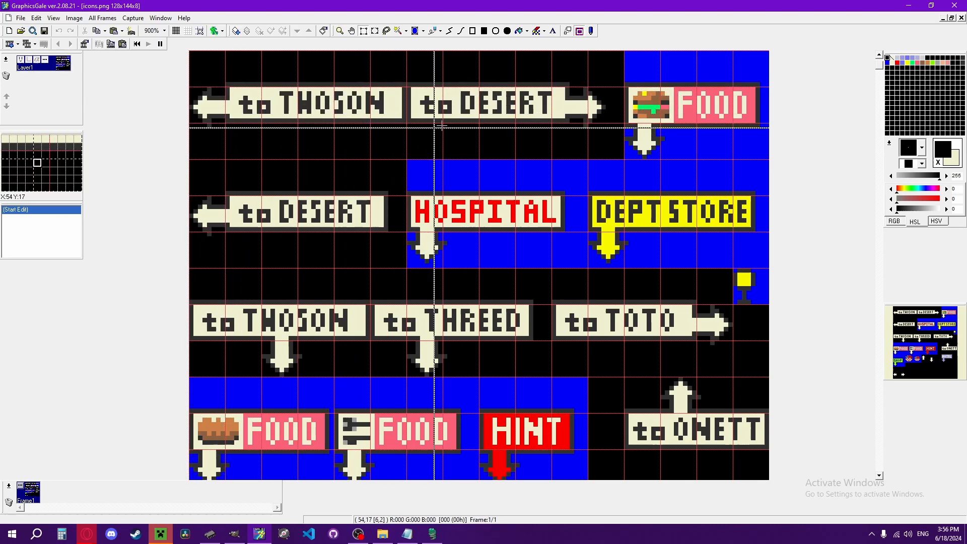
scroll(down, 3)
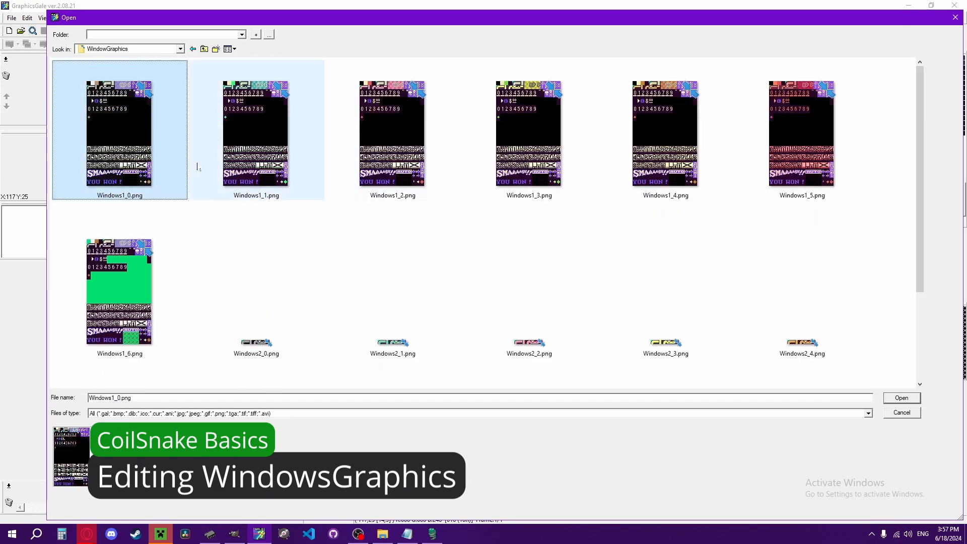
Step: Preview Windows1_2 and Windows1_3, then load Windows1_0.png for editing
click(392, 131)
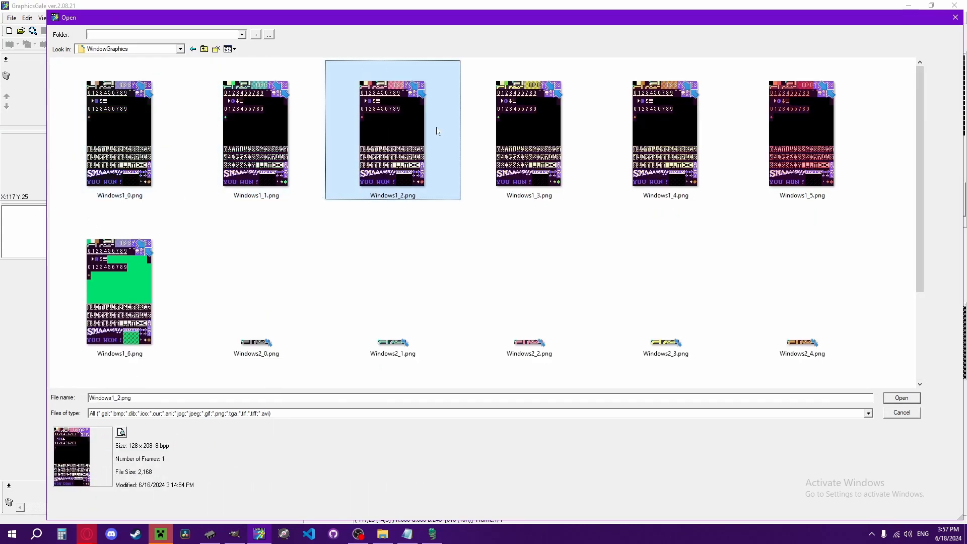
click(665, 133)
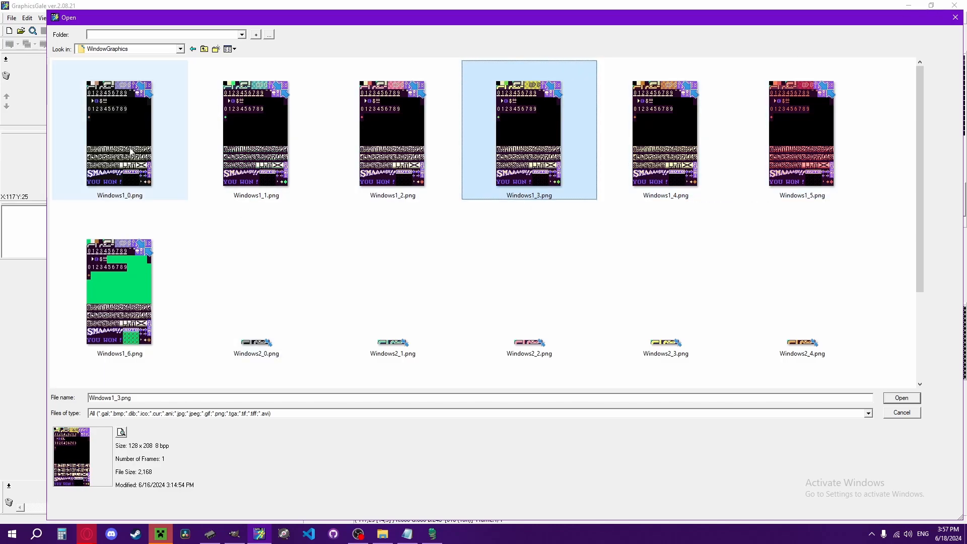
click(119, 128)
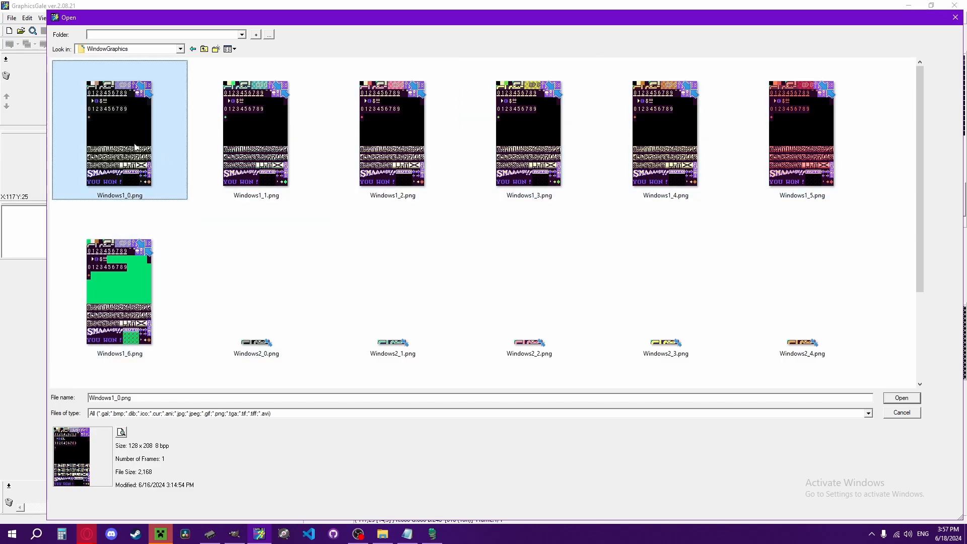
click(900, 397)
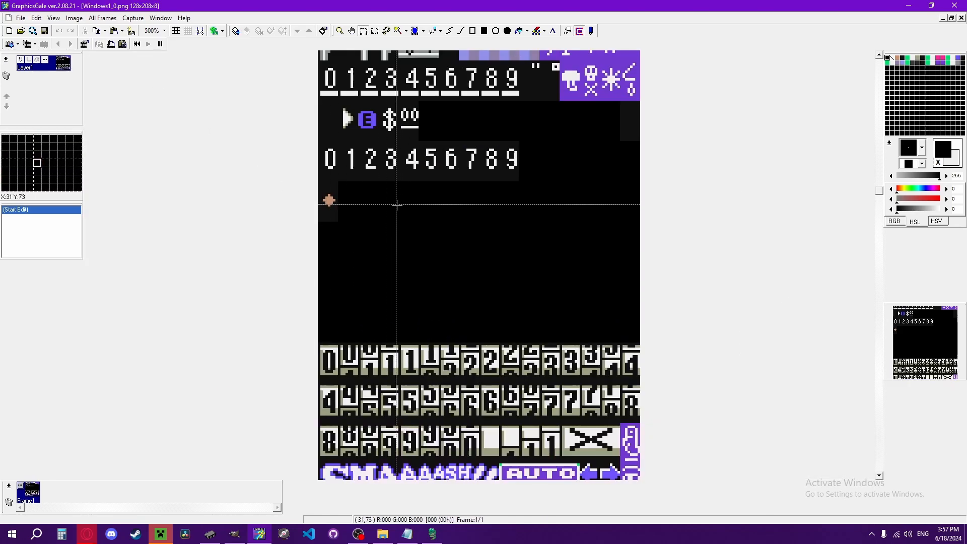
Step: Grid Windows1_0.png at 8×8, touch up its tiles, save it and return to the Open dialog
click(187, 31)
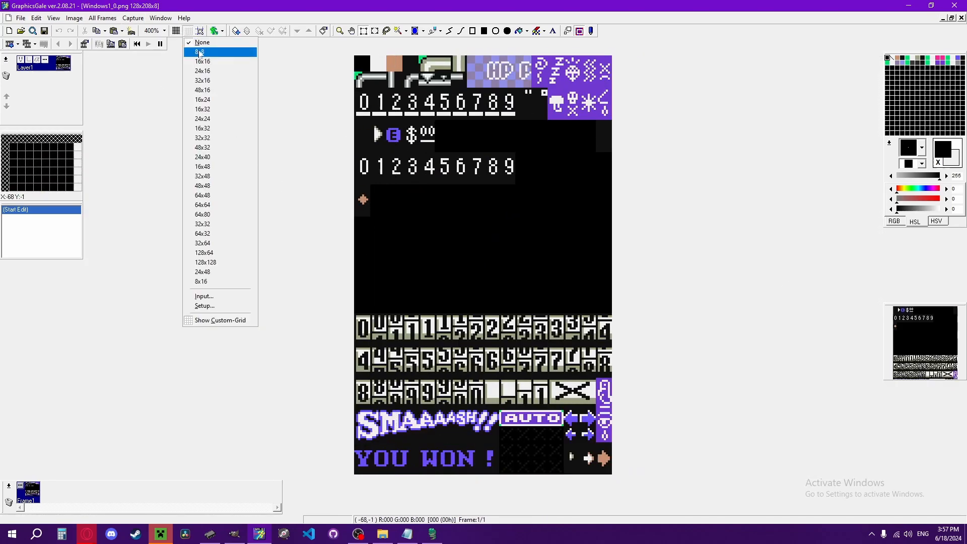
click(200, 51)
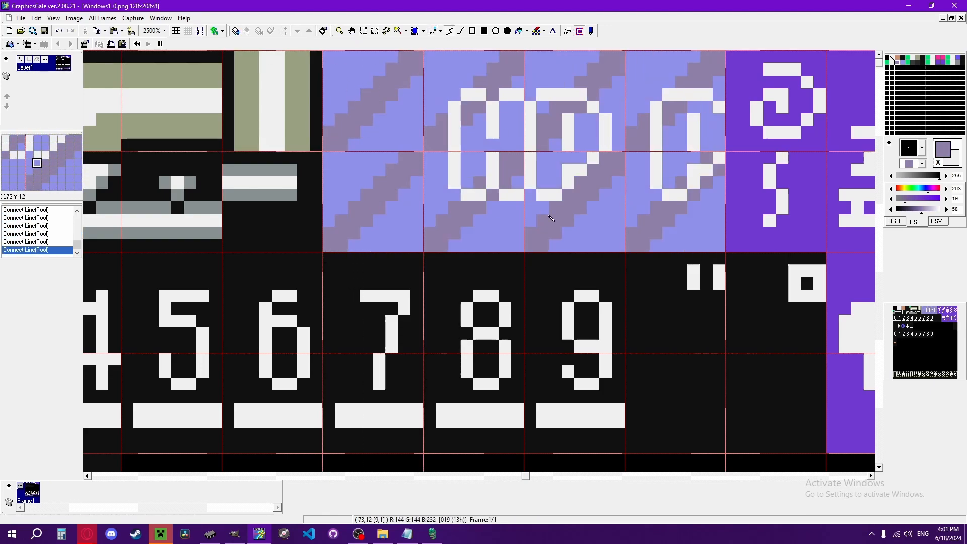
scroll(down, 3)
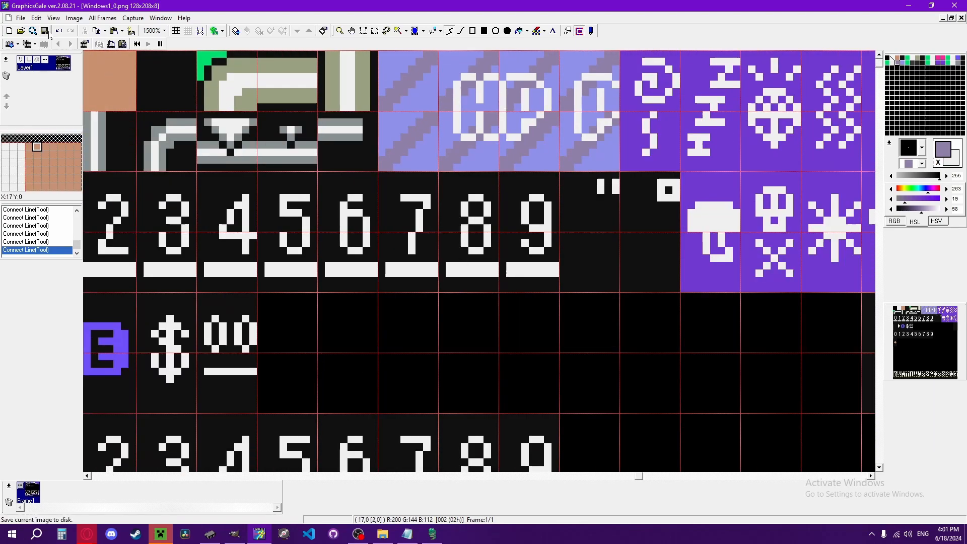
click(935, 59)
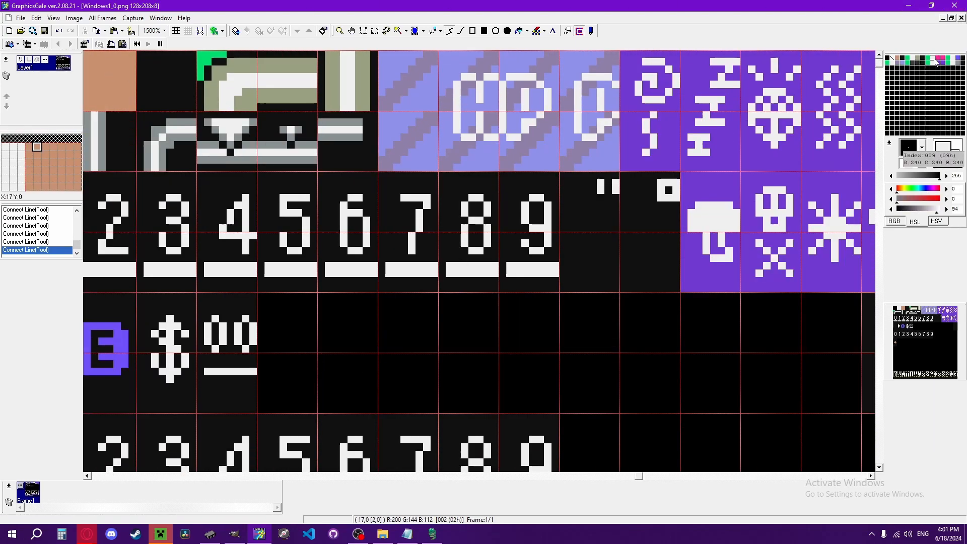
click(935, 59)
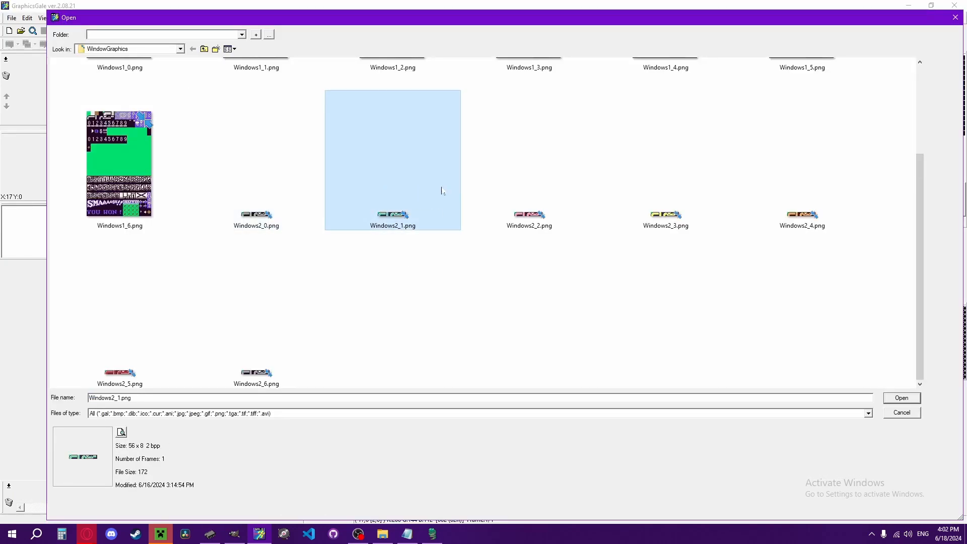
Step: Load Windows2_0.png, the 56x8 window border strip, into GraphicsGale
click(256, 218)
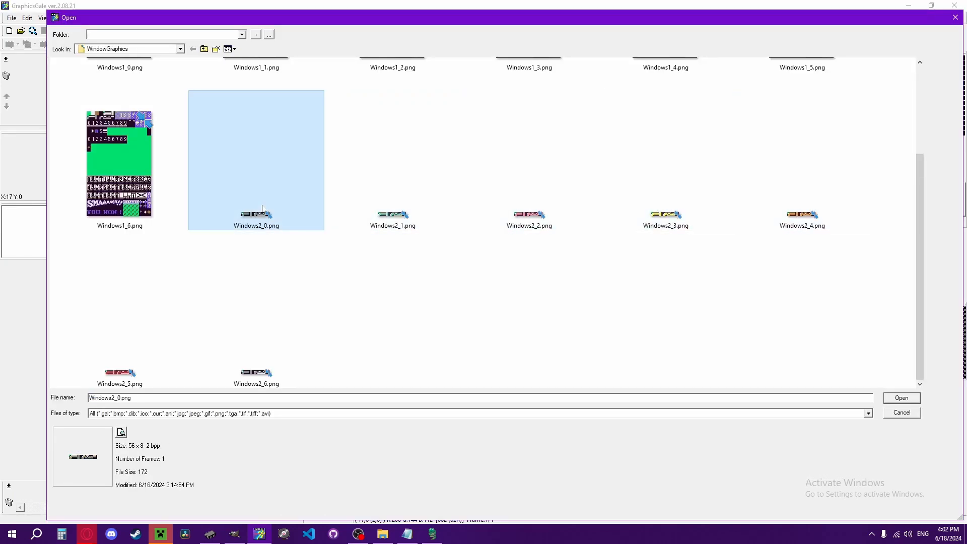
click(900, 397)
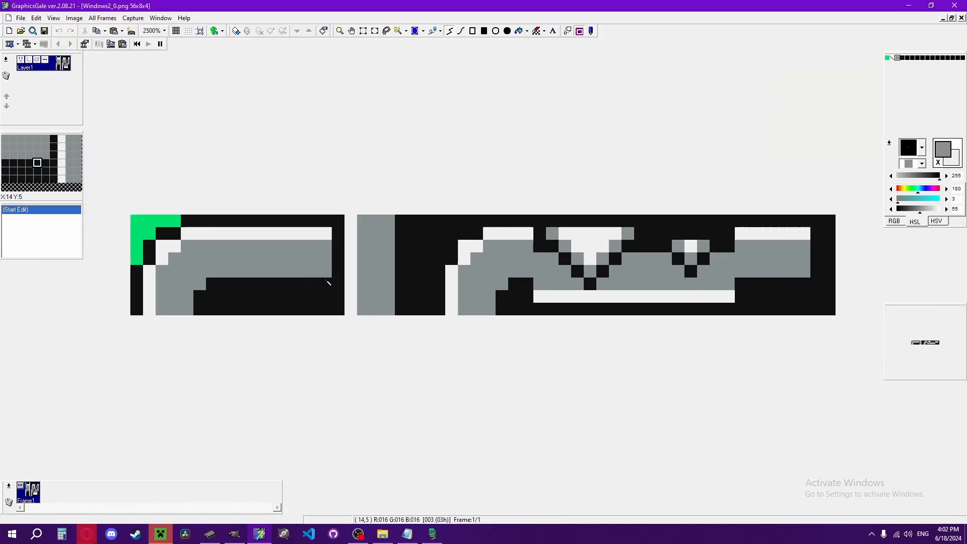
Step: Start another Open and select the Logos folder in ExampleHack
click(20, 17)
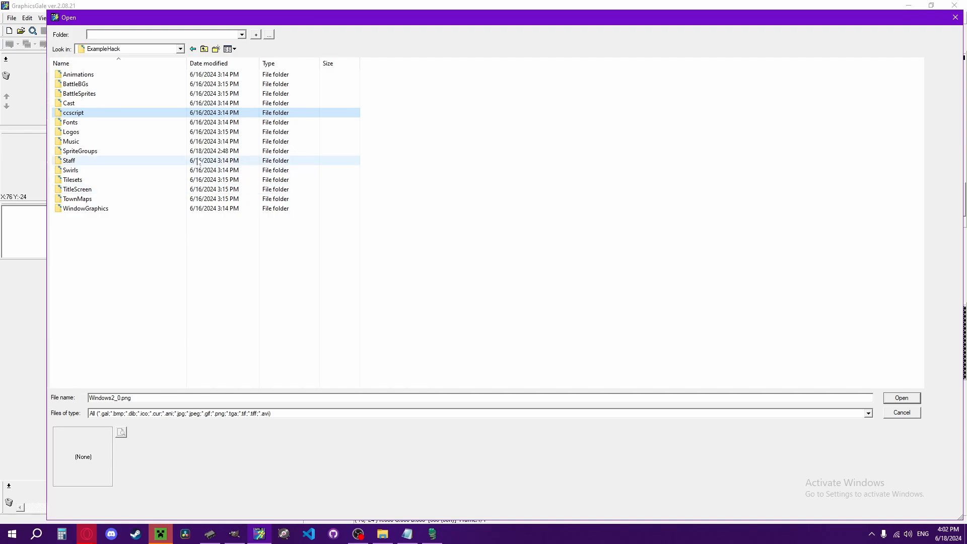
click(71, 131)
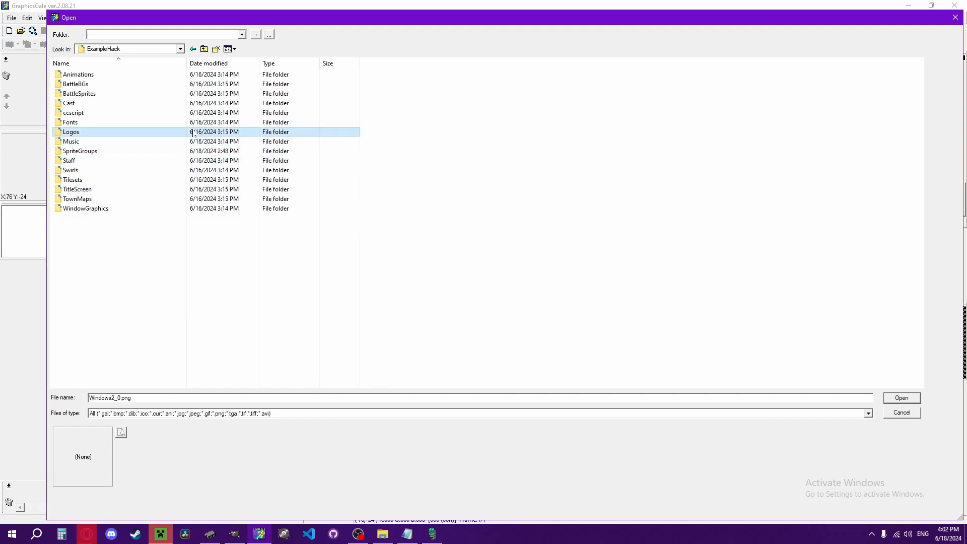